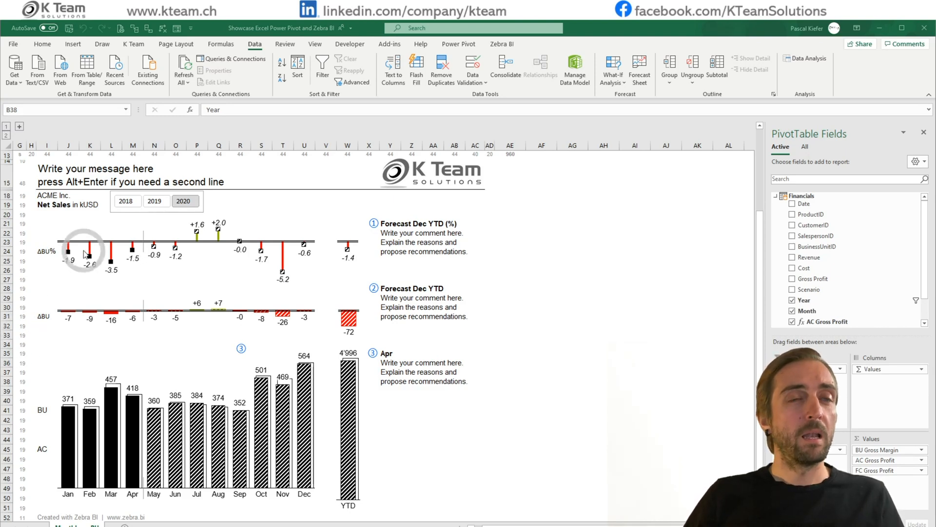
# - Filter the Zebra BI report by year, showing 2018, then 2019, then 2020
pyautogui.click(126, 201)
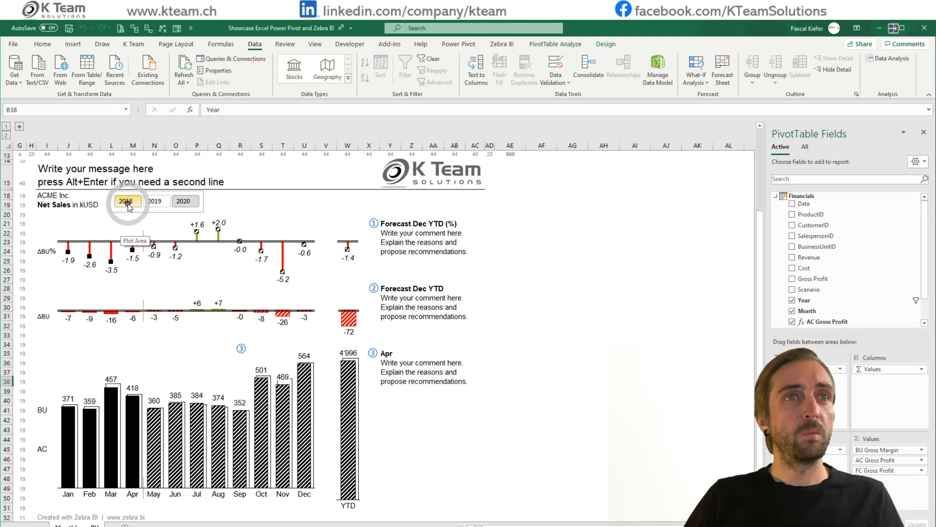
pyautogui.click(156, 201)
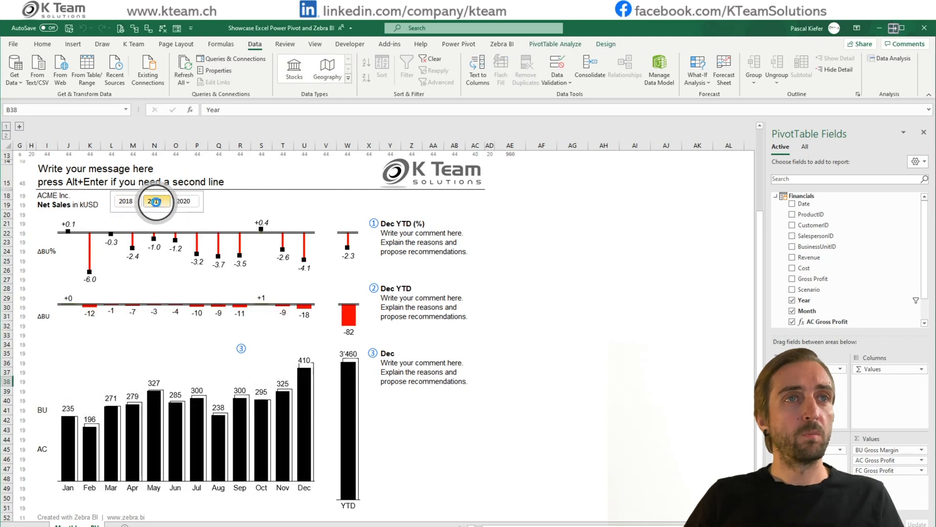
pyautogui.click(184, 200)
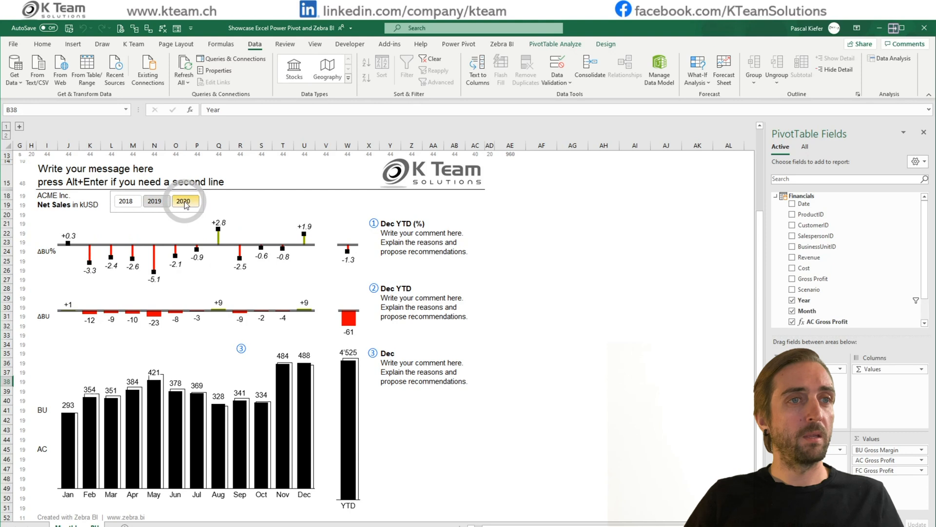
pyautogui.click(184, 200)
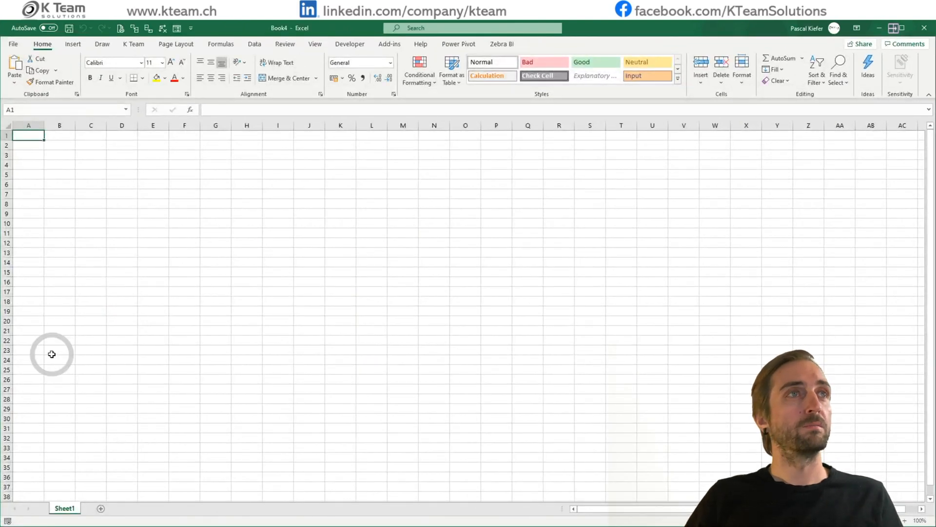
pyautogui.moveTo(433, 332)
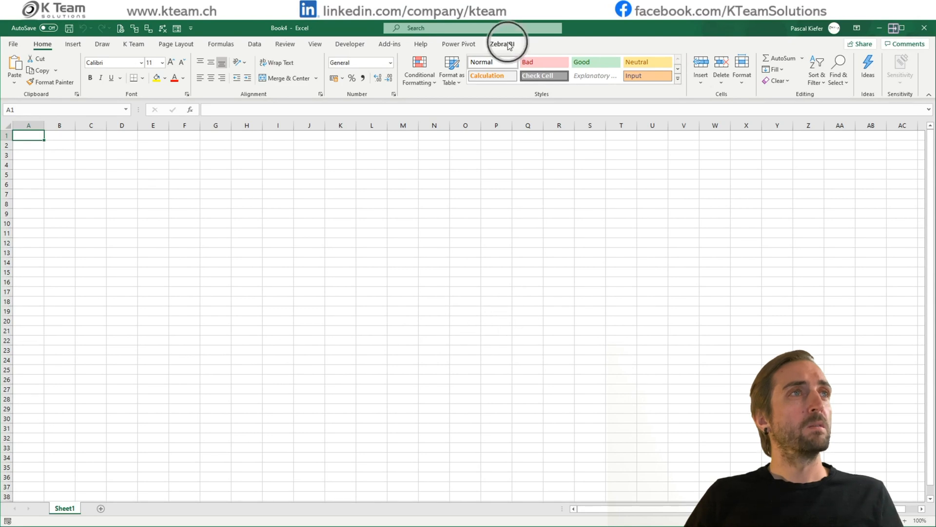
# - Start adding a Zebra BI report page from a template
pyautogui.click(502, 44)
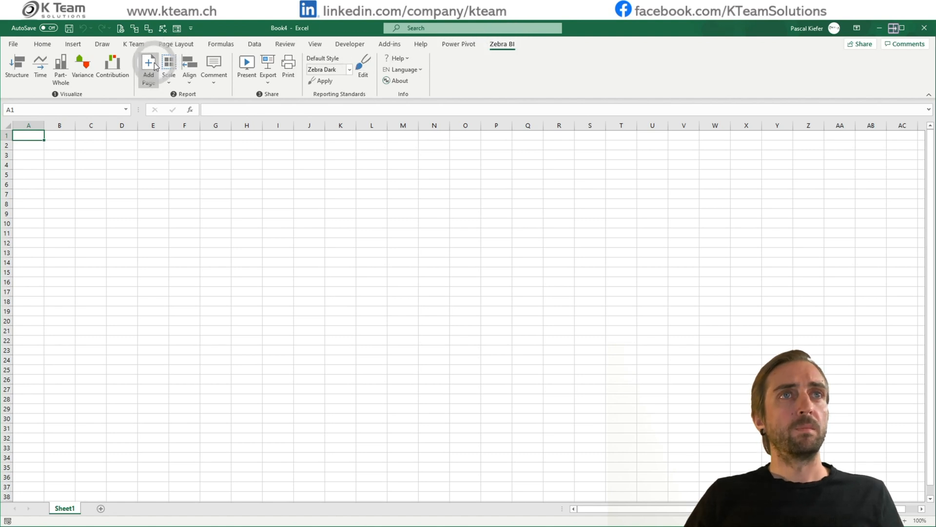
pyautogui.click(148, 65)
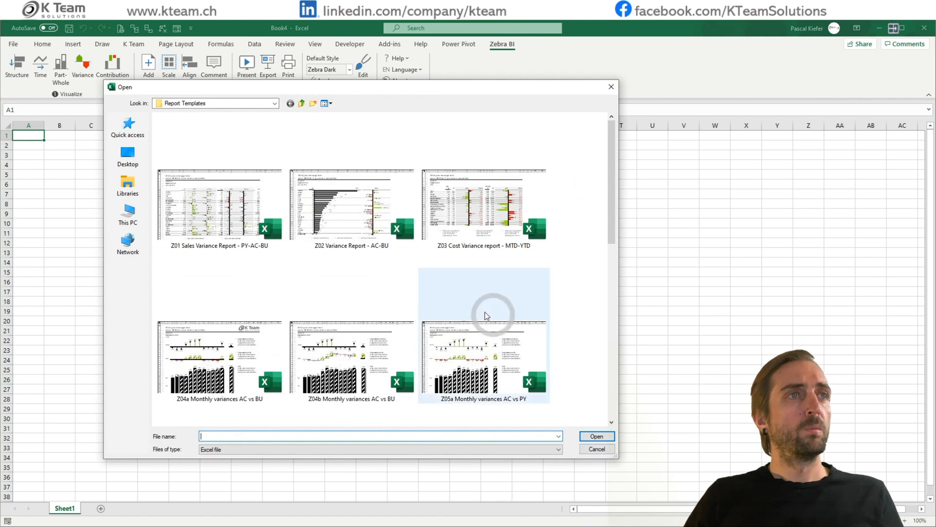
# - Open the Z04a Monthly variances AC vs BU report template
pyautogui.scroll(-3)
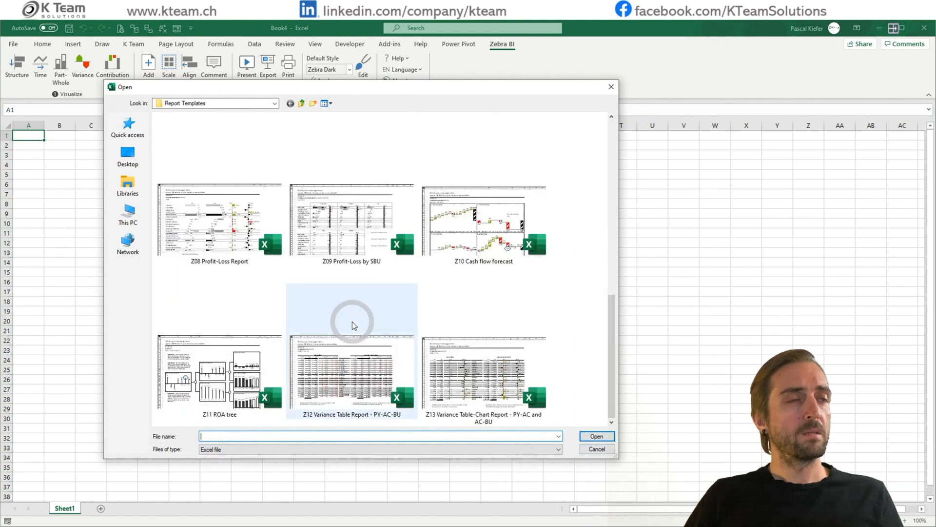
pyautogui.scroll(3)
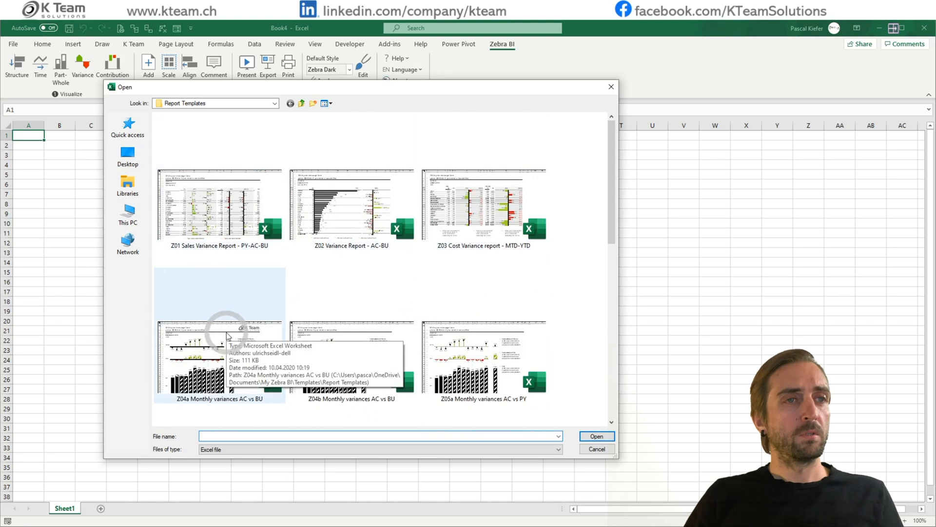
pyautogui.click(219, 359)
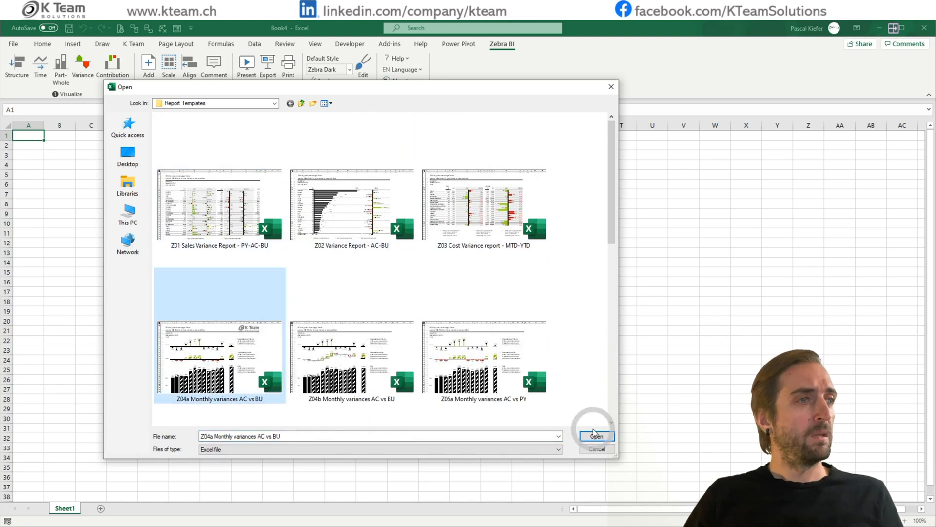
pyautogui.click(595, 435)
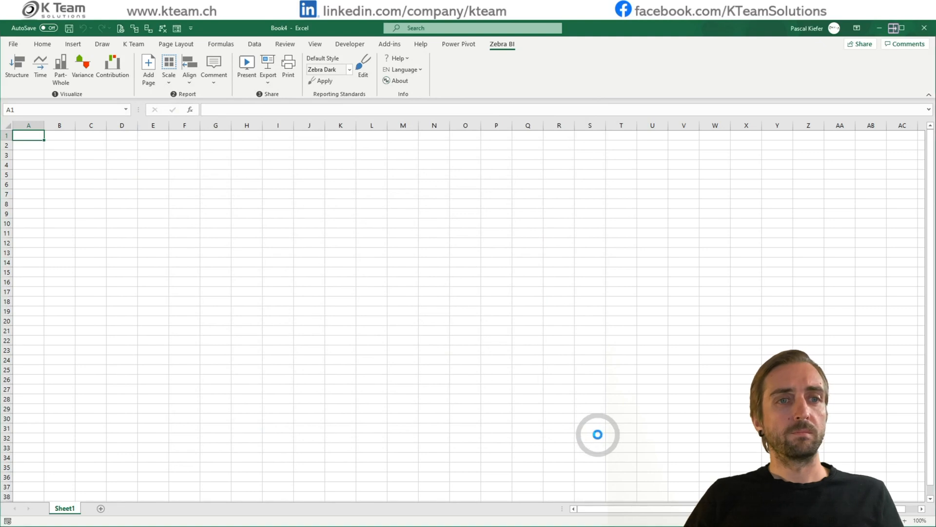
# - Expand the grouped columns on the Monthly vs BU sheet to reveal the BU/AC/FC table
pyautogui.click(109, 509)
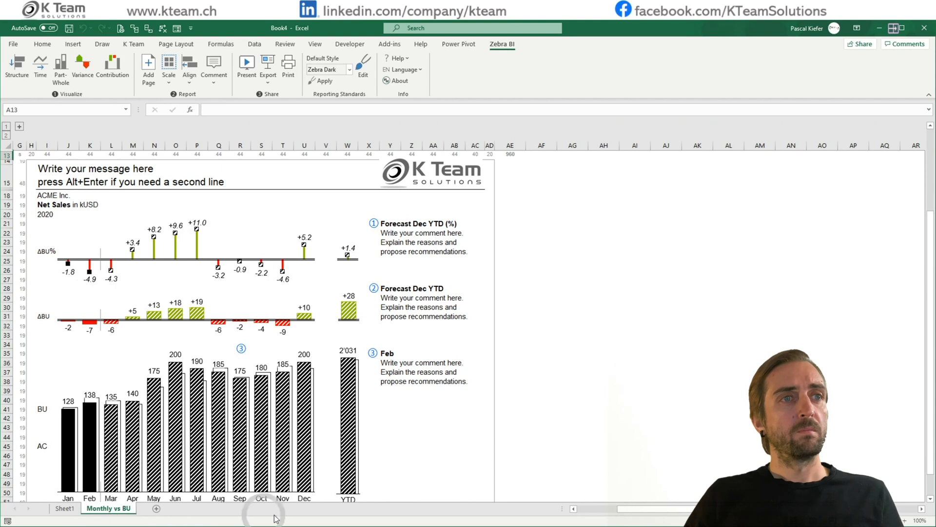
pyautogui.moveTo(568, 349)
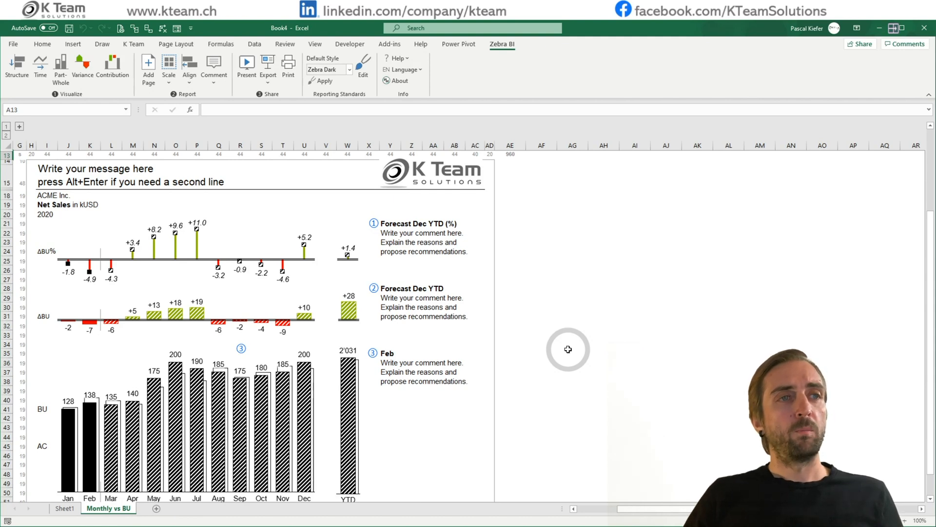
pyautogui.moveTo(154, 218)
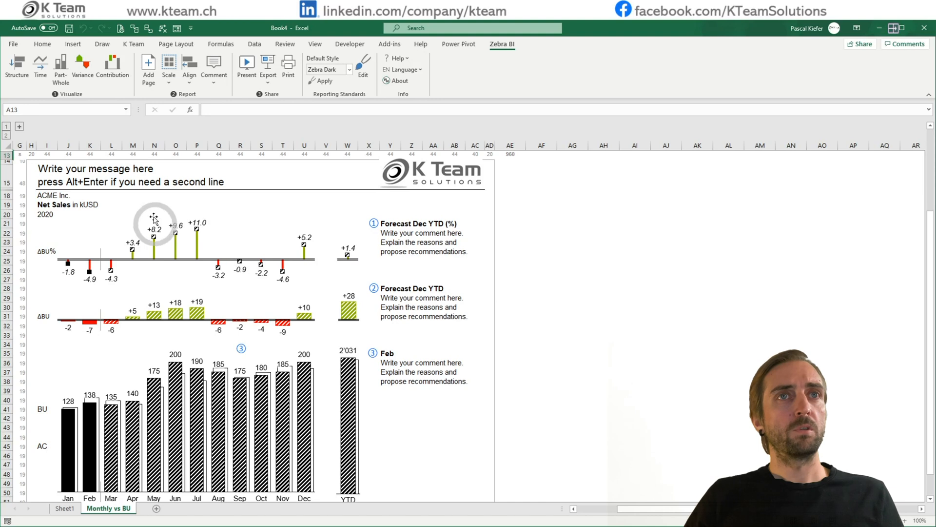
pyautogui.click(19, 126)
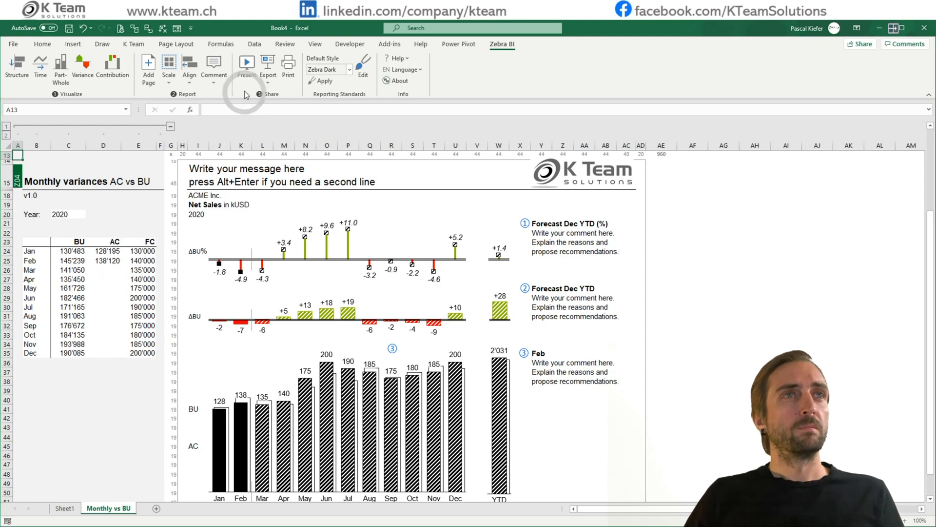
# - Connect to the SharePoint Data.xlsx file through Get Data From Web
pyautogui.click(254, 43)
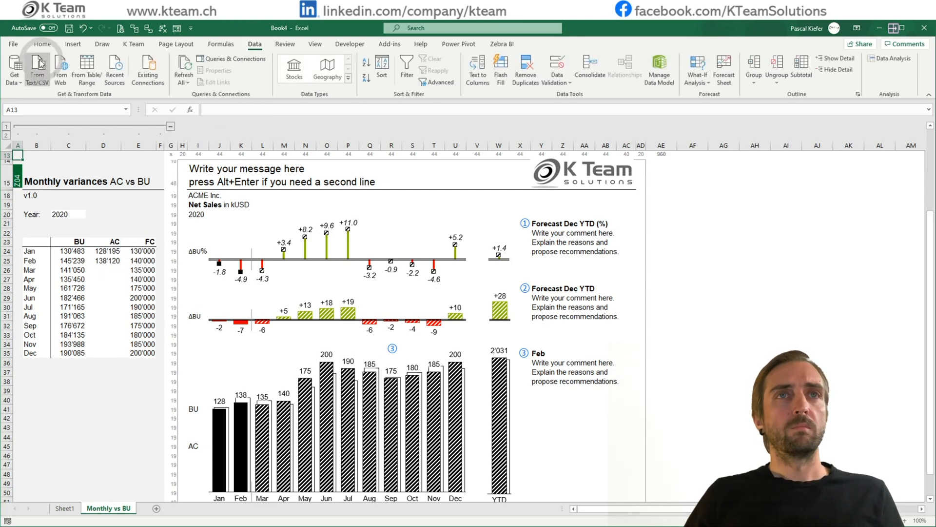
pyautogui.click(13, 67)
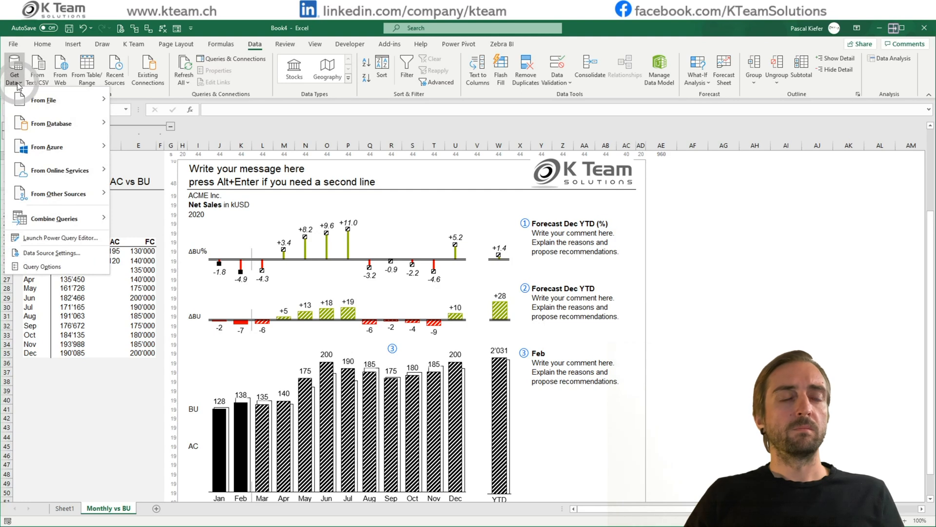
pyautogui.click(58, 193)
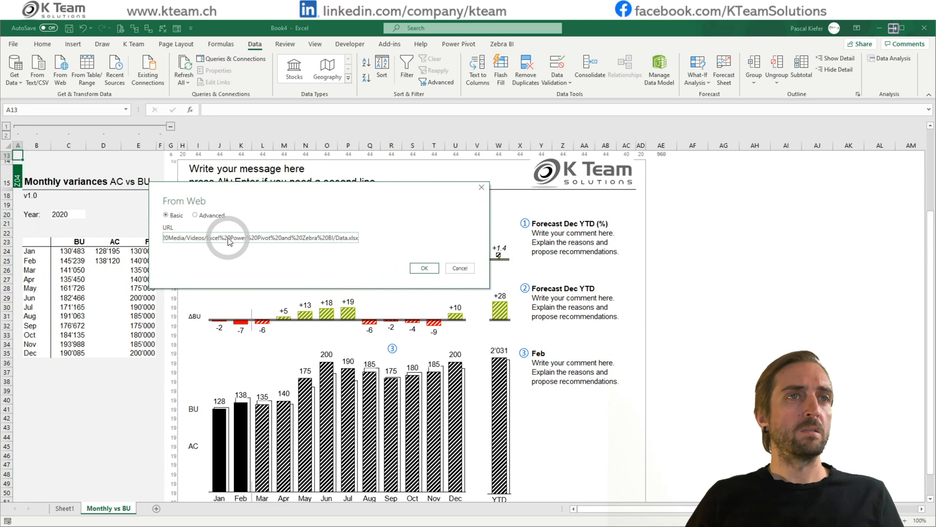
pyautogui.moveTo(384, 250)
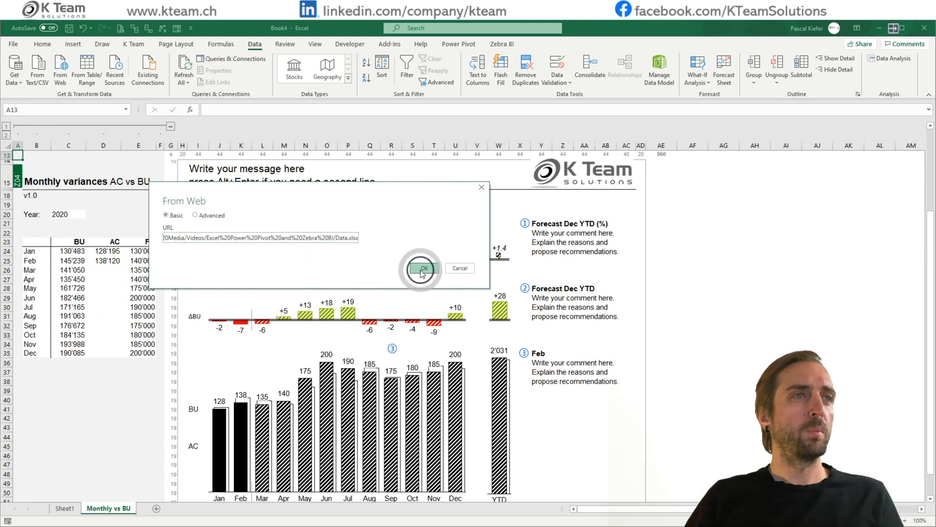
pyautogui.click(422, 267)
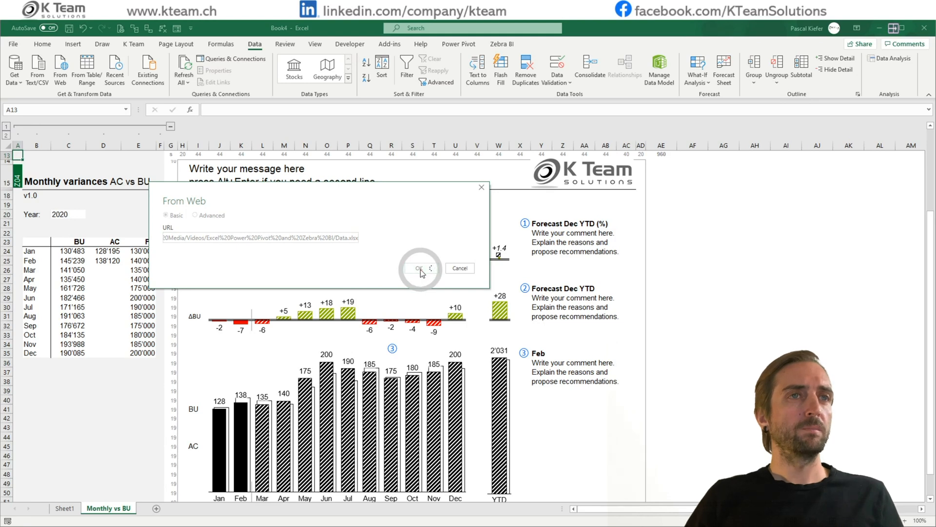
pyautogui.click(418, 268)
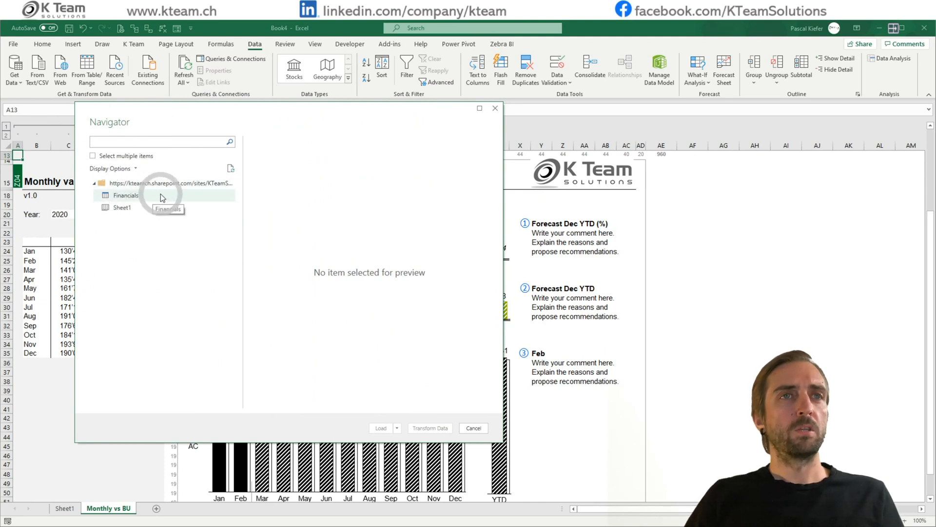
pyautogui.moveTo(189, 200)
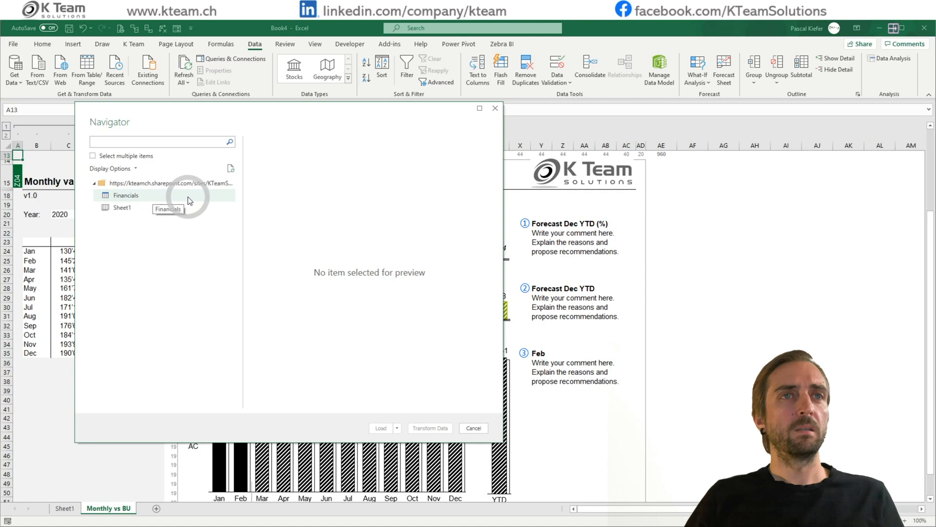
# - Select the Financials table in the Navigator and choose Load To
pyautogui.click(126, 194)
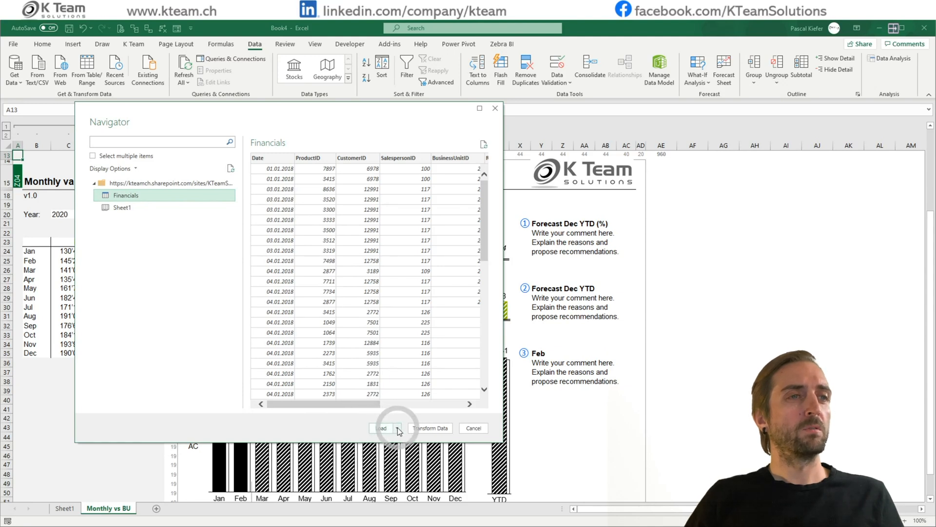
pyautogui.click(394, 427)
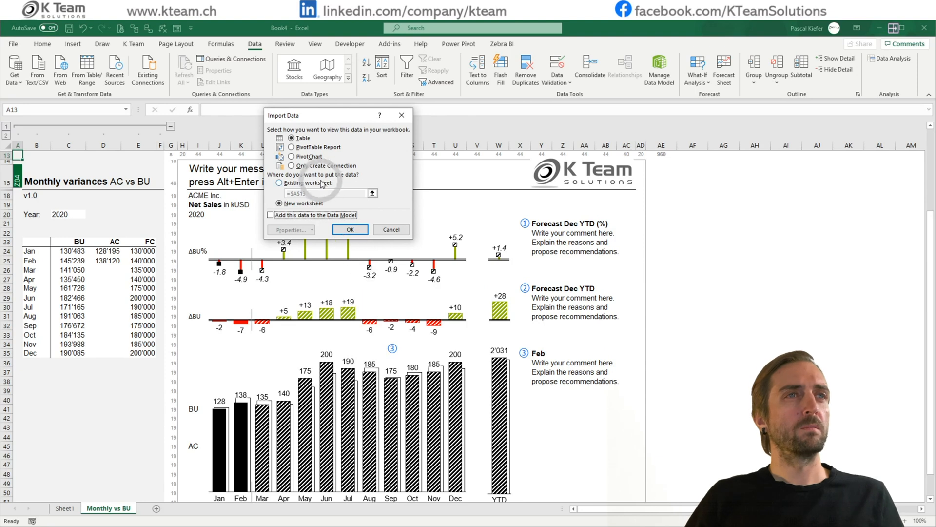
# - Import Financials as connection only, added to the Data Model
pyautogui.click(292, 165)
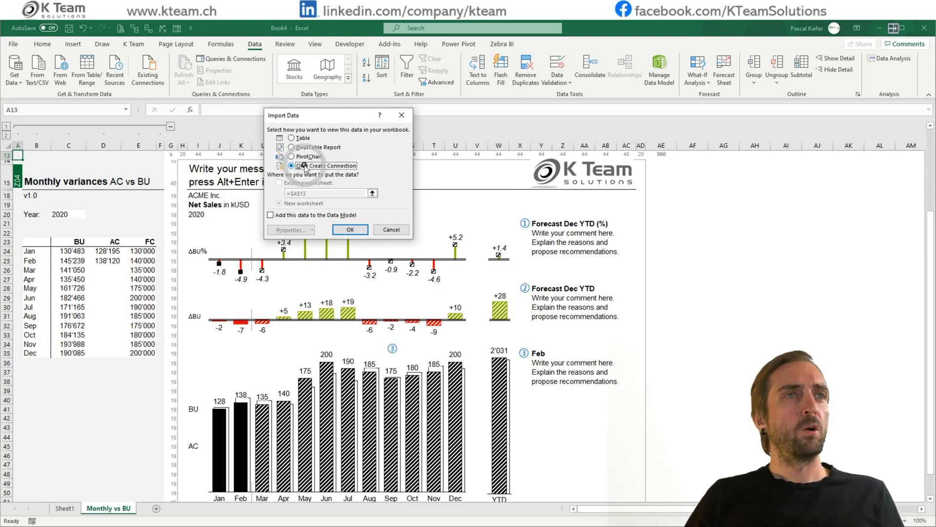
pyautogui.click(306, 166)
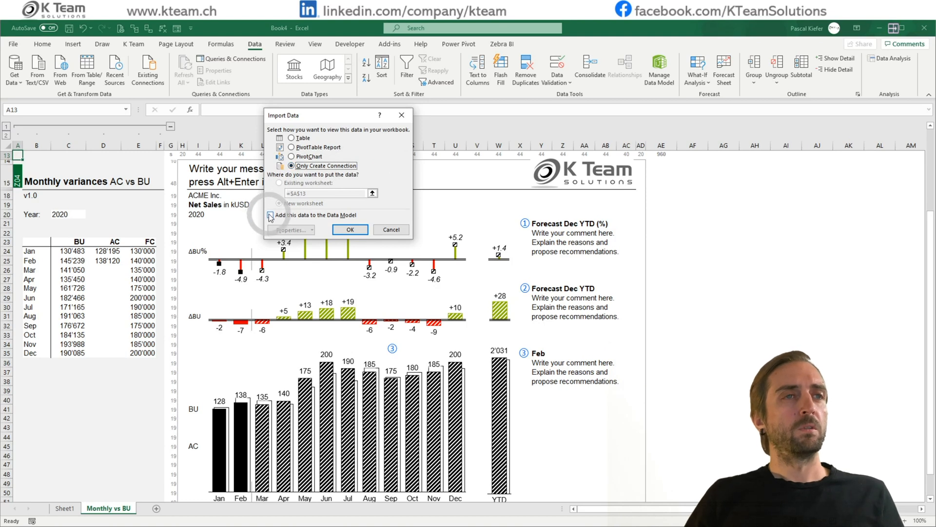
pyautogui.click(269, 216)
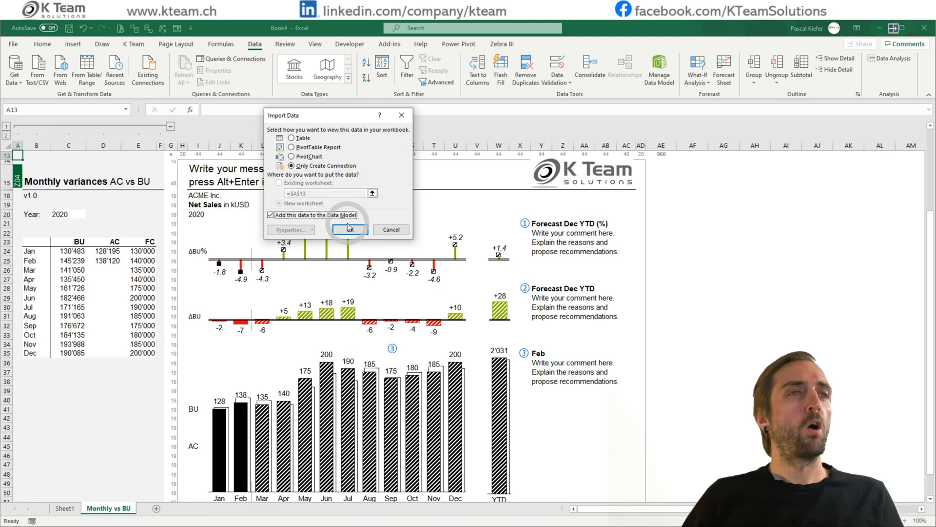
pyautogui.moveTo(350, 230)
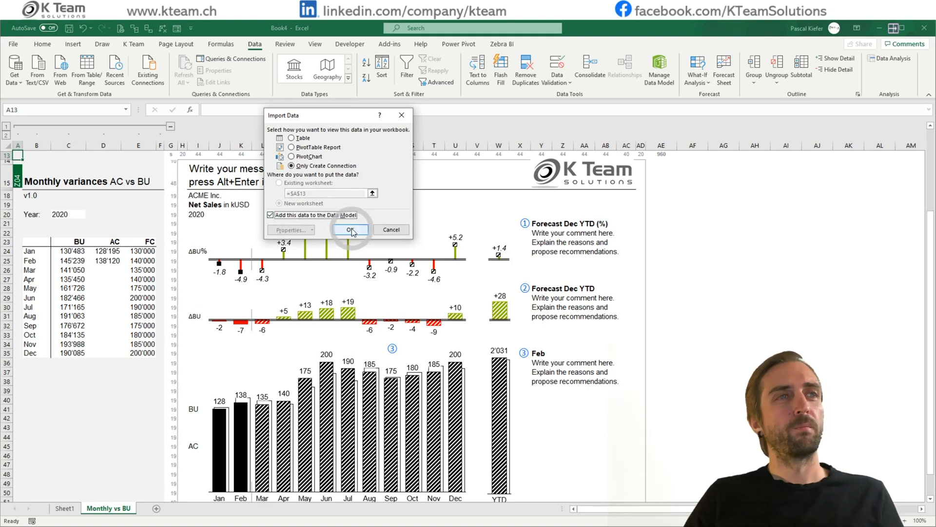
pyautogui.click(351, 229)
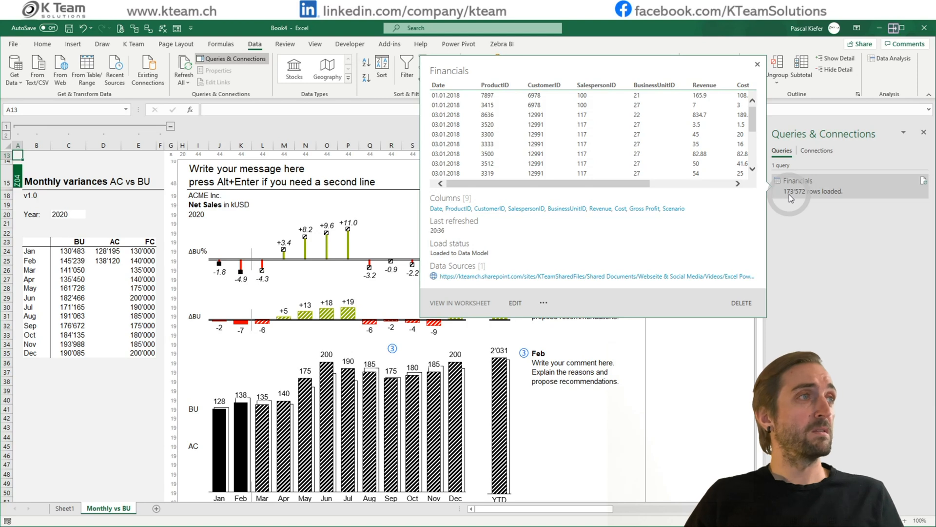
pyautogui.moveTo(790, 197)
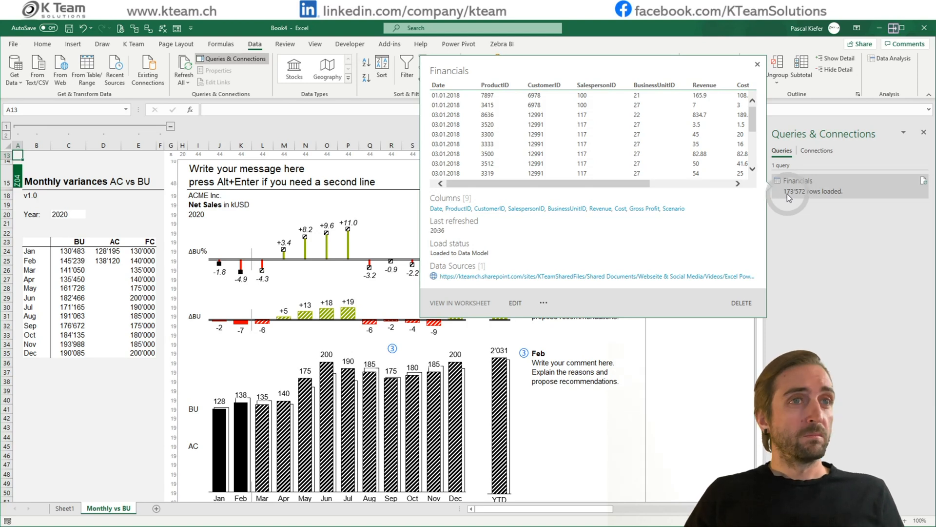
pyautogui.click(757, 64)
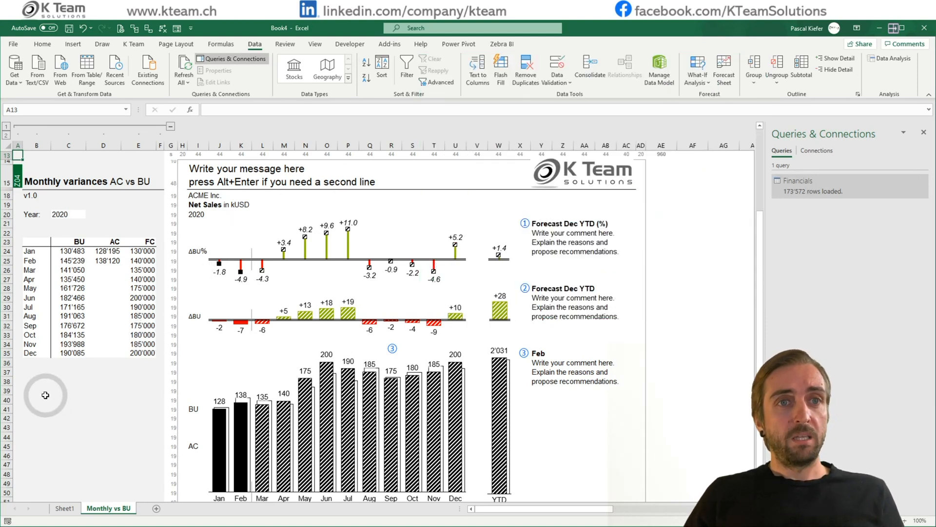
pyautogui.click(40, 395)
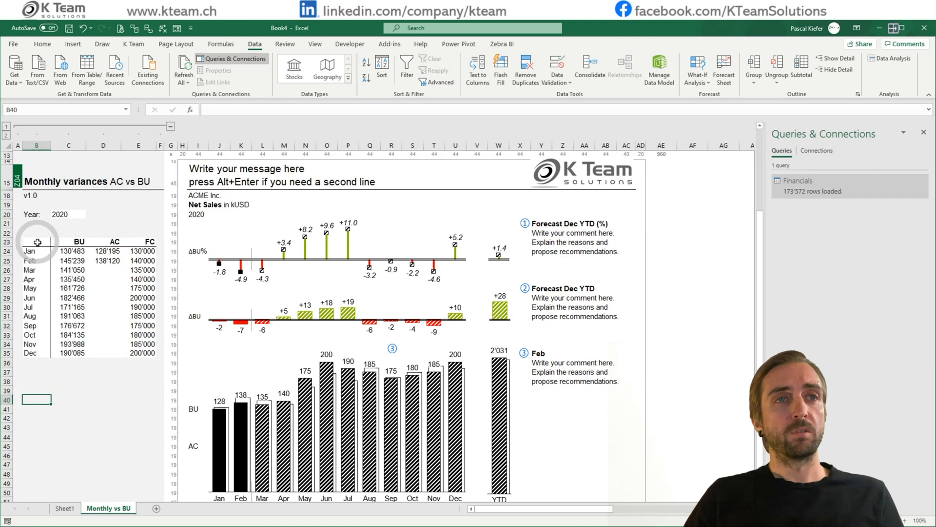
pyautogui.moveTo(147, 241)
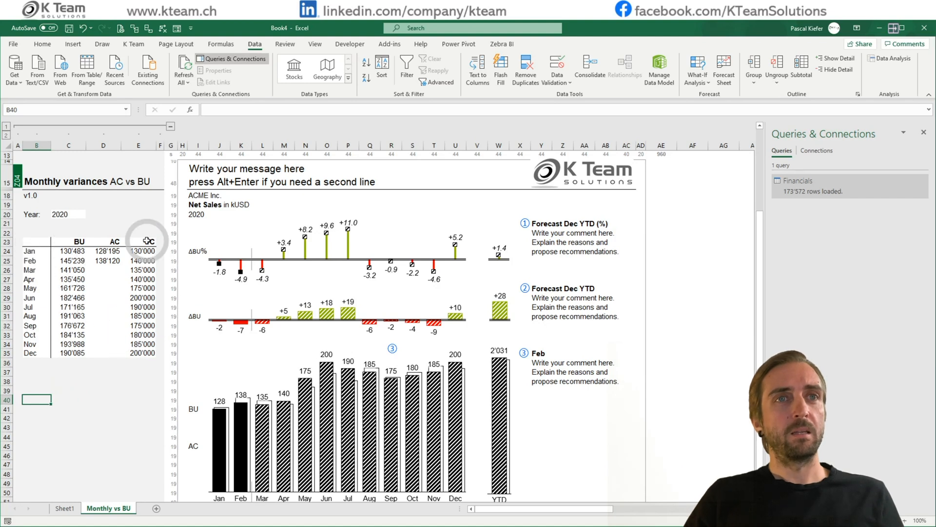
pyautogui.moveTo(39, 359)
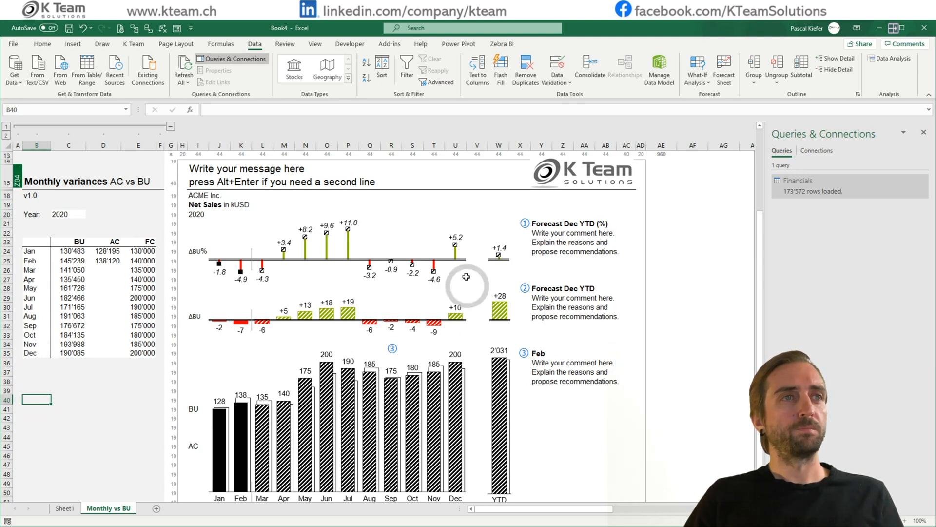
pyautogui.moveTo(428, 239)
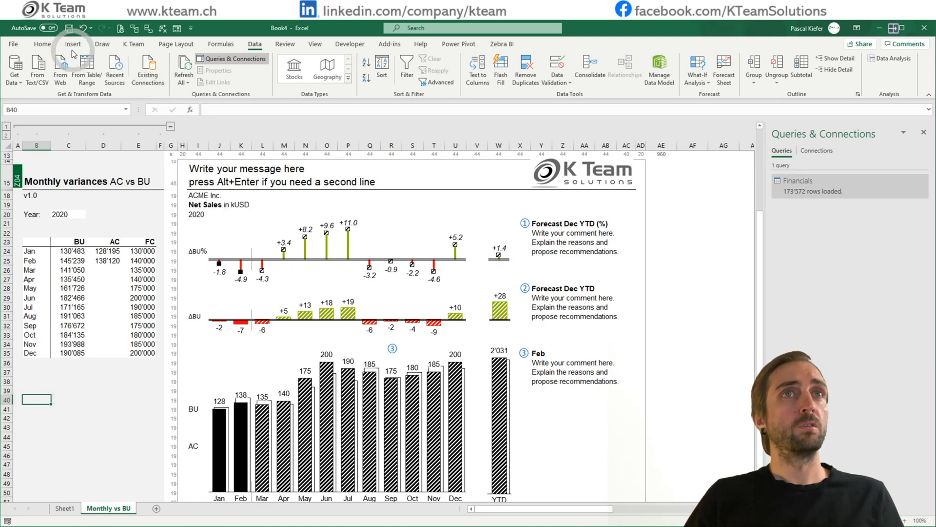
# - Insert a Data Model PivotTable at B40 and expand the Financials fields
pyautogui.click(72, 43)
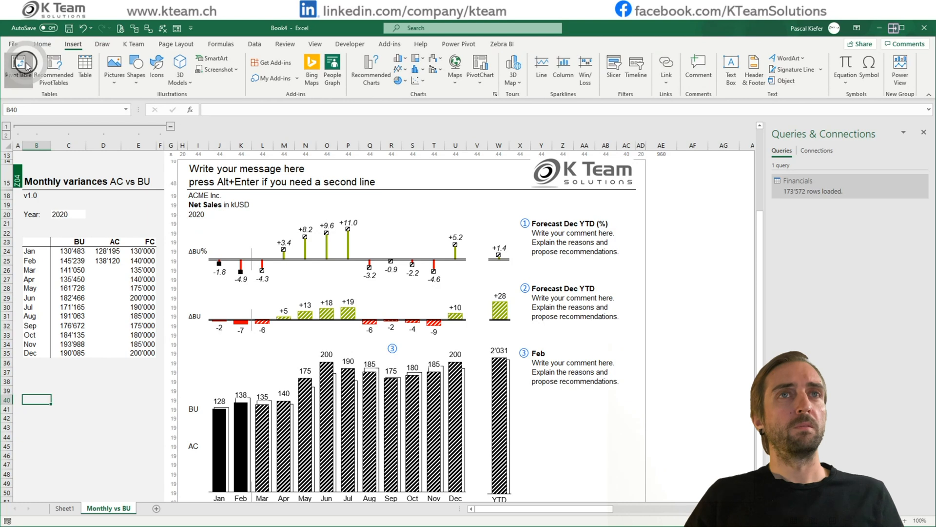
pyautogui.click(18, 66)
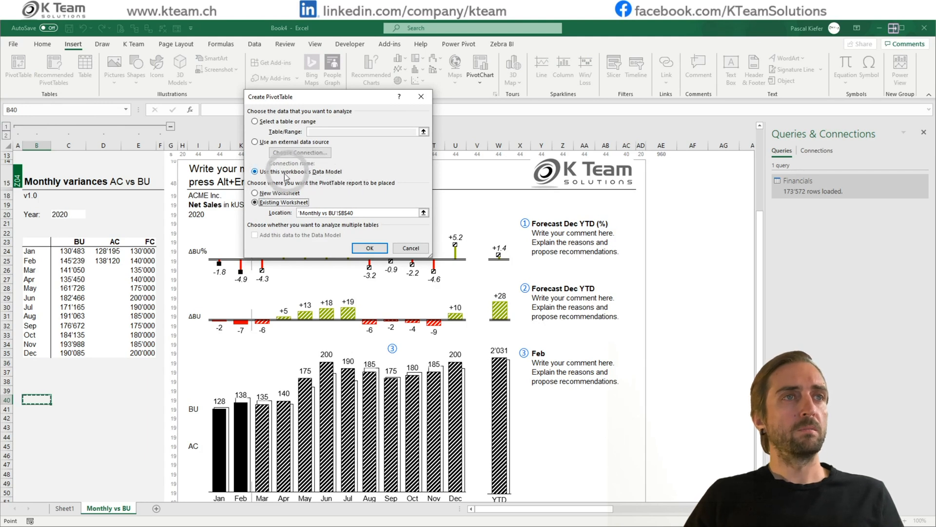
pyautogui.click(369, 248)
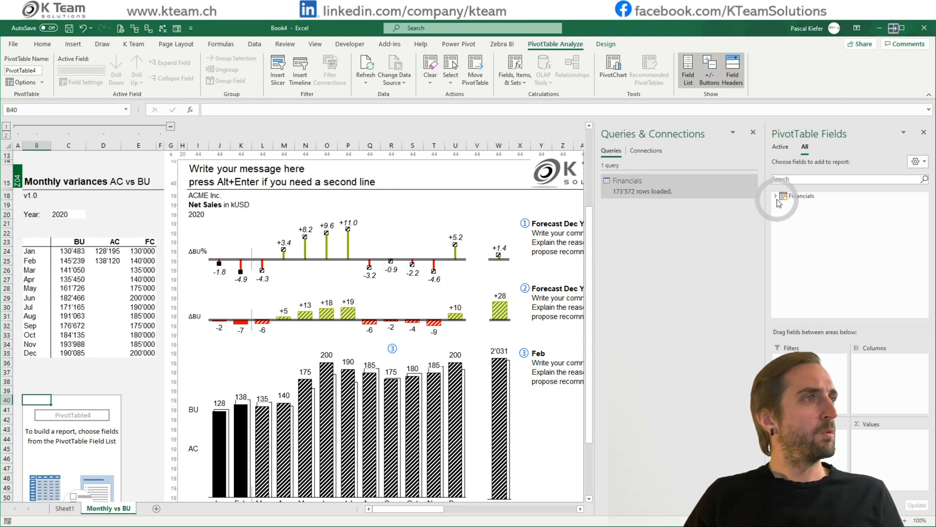
pyautogui.click(777, 196)
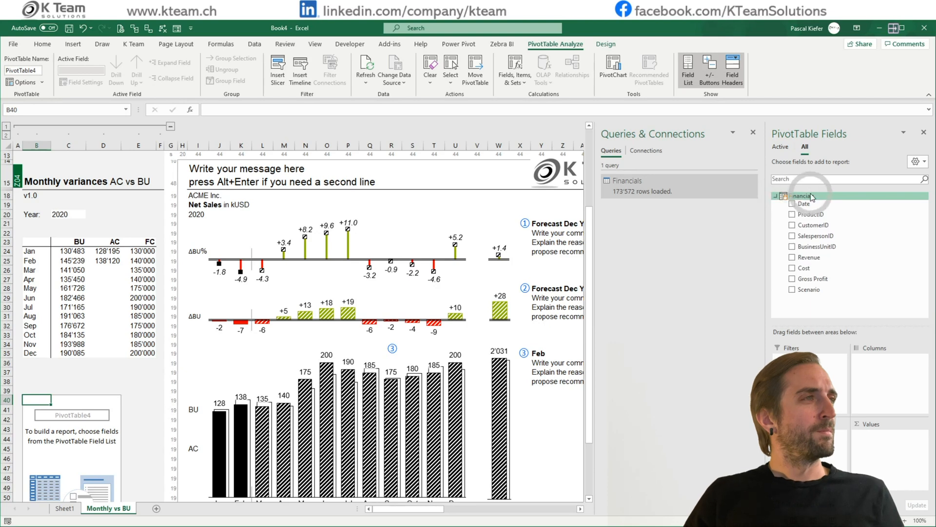
pyautogui.moveTo(812, 214)
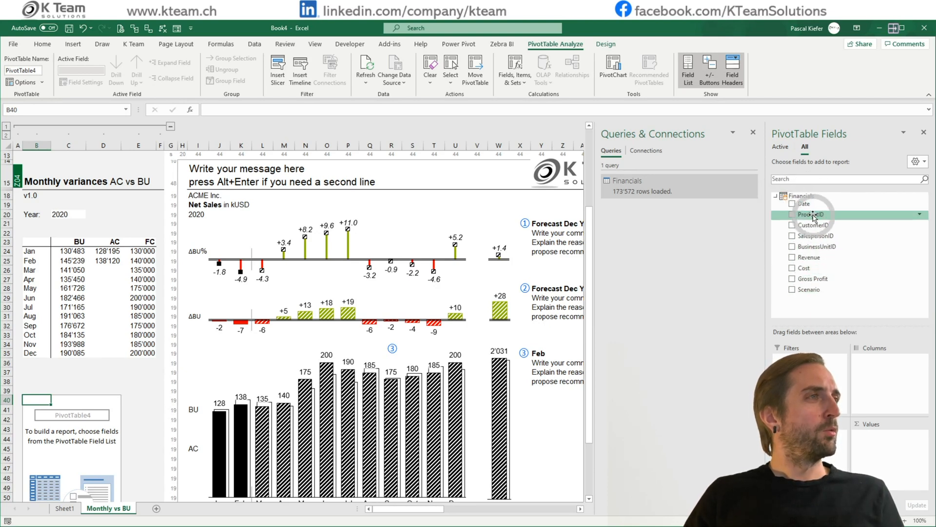
pyautogui.moveTo(812, 279)
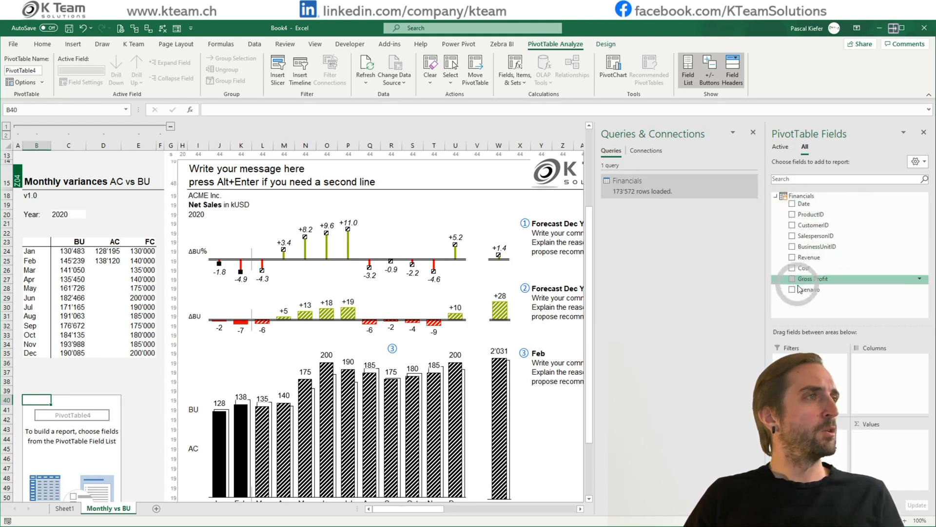
pyautogui.moveTo(814, 246)
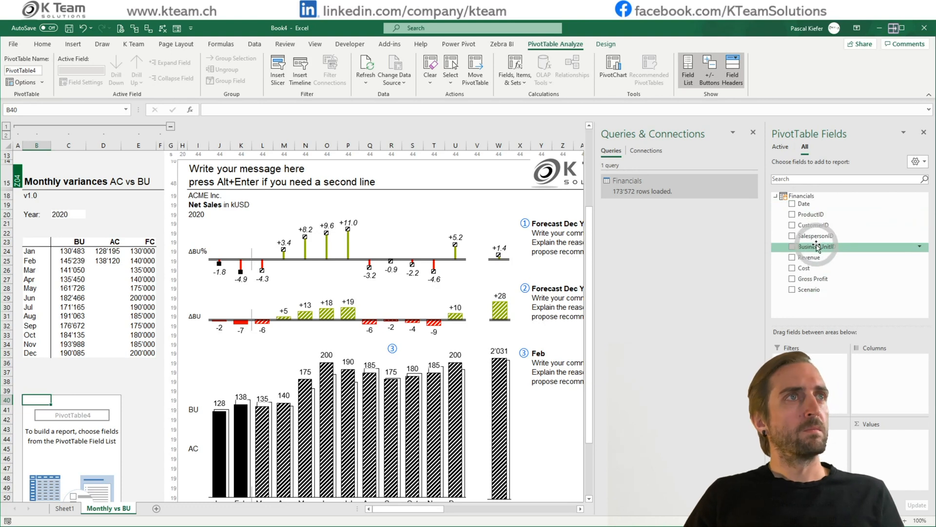
pyautogui.moveTo(197, 52)
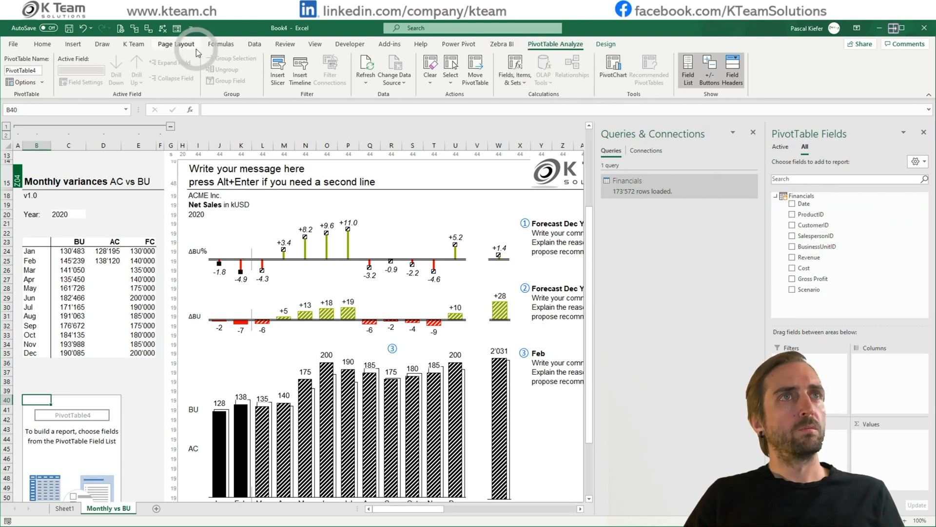
pyautogui.click(254, 44)
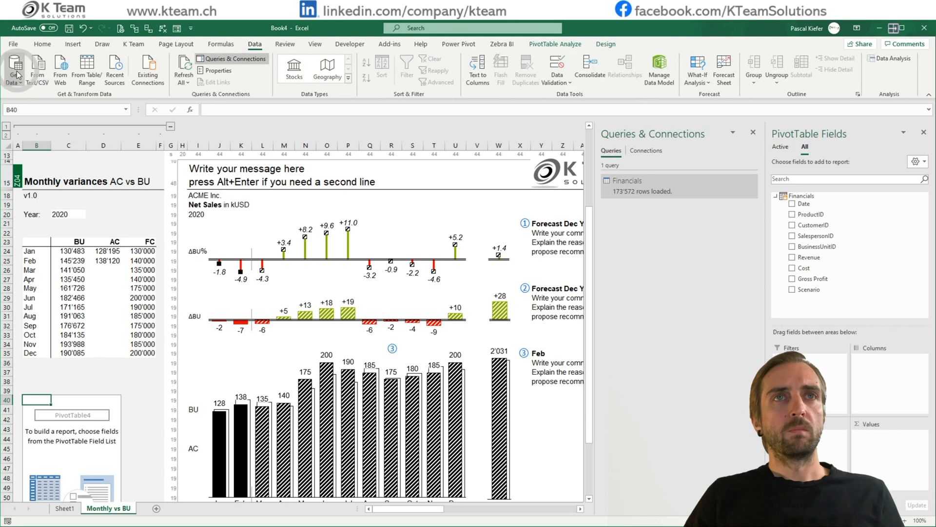
# - Launch the Power Query Editor from Get Data
pyautogui.click(13, 67)
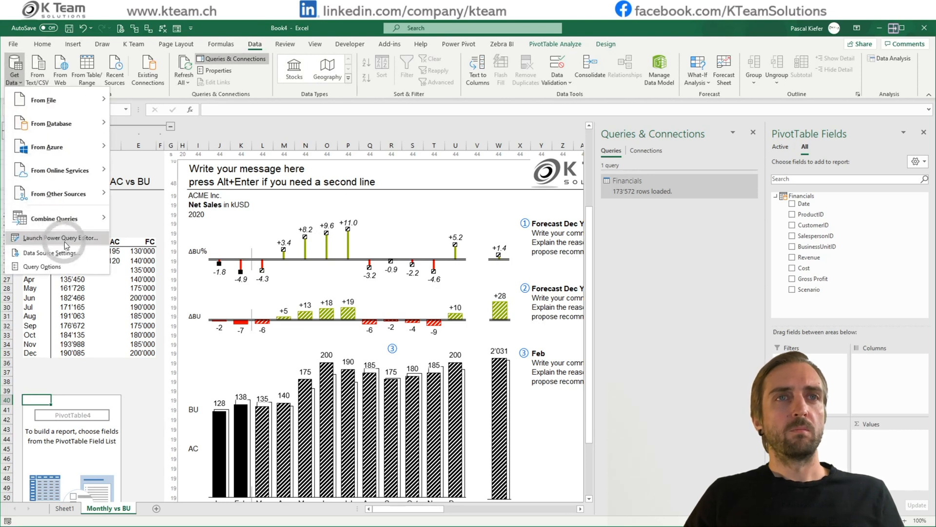
pyautogui.moveTo(58, 237)
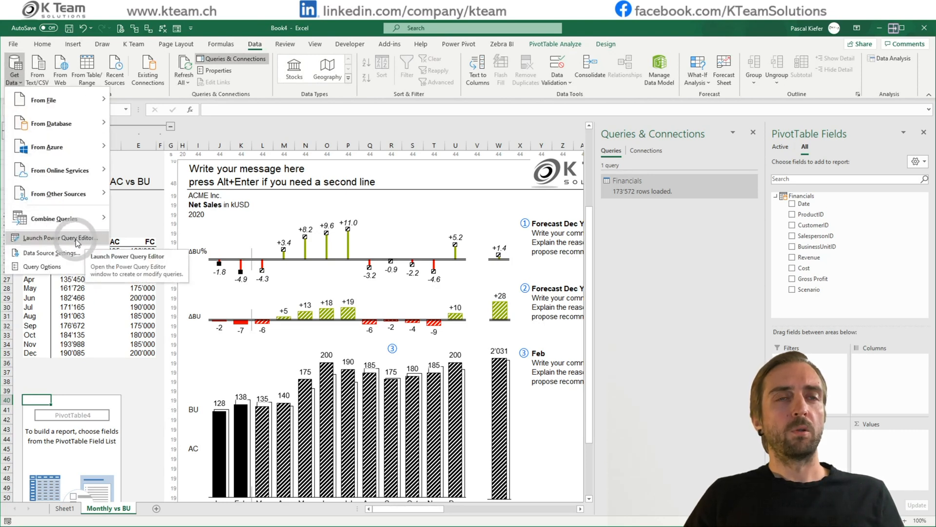
pyautogui.click(59, 237)
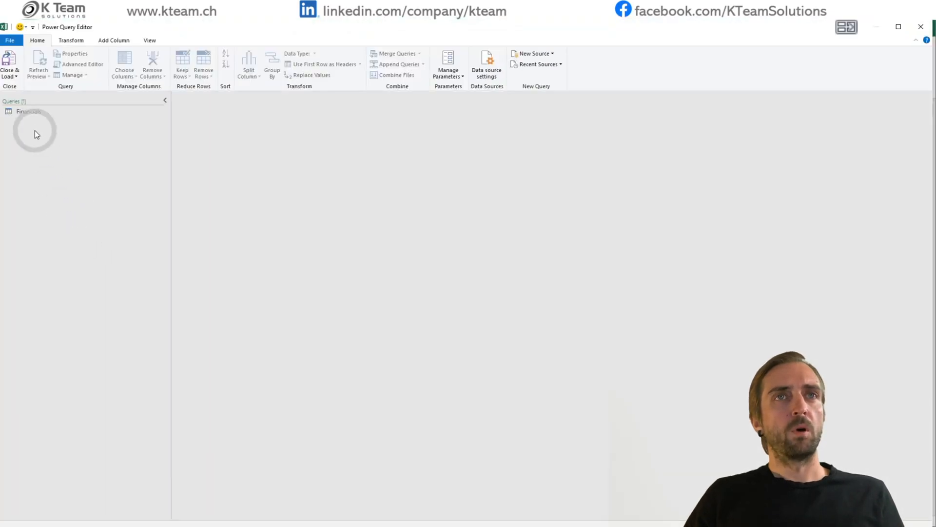
# - Add a Month column extracted from Date to Financials and load it back
pyautogui.click(29, 112)
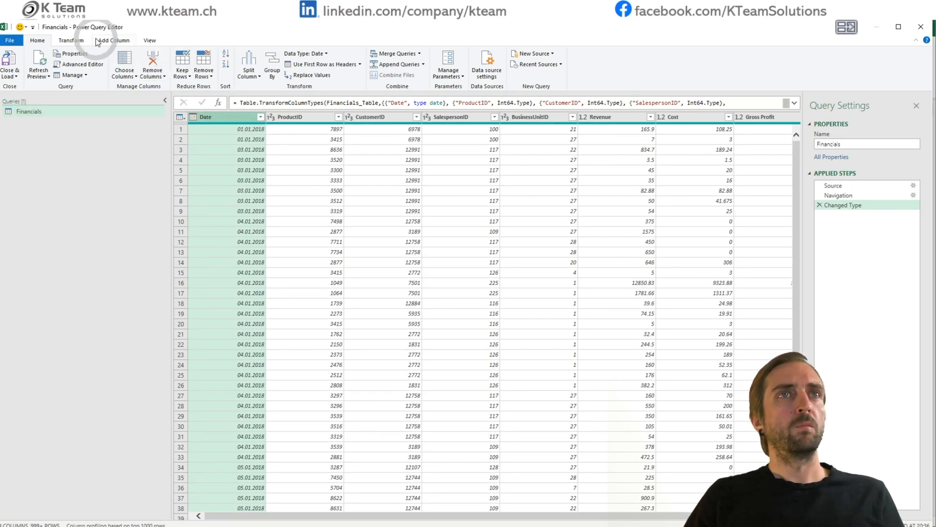
pyautogui.click(113, 40)
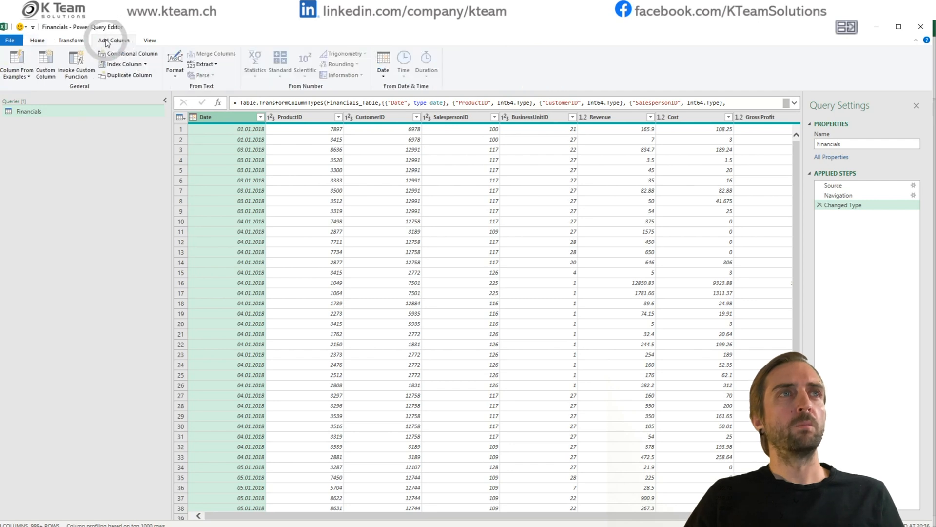
pyautogui.click(382, 63)
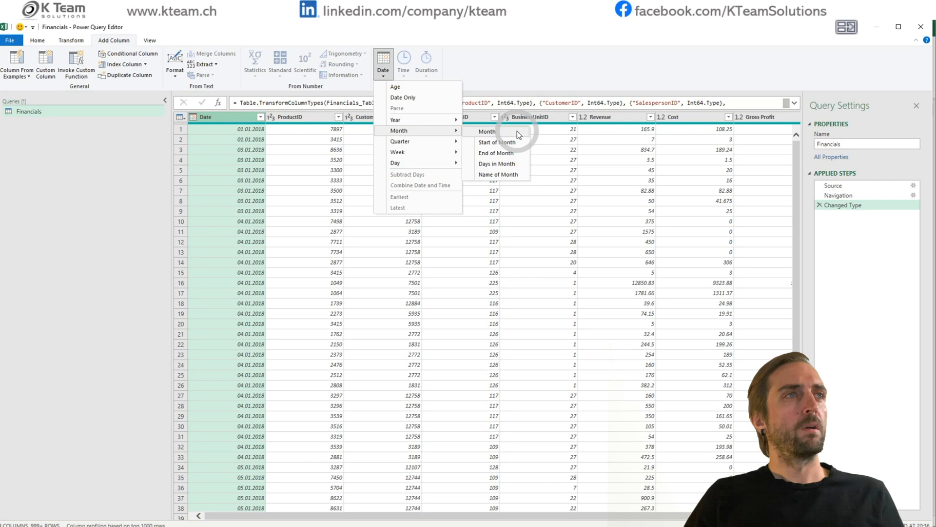
pyautogui.click(487, 131)
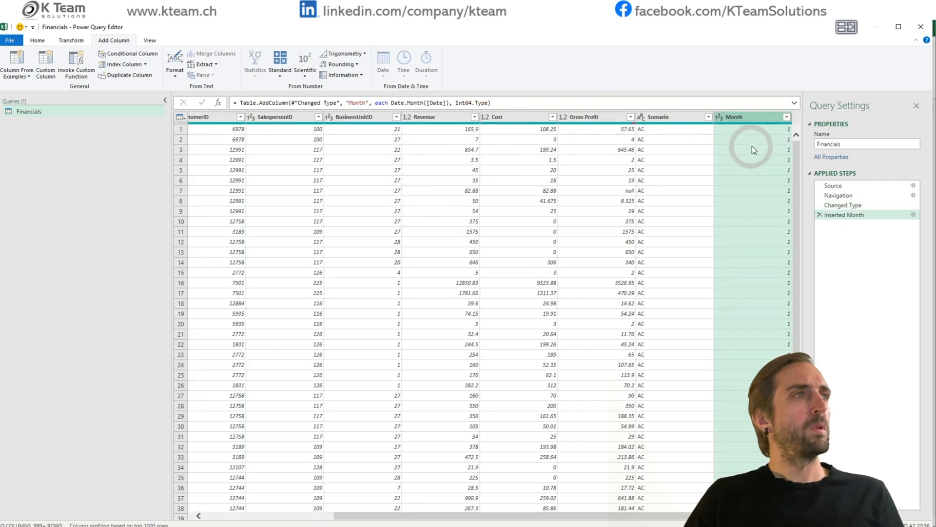
pyautogui.moveTo(764, 281)
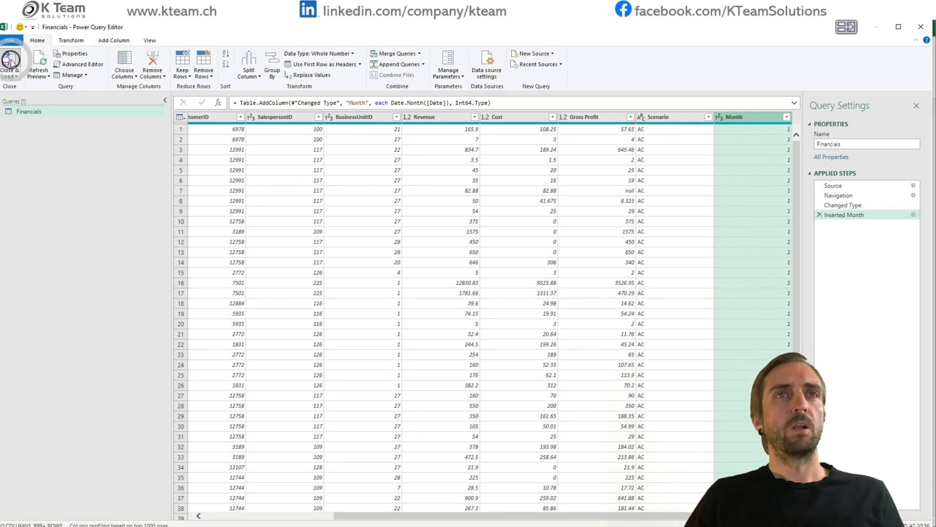
pyautogui.click(9, 66)
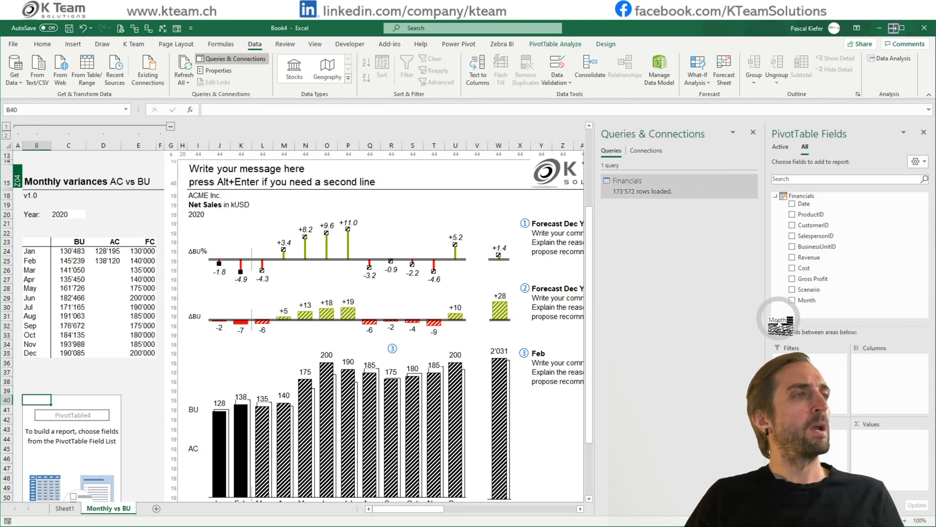
# - Add the Month field to PivotTable rows, listing months 1–12 with a Grand Total
pyautogui.click(793, 300)
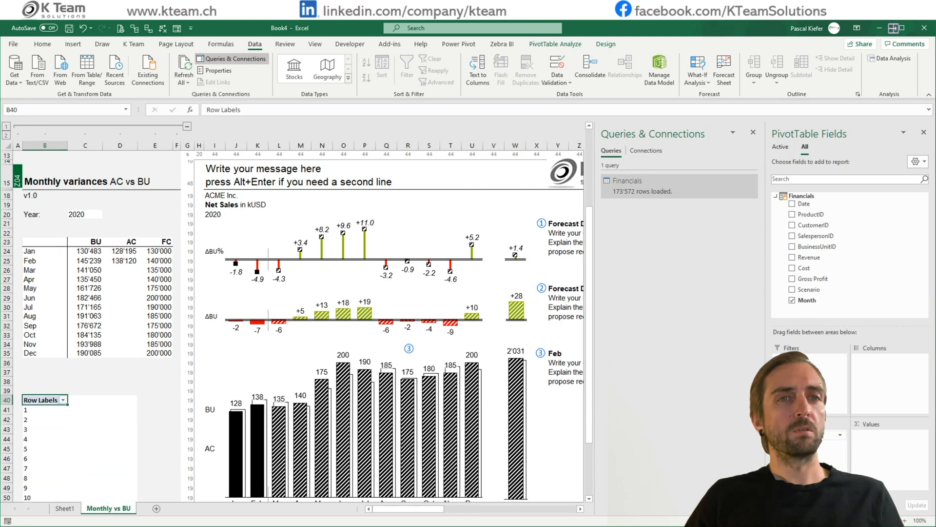
pyautogui.scroll(-3)
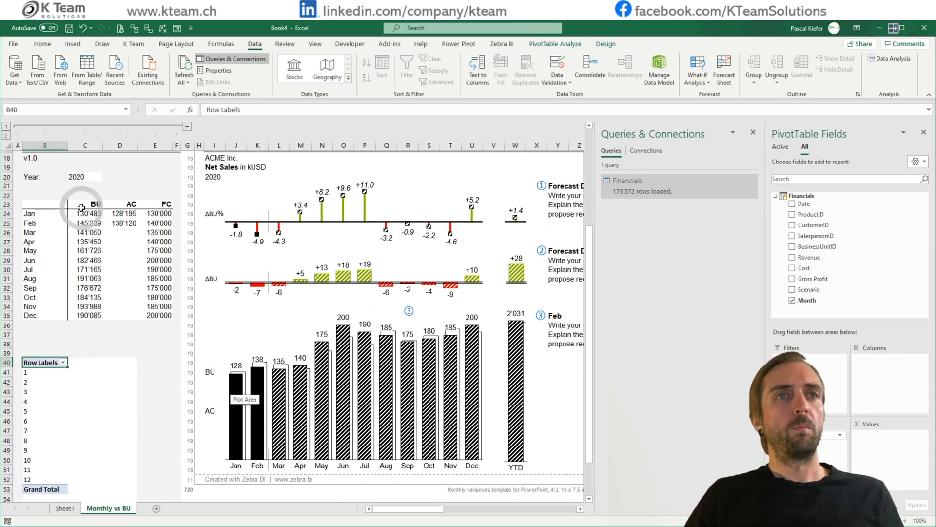
pyautogui.moveTo(158, 205)
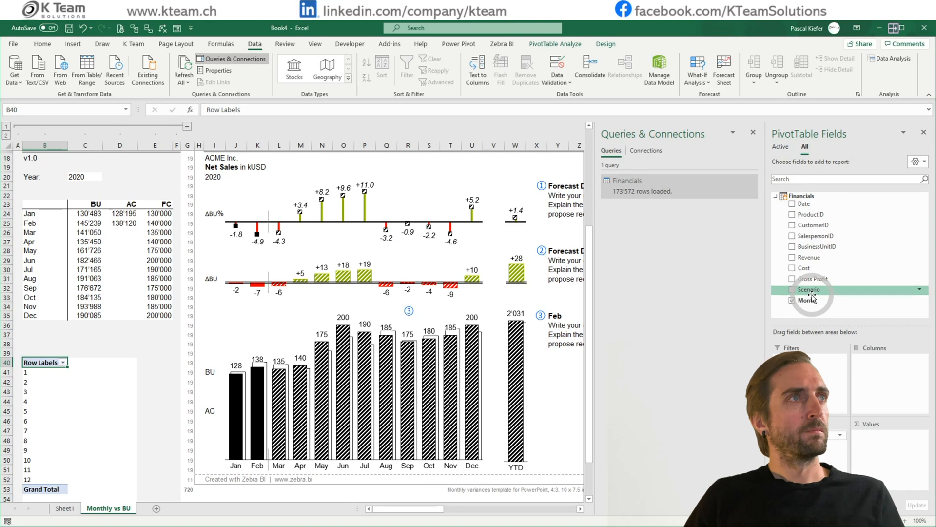
pyautogui.click(792, 300)
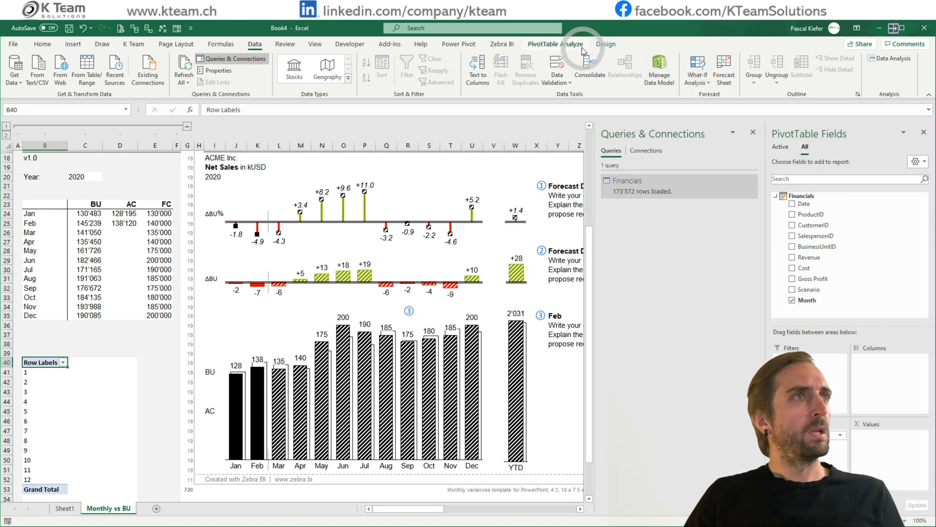
# - Define a new Power Pivot measure Gross Profit AC summing Gross Profit where Scenario is AC
pyautogui.click(459, 43)
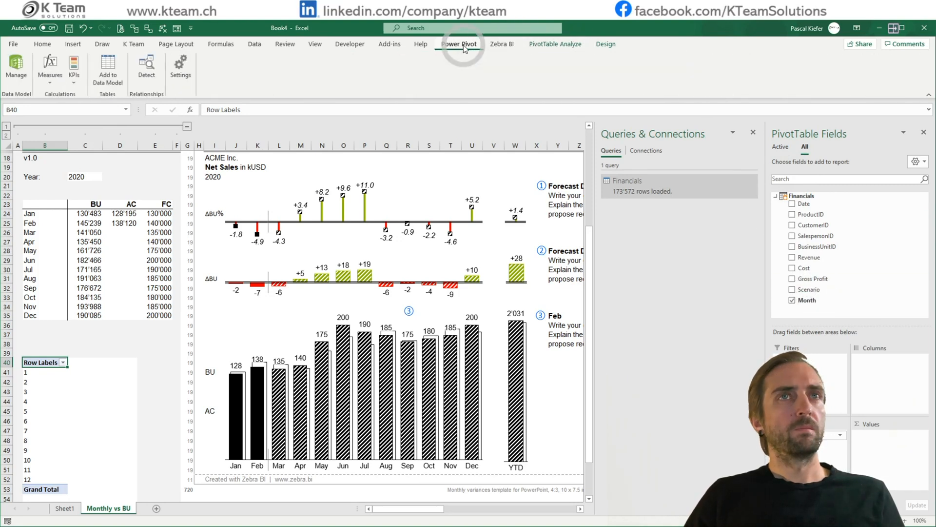
pyautogui.moveTo(49, 66)
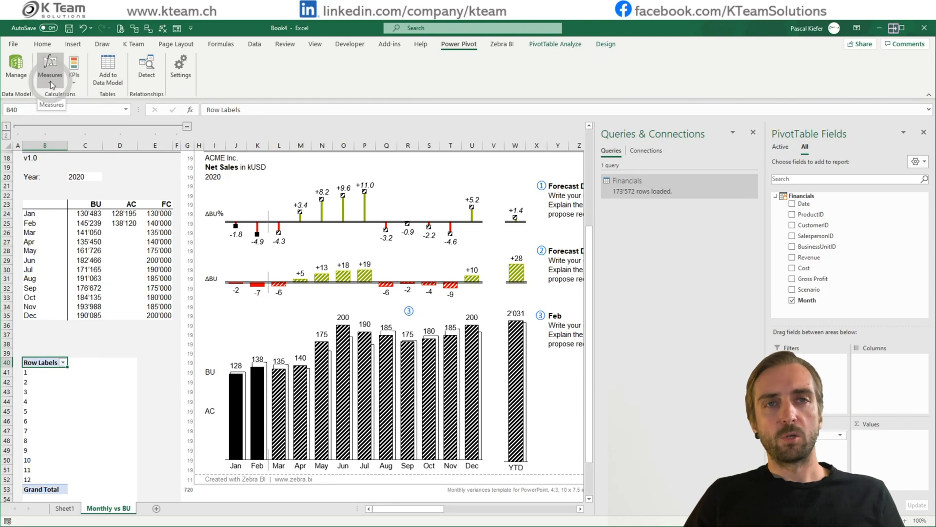
pyautogui.click(50, 66)
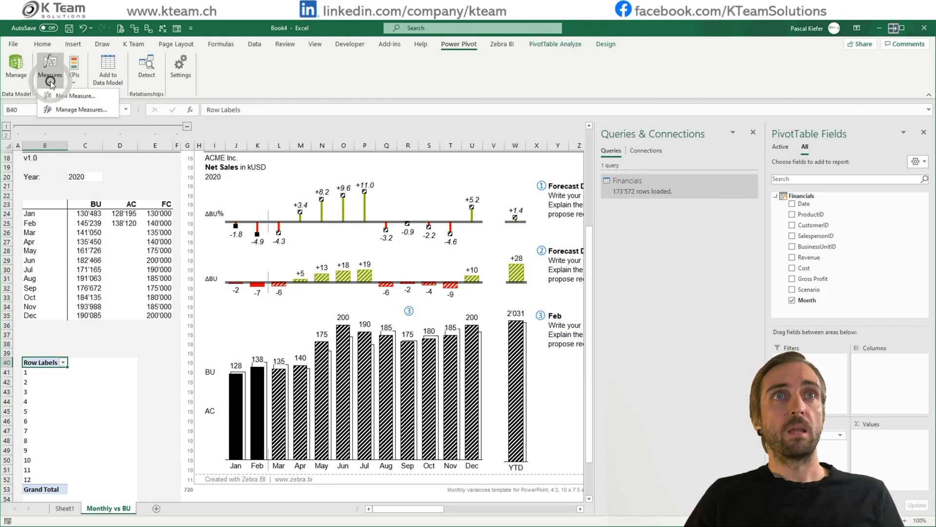
pyautogui.click(74, 96)
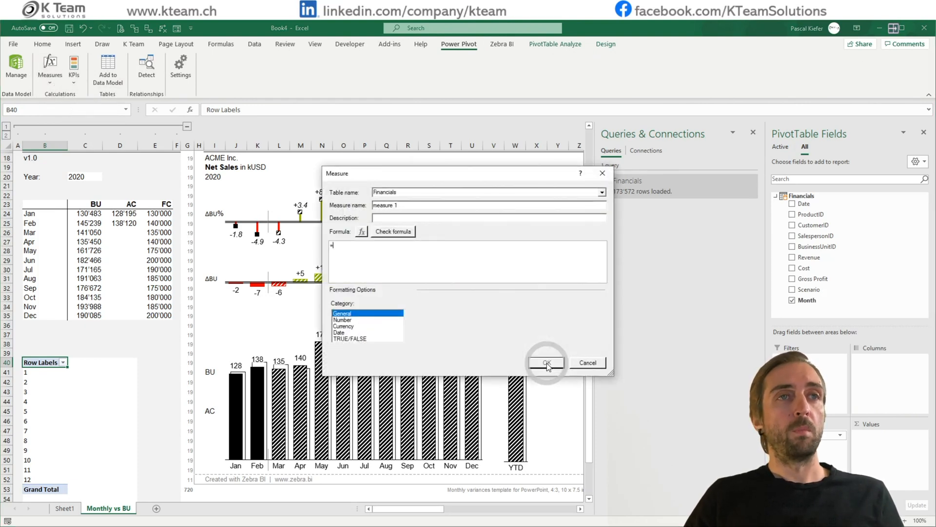
pyautogui.moveTo(429, 207)
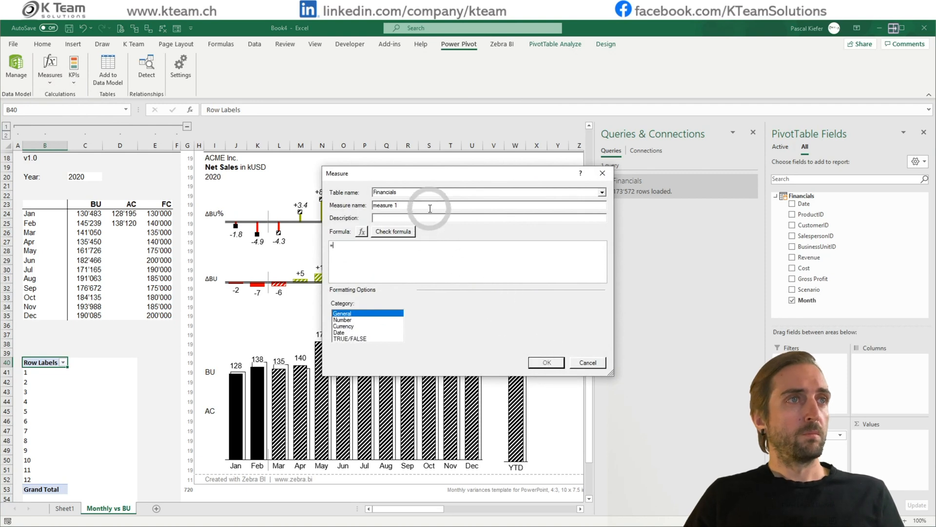
pyautogui.tripleClick(386, 205)
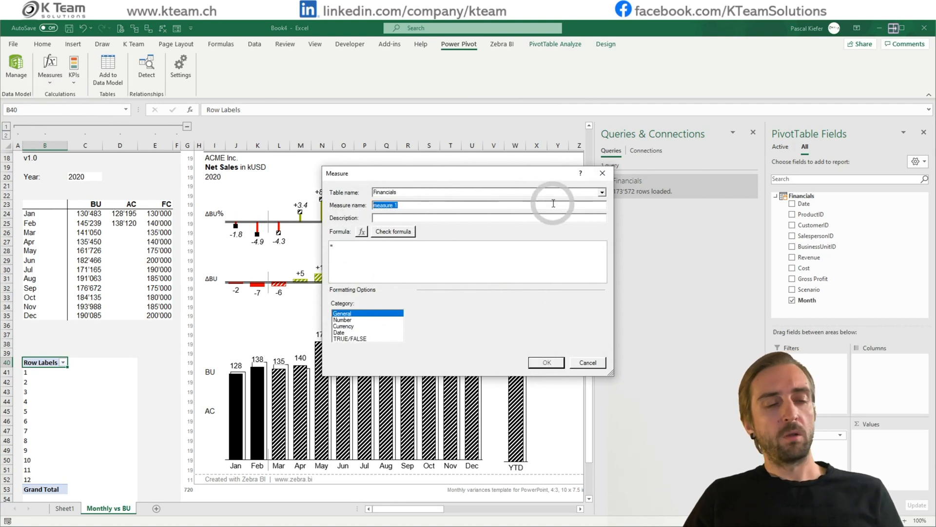
pyautogui.write('Gross Profit AC')
pyautogui.click(467, 262)
pyautogui.write(' CALCULATE(sum(')
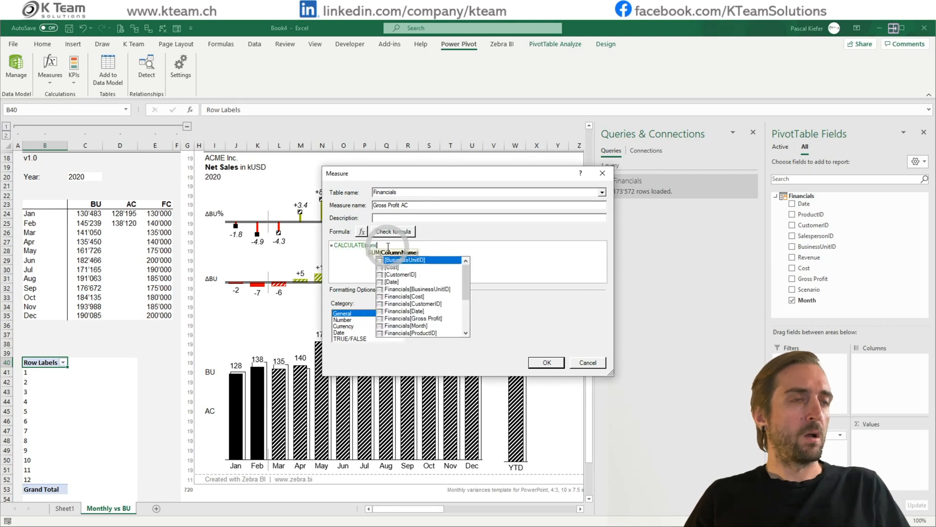
pyautogui.write('gross Profit]);')
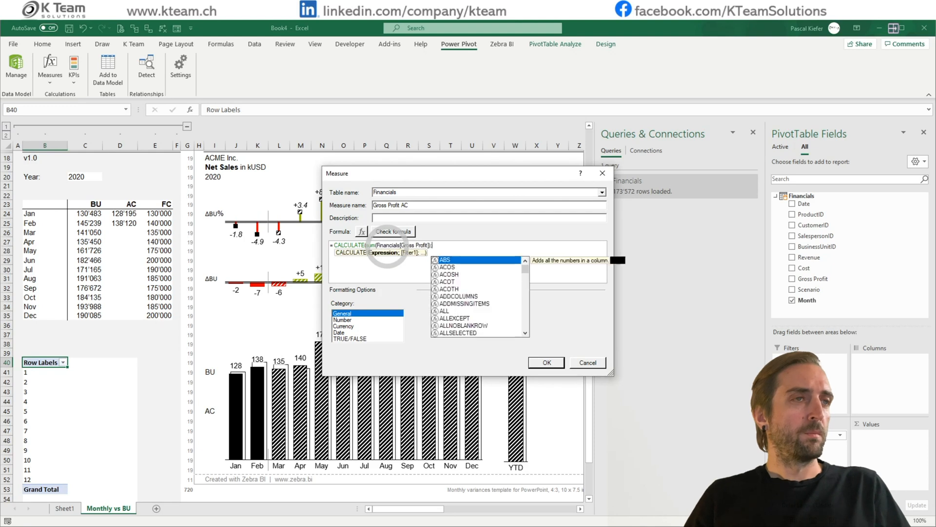
pyautogui.write('fi')
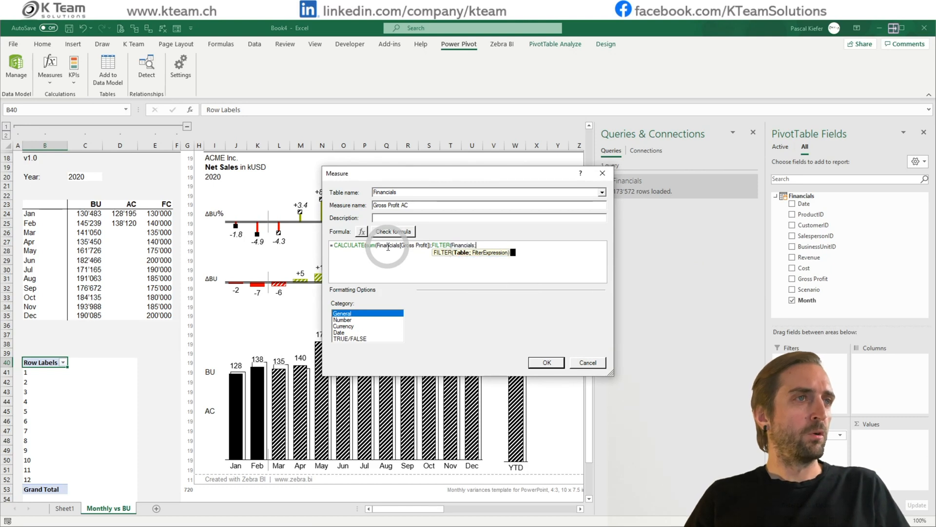
pyautogui.write('sc')
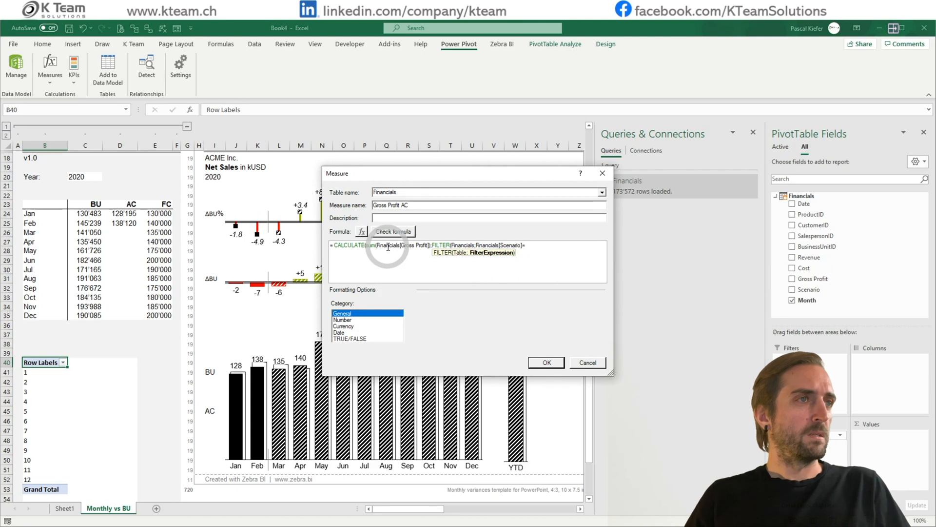
pyautogui.write('="AC"))')
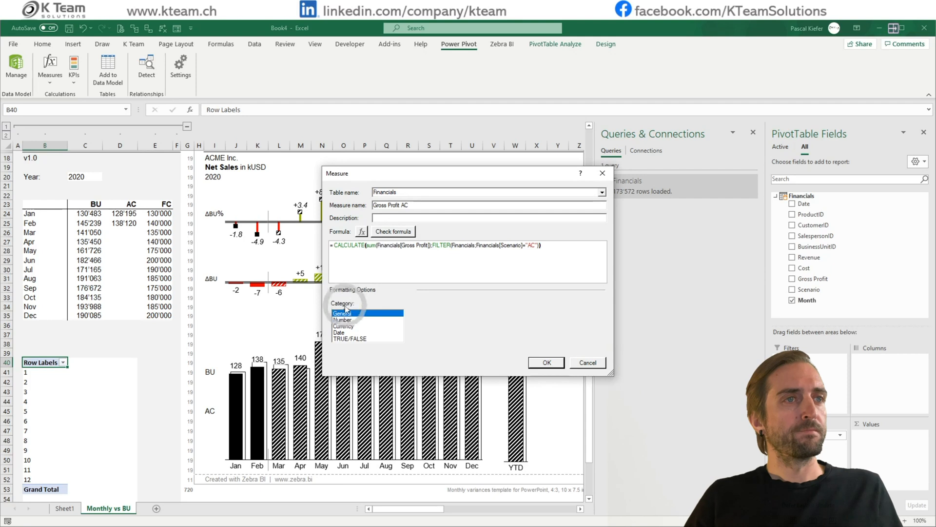
# - Format Gross Profit AC as Number with 0 decimals and thousands separator, and confirm
pyautogui.click(343, 319)
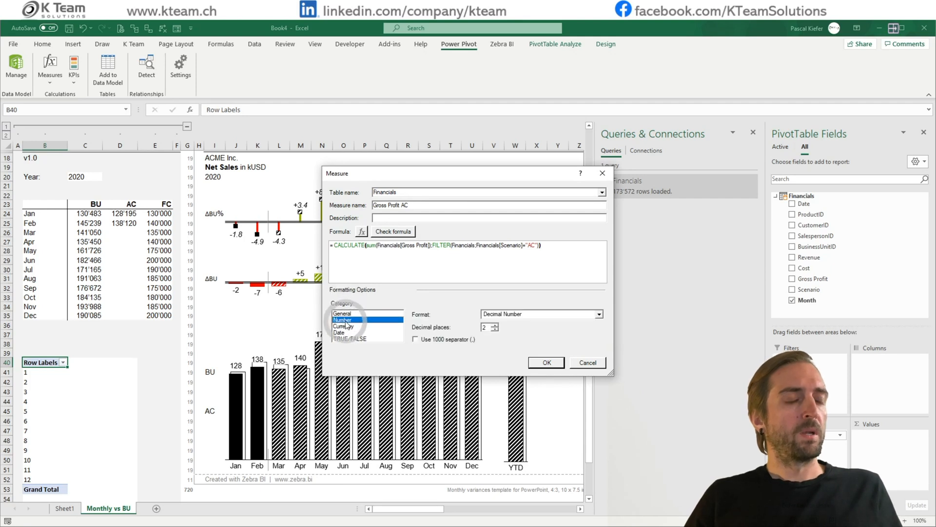
pyautogui.click(416, 338)
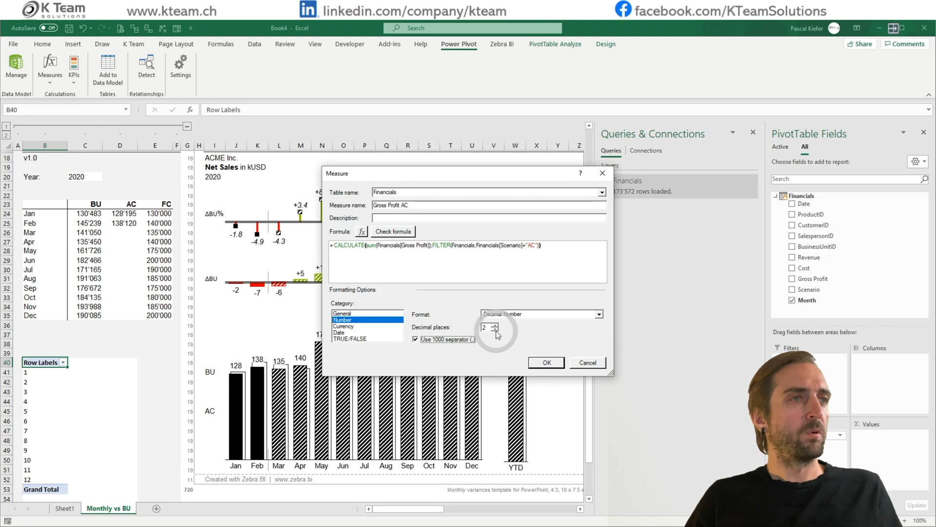
pyautogui.click(496, 330)
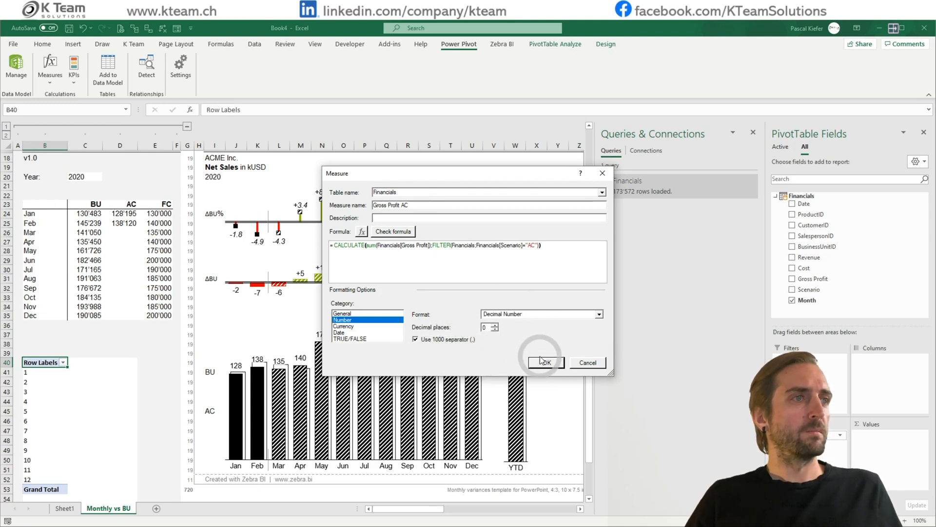
pyautogui.click(543, 362)
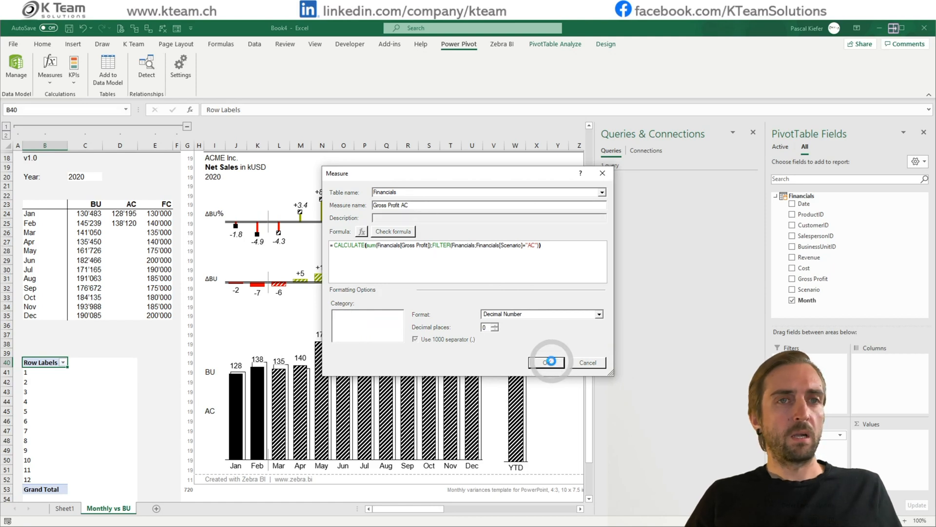
pyautogui.click(543, 363)
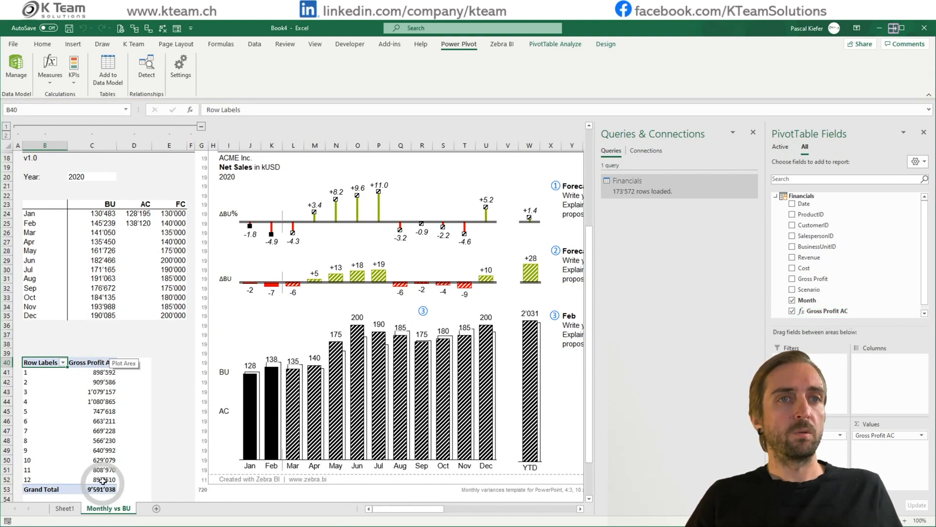
pyautogui.moveTo(101, 430)
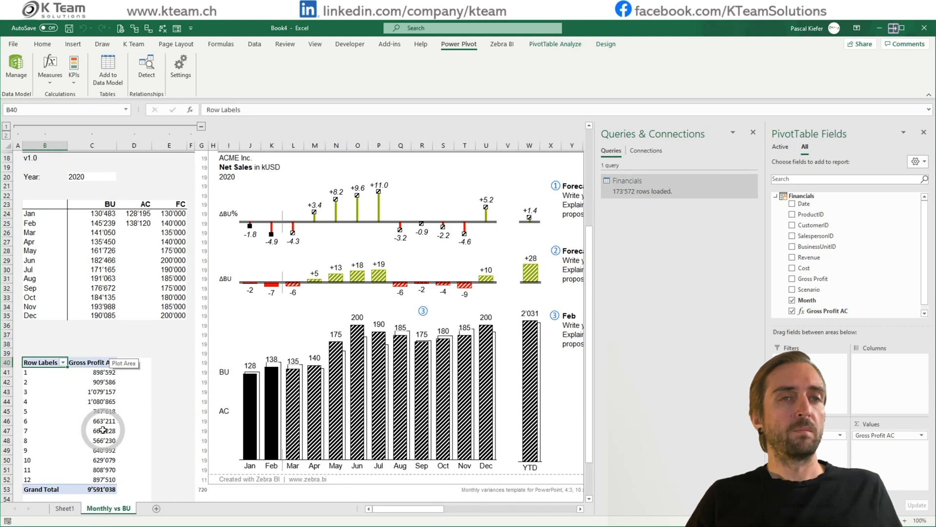
# - Bring up the Power Pivot Measures dropdown after reviewing the Gross Profit AC column
pyautogui.click(49, 65)
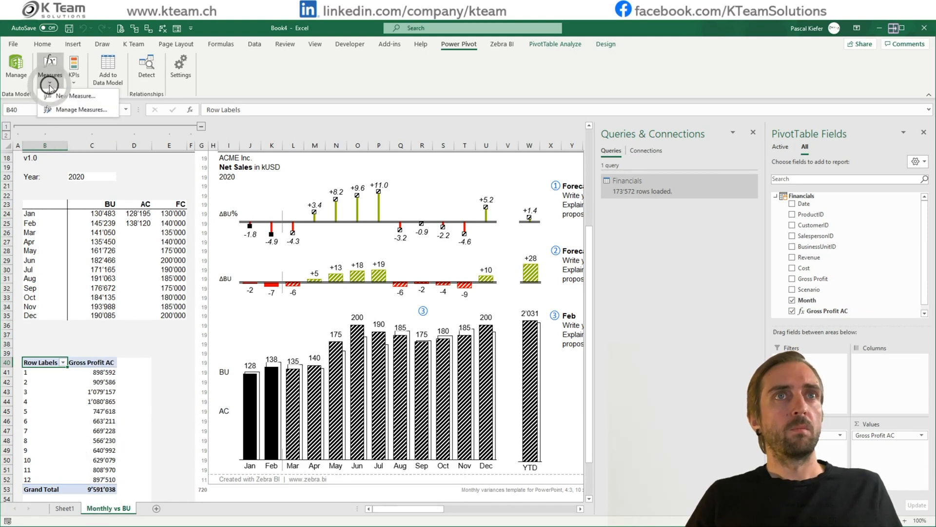
# - Define measure Gross Profit BU filtering Scenario to "PL" and verify the formula error-free
pyautogui.click(78, 96)
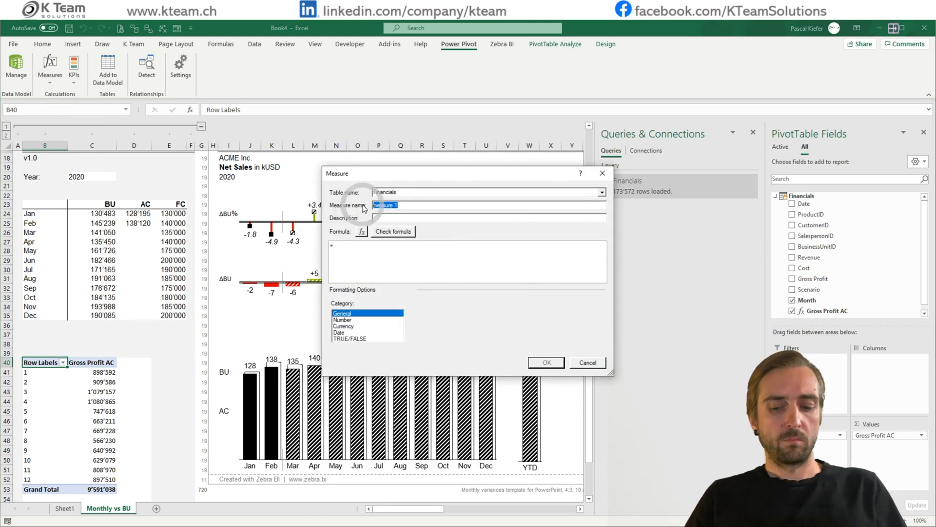
pyautogui.write('Gross Profit')
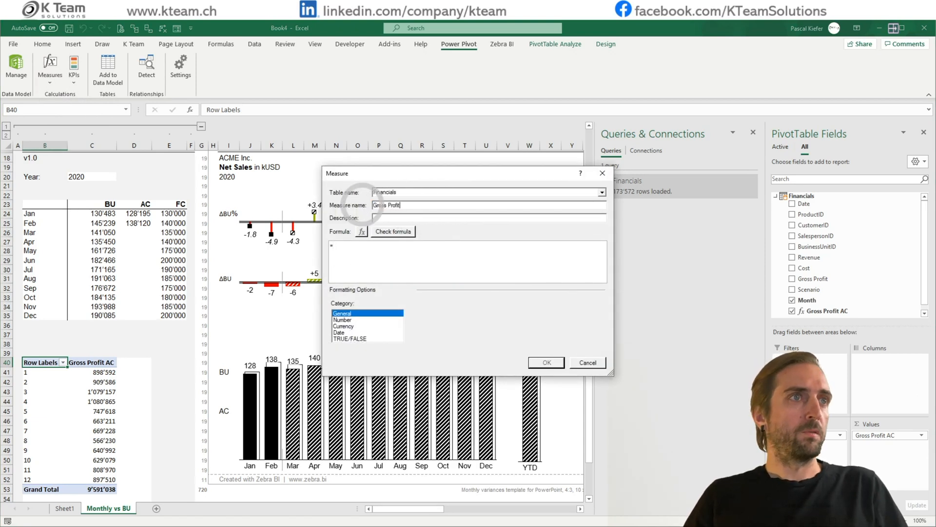
pyautogui.write('BU')
pyautogui.click(467, 261)
pyautogui.write('CALCULATE(sum(Financials[Gross Profit]);')
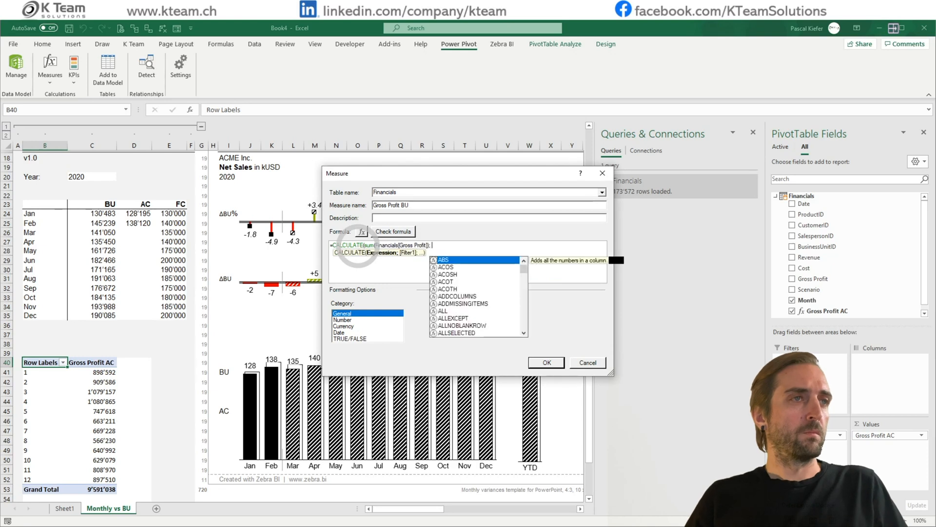
pyautogui.write('FILTER(Financial')
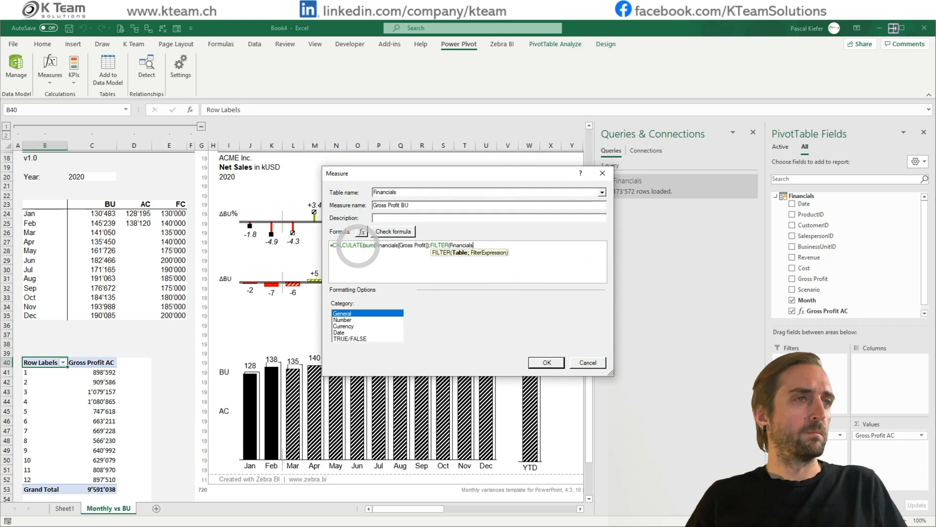
pyautogui.write('scne')
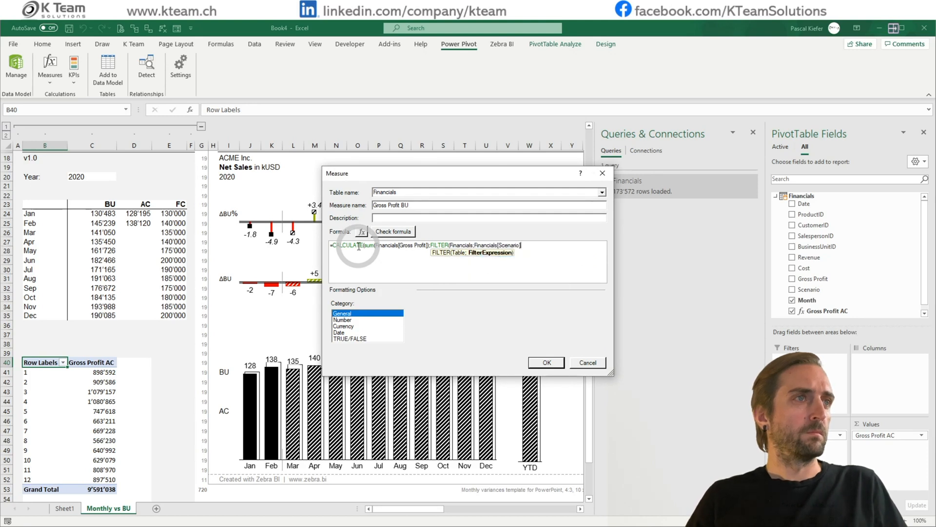
pyautogui.write(']="PL"))')
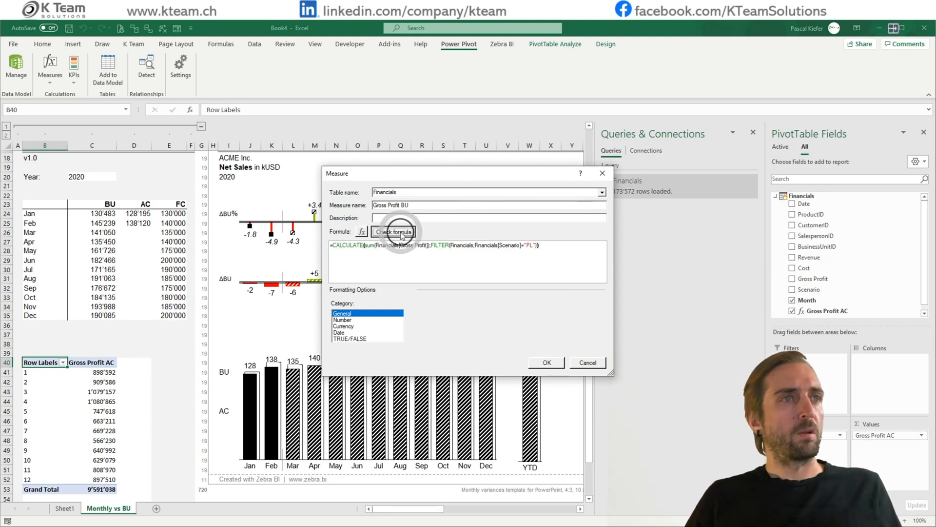
pyautogui.click(393, 231)
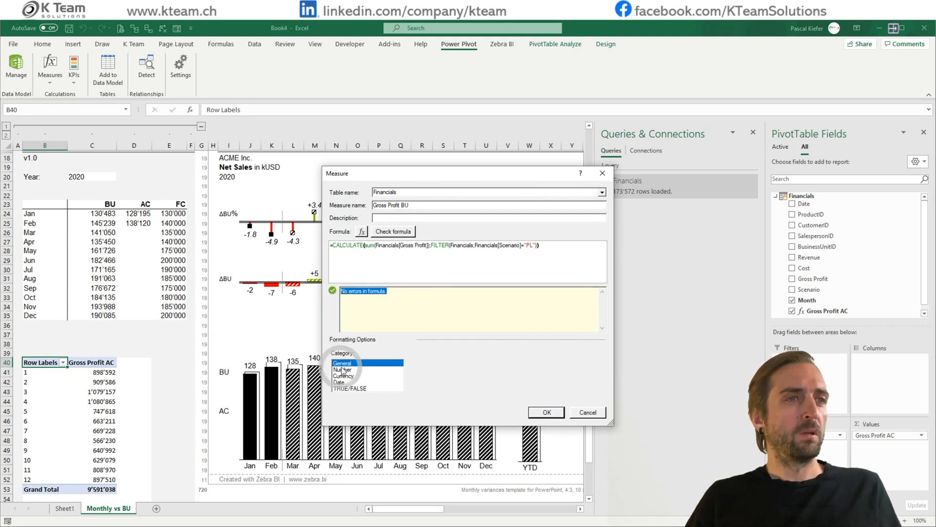
# - Format Gross Profit BU as Number with 0 decimals and thousands separator, and confirm
pyautogui.click(343, 370)
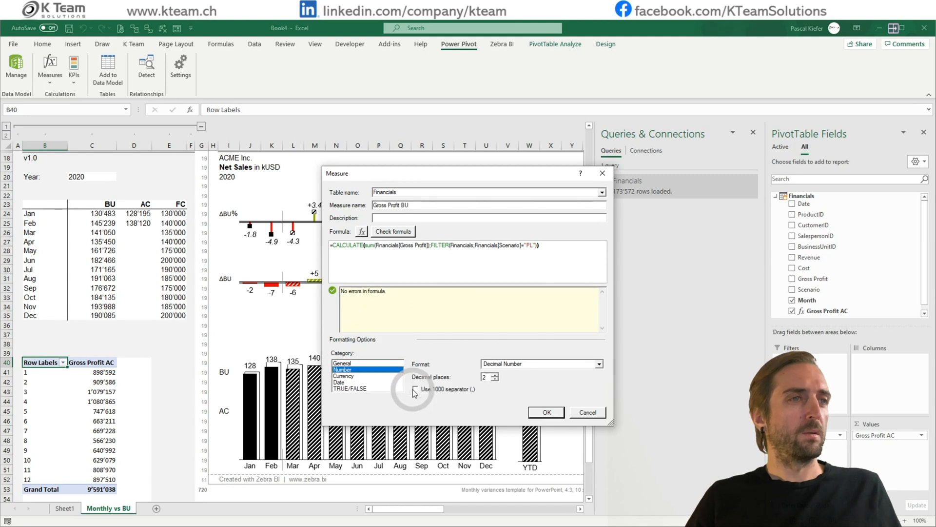
pyautogui.click(415, 389)
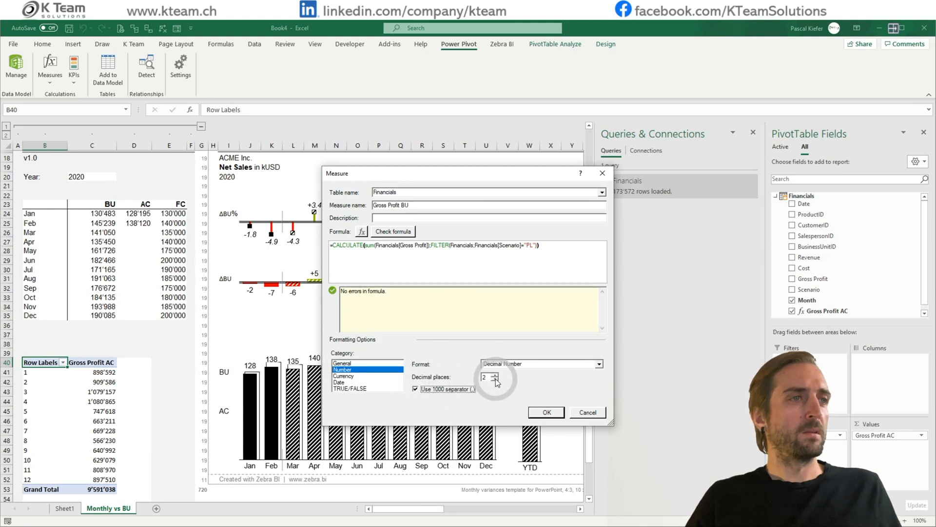
pyautogui.click(497, 380)
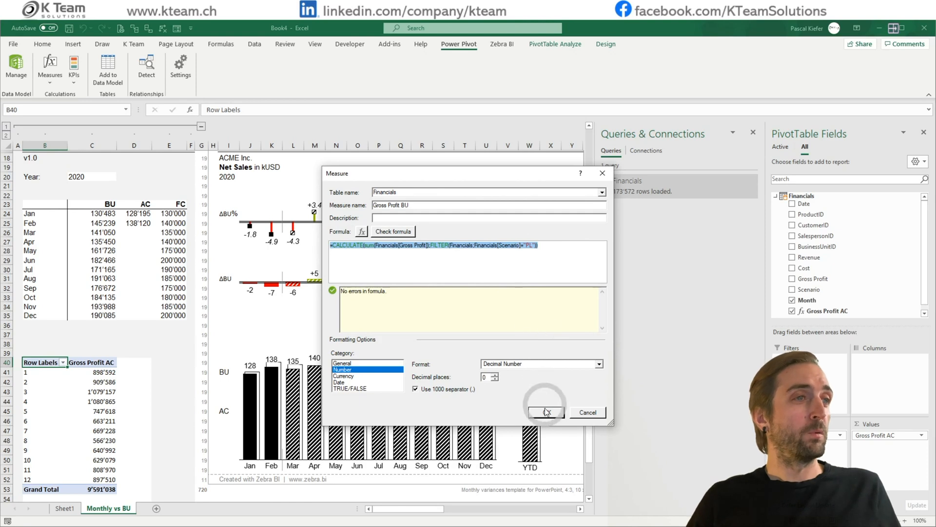
pyautogui.click(545, 412)
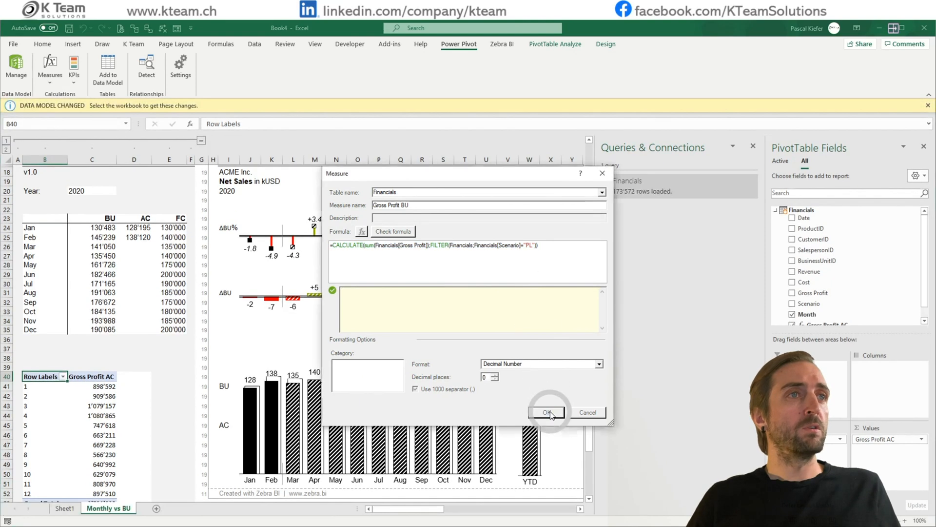
# - Start a new measure named Gross Profit FC filtering Gross Profit to Scenario FC
pyautogui.click(545, 413)
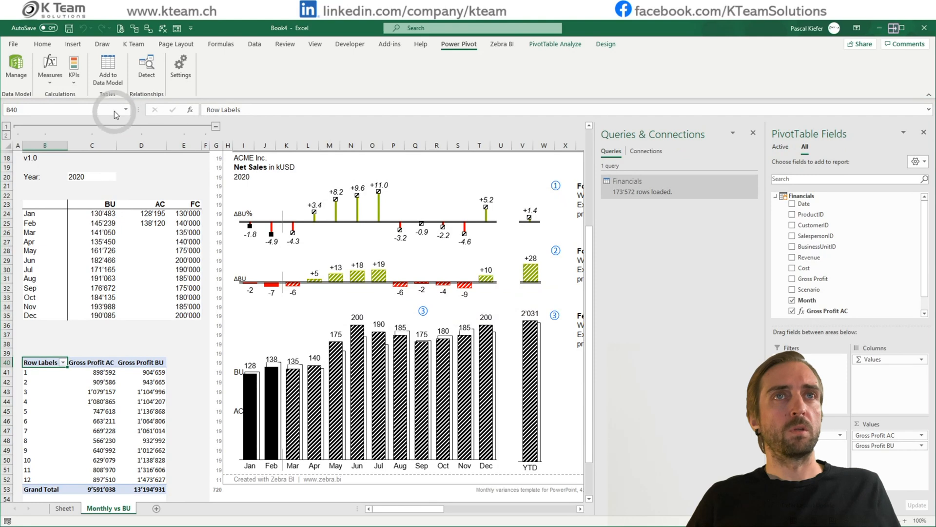
pyautogui.click(49, 66)
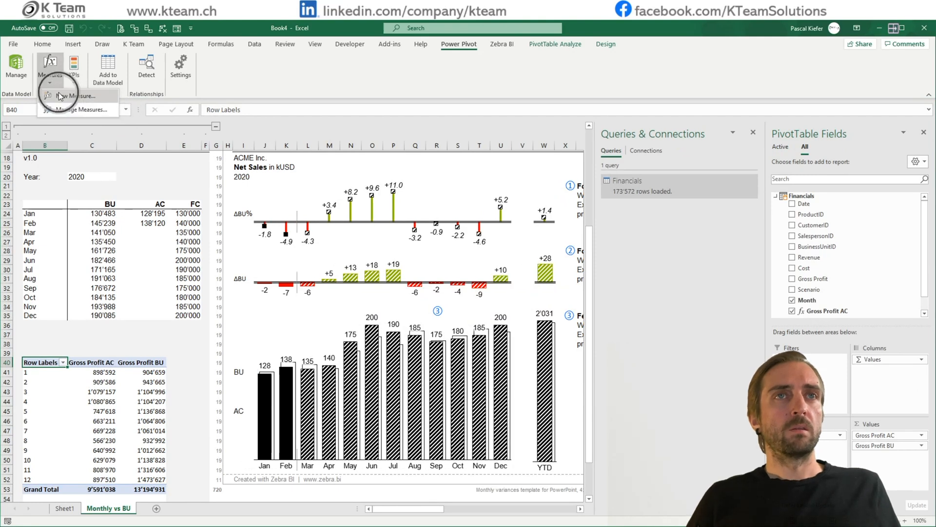
pyautogui.click(71, 95)
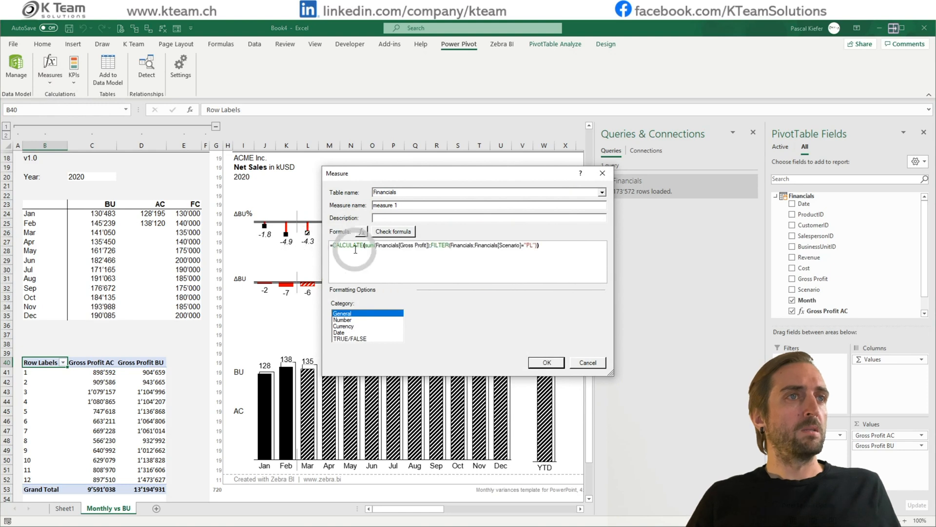
pyautogui.moveTo(530, 242)
pyautogui.write('FC')
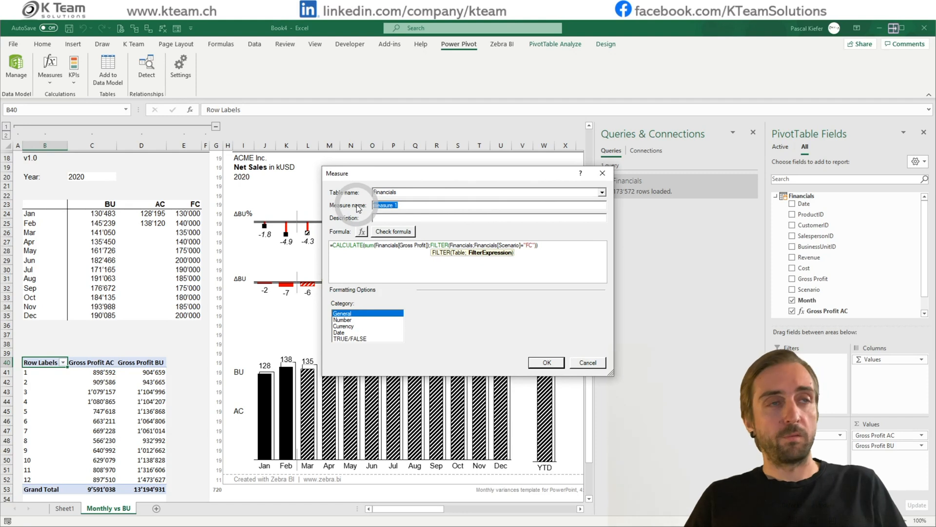
pyautogui.write('Gross Profit FC')
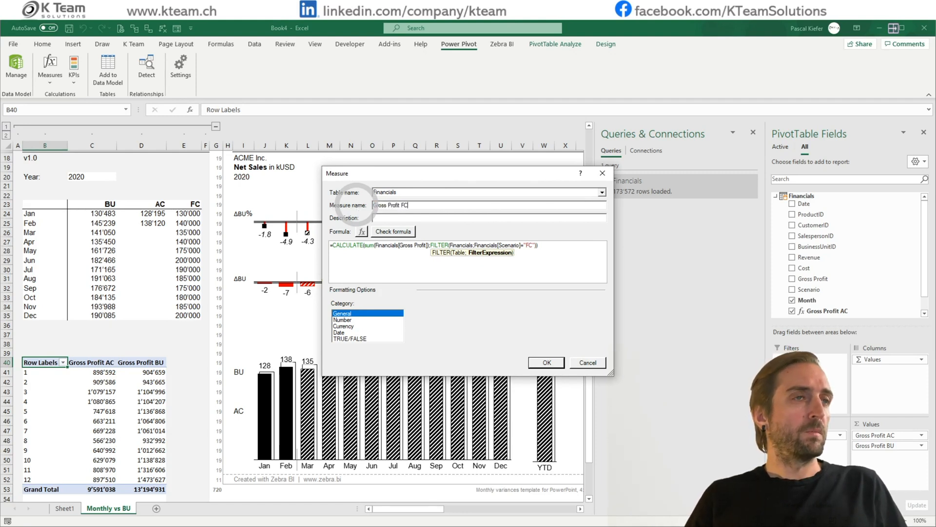
# - Format Gross Profit FC as Number with 0 decimals and thousands separator, and confirm
pyautogui.click(342, 320)
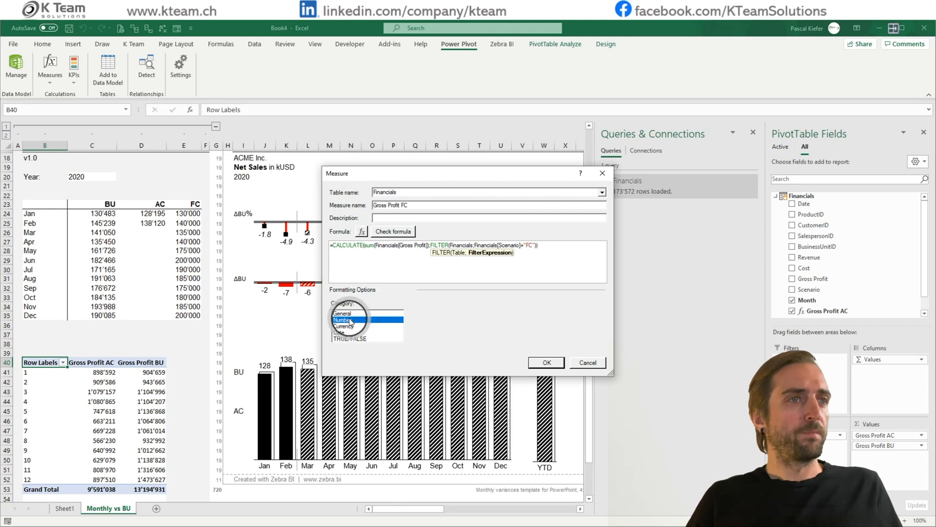
pyautogui.click(342, 320)
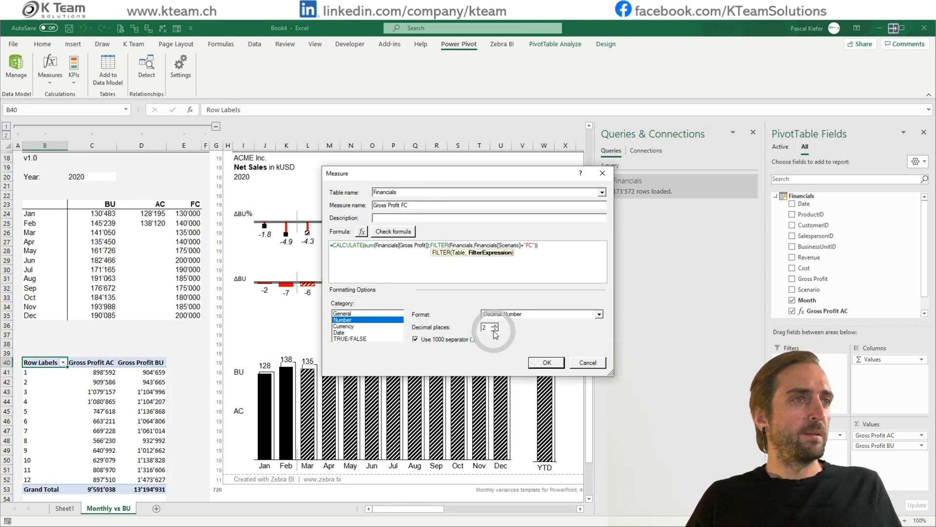
pyautogui.click(494, 329)
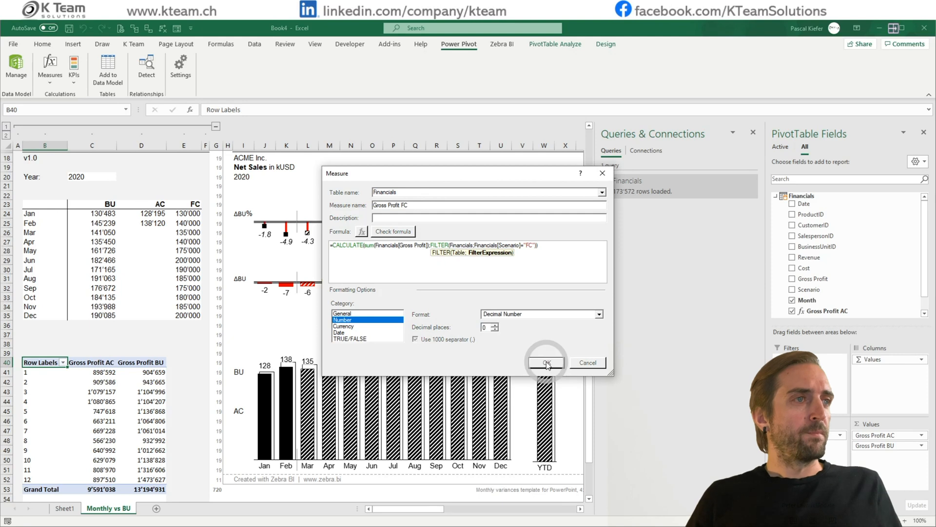
pyautogui.click(545, 362)
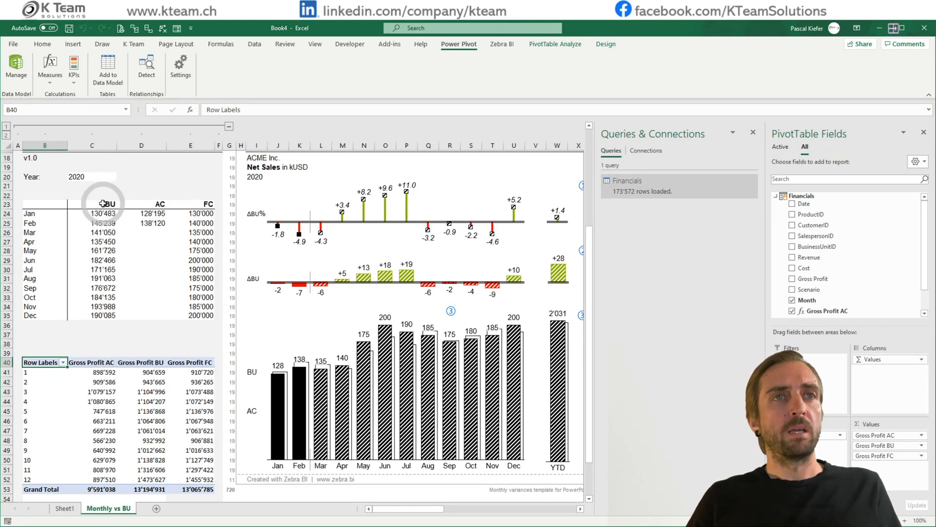
pyautogui.moveTo(747, 327)
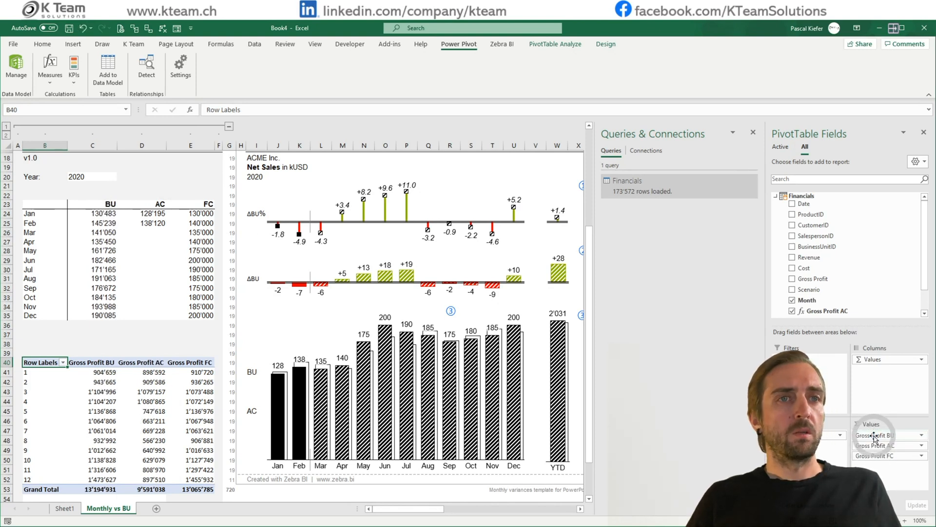
pyautogui.moveTo(152, 361)
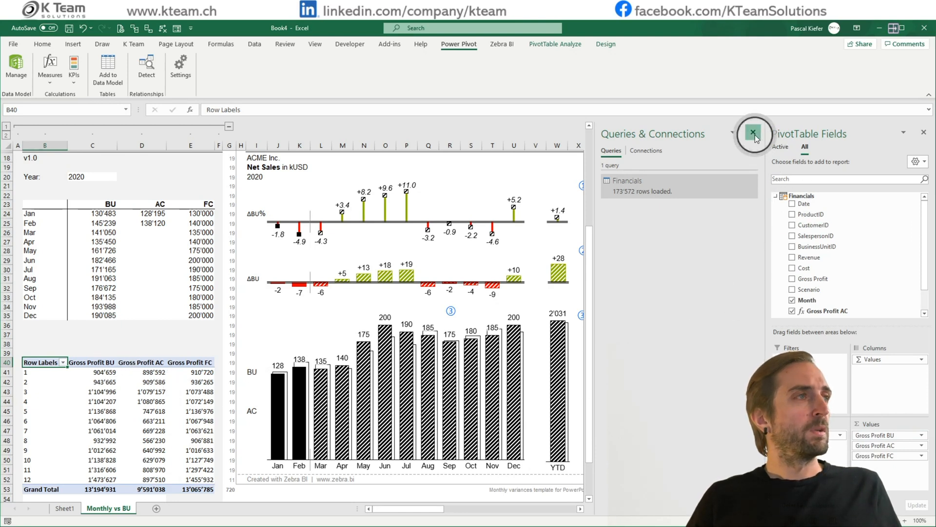
# - Close the Queries & Connections and PivotTable Fields panes
pyautogui.click(753, 132)
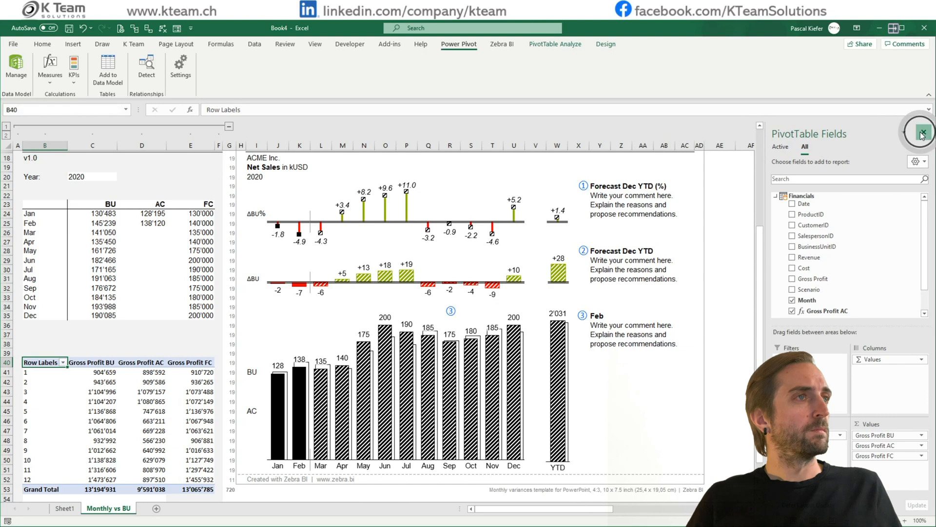
pyautogui.click(921, 132)
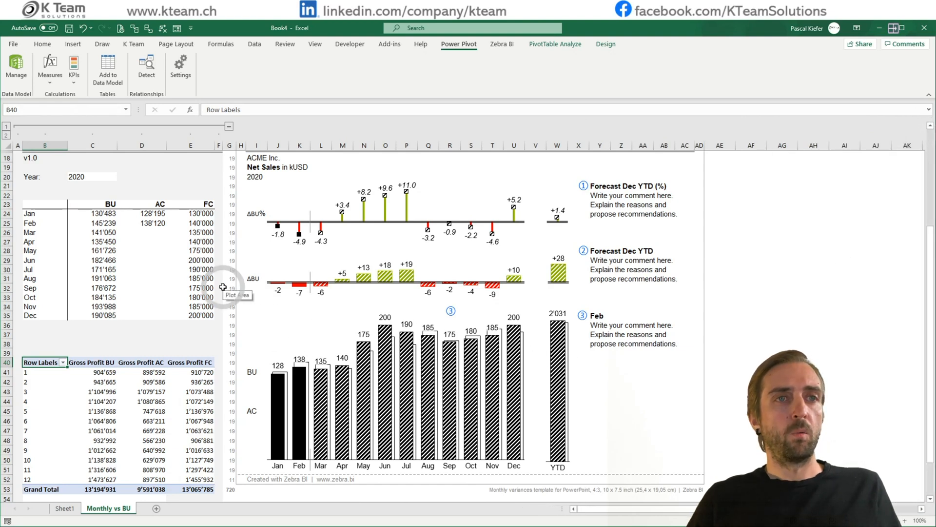
# - Link the BU/AC/FC month table C24:E35 to the PivotTable's Gross Profit values
pyautogui.click(103, 213)
pyautogui.write('=')
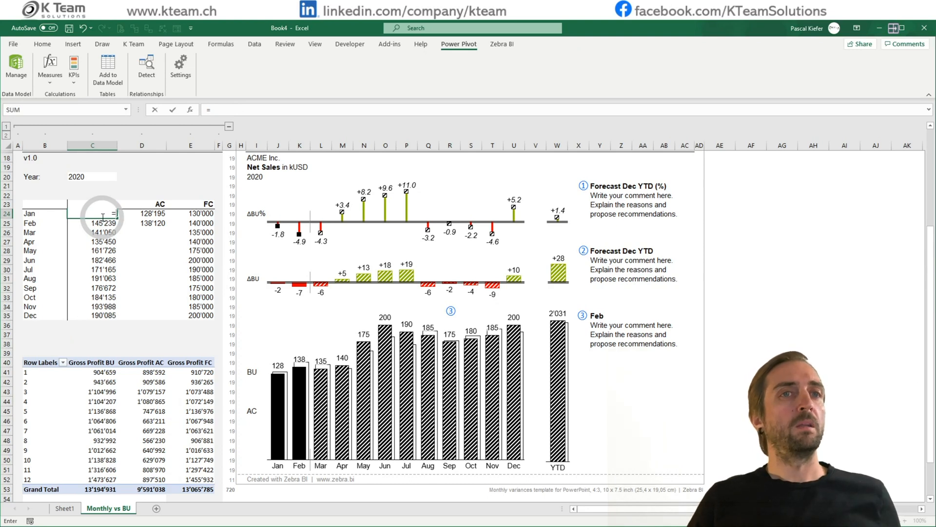
pyautogui.write('c')
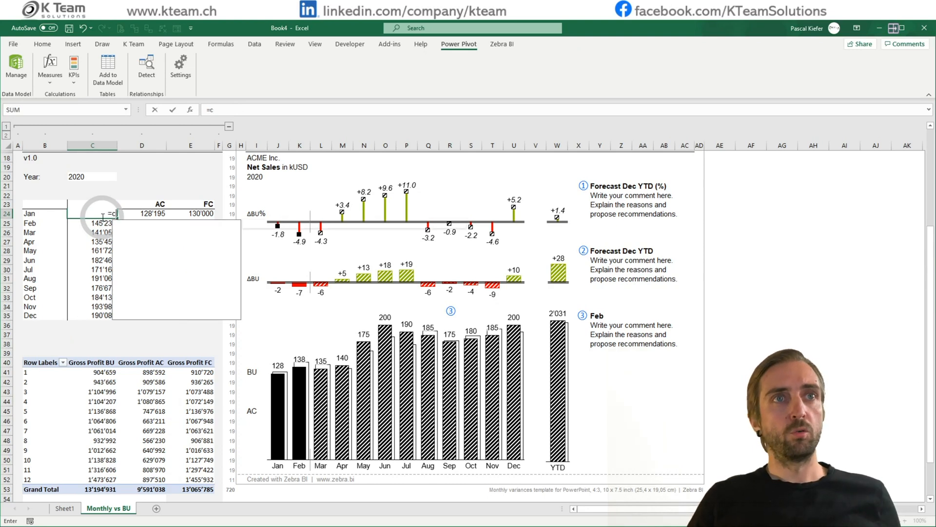
pyautogui.press('Return')
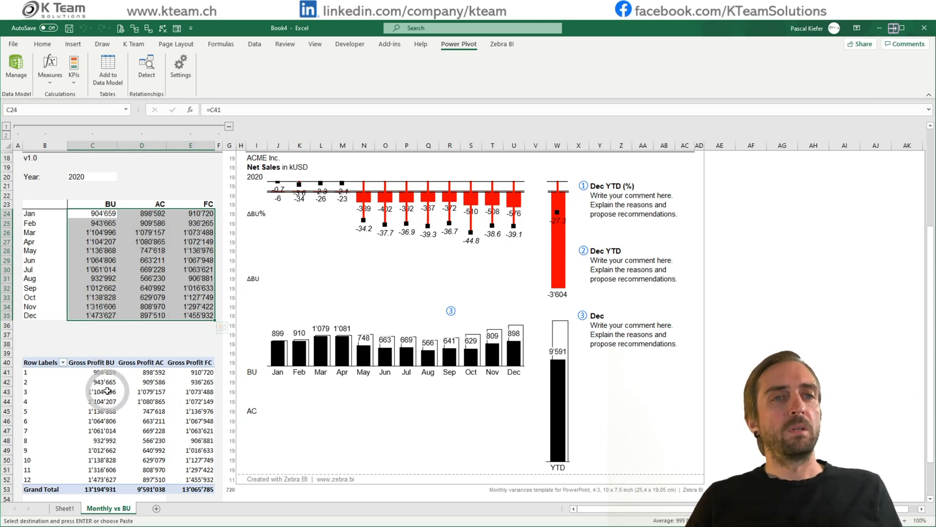
pyautogui.moveTo(114, 339)
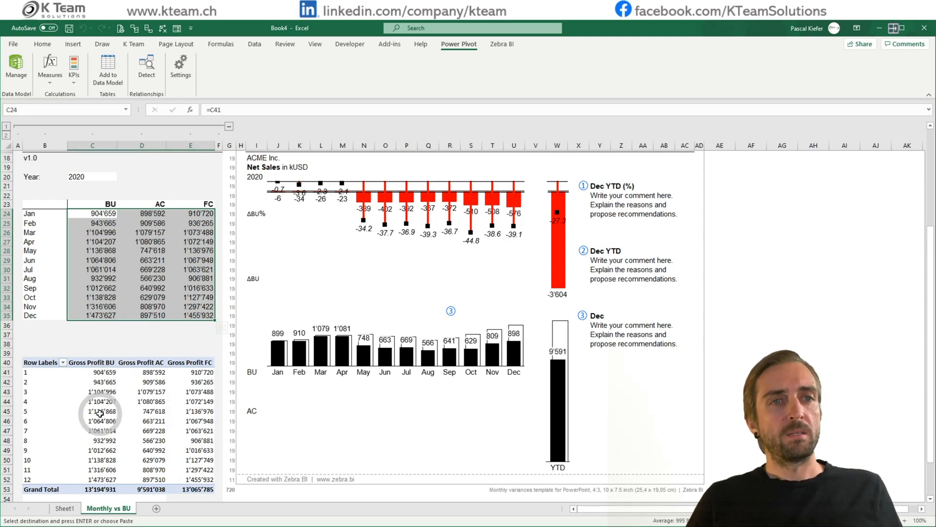
pyautogui.click(91, 411)
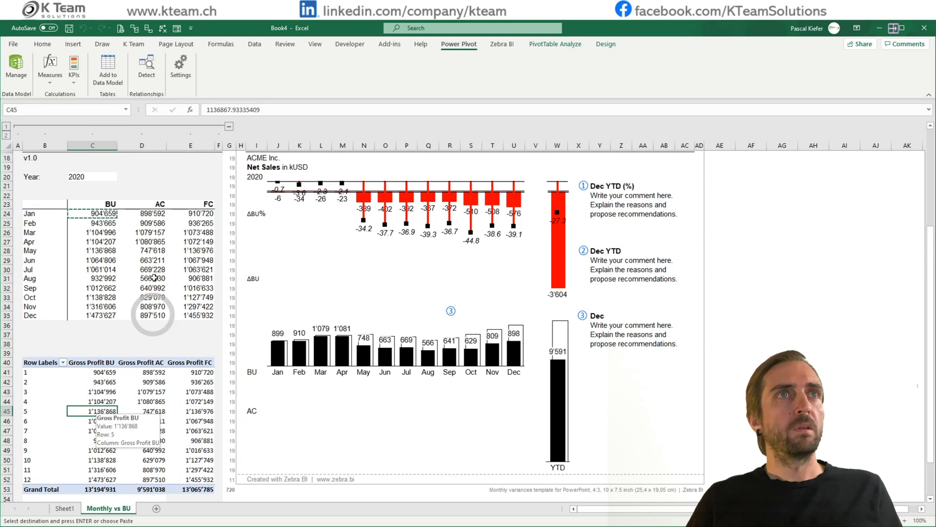
pyautogui.click(72, 43)
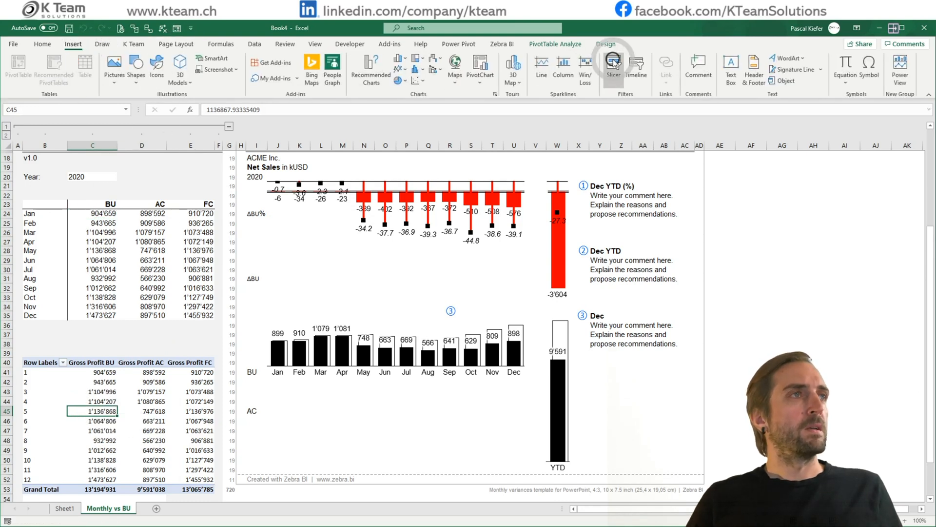
pyautogui.click(613, 66)
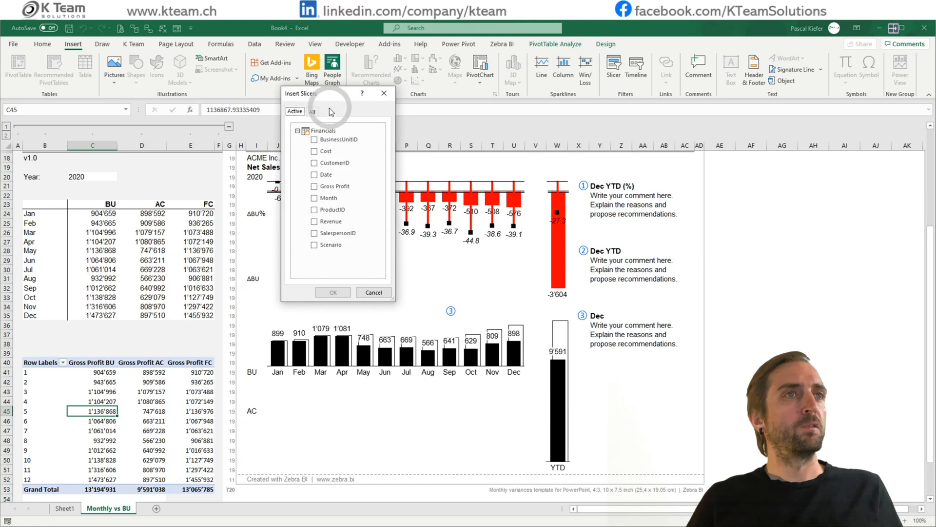
pyautogui.click(336, 139)
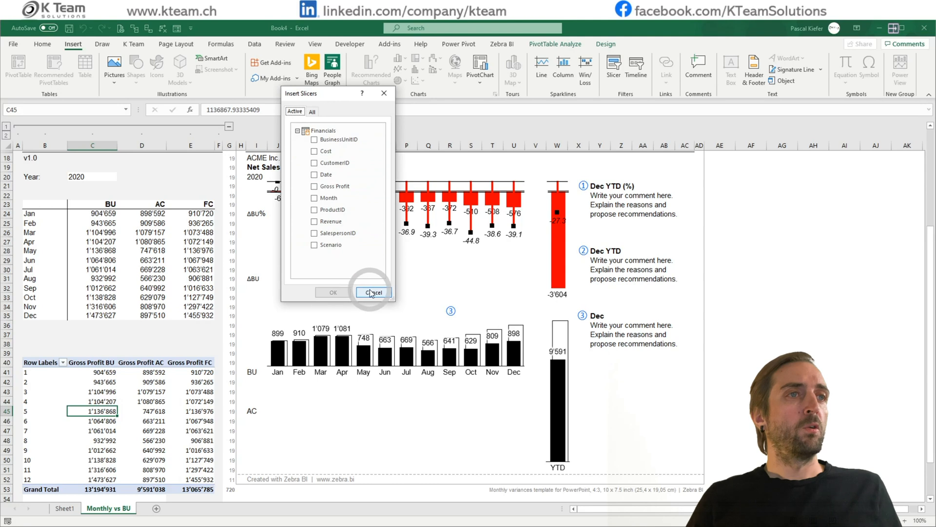
pyautogui.click(372, 292)
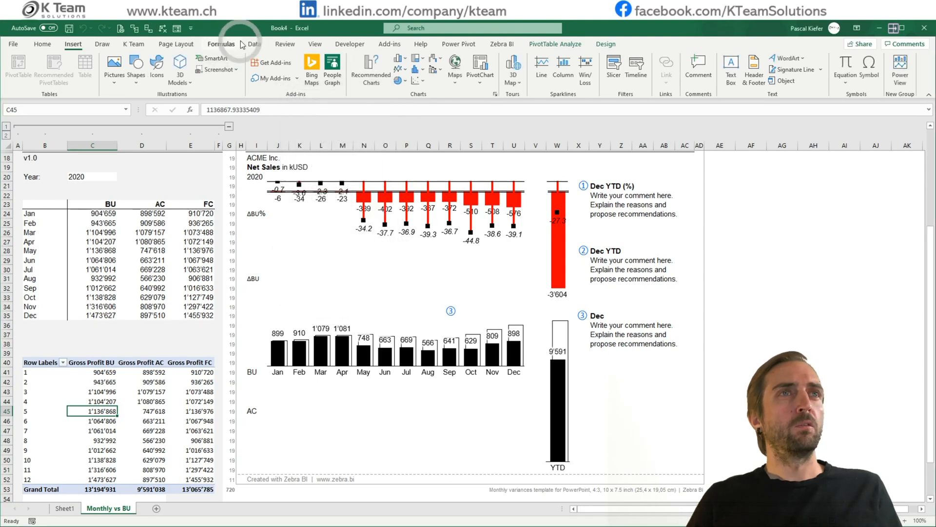
pyautogui.click(254, 43)
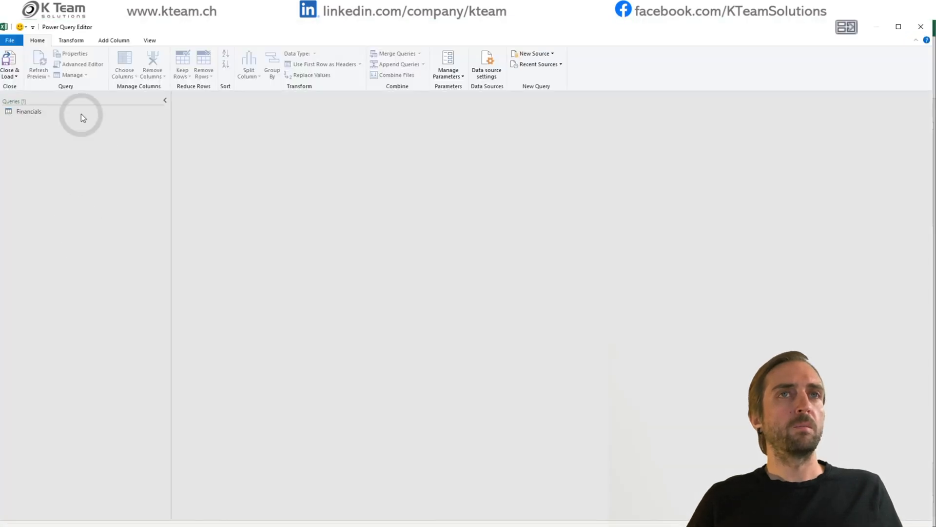
# - Add a Year column extracted from Date to the Financials query
pyautogui.click(29, 111)
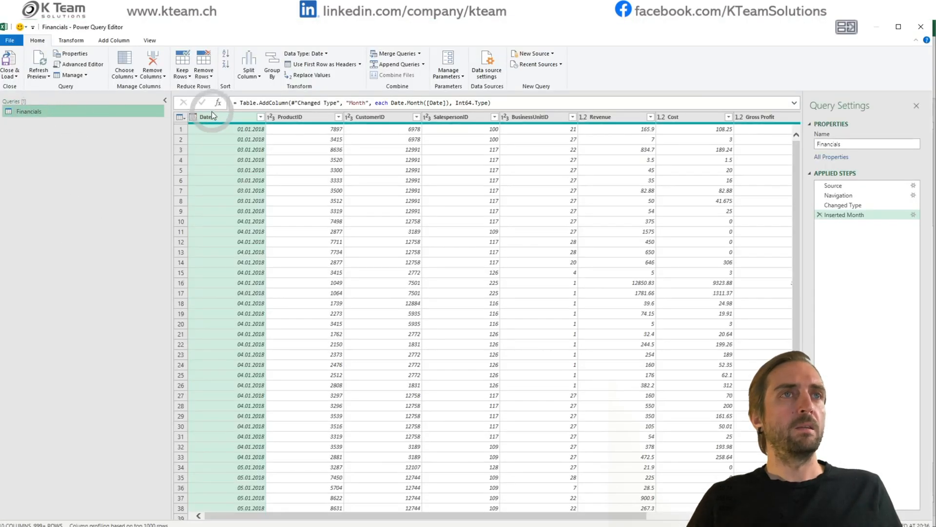
pyautogui.moveTo(218, 103)
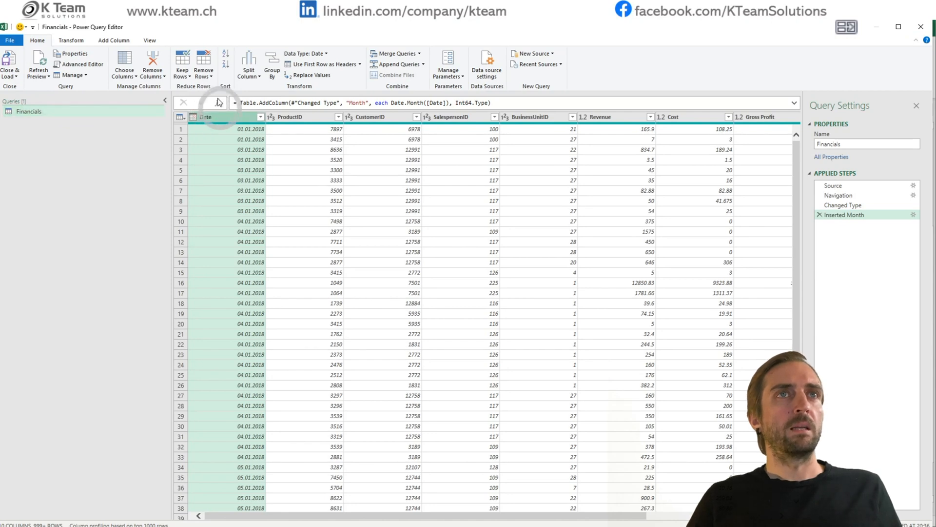
pyautogui.click(114, 40)
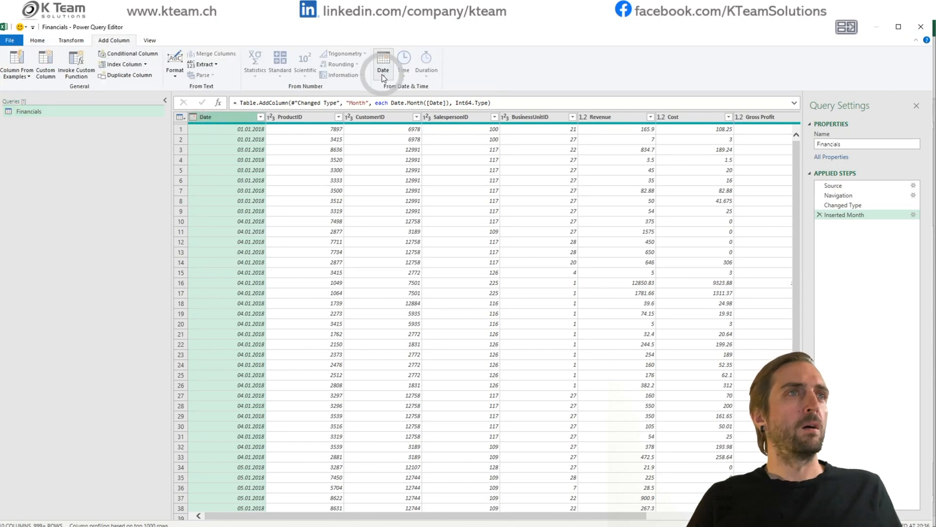
pyautogui.click(383, 63)
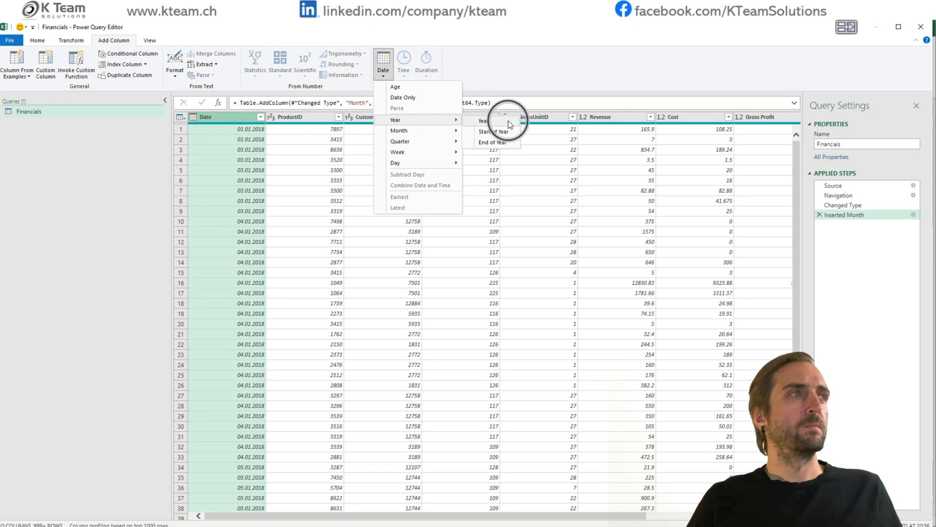
pyautogui.click(491, 120)
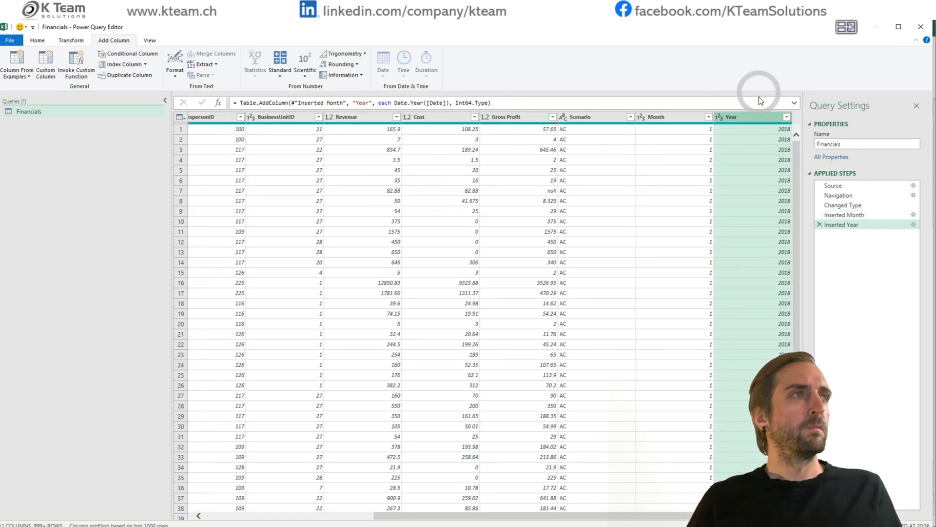
pyautogui.hscroll(-3)
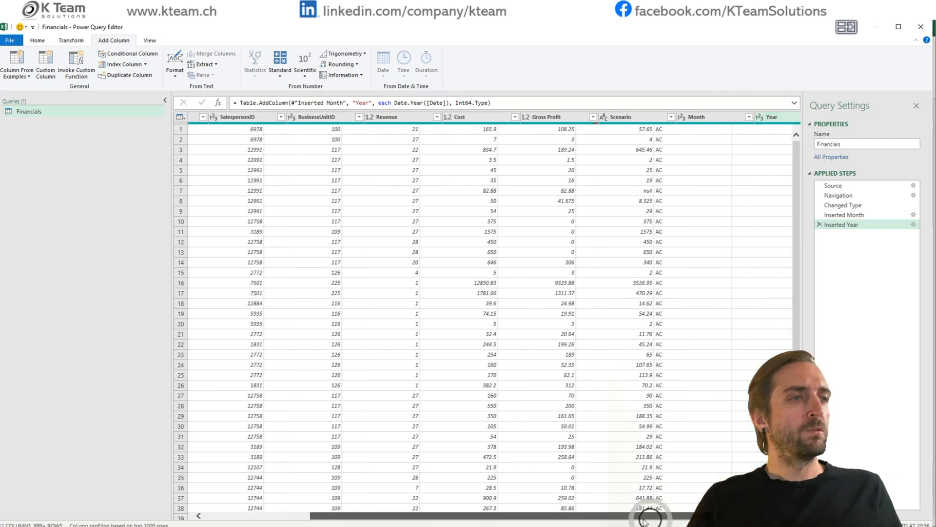
pyautogui.hscroll(-3)
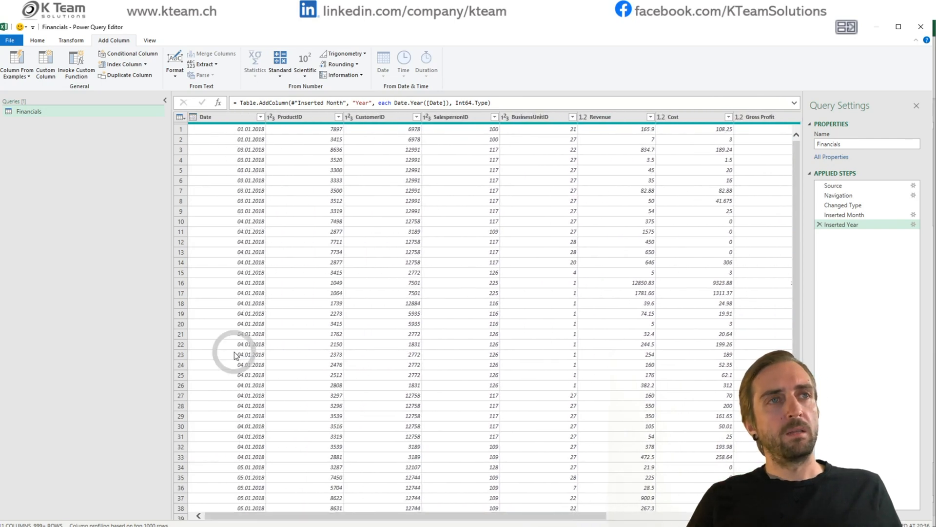
pyautogui.click(37, 40)
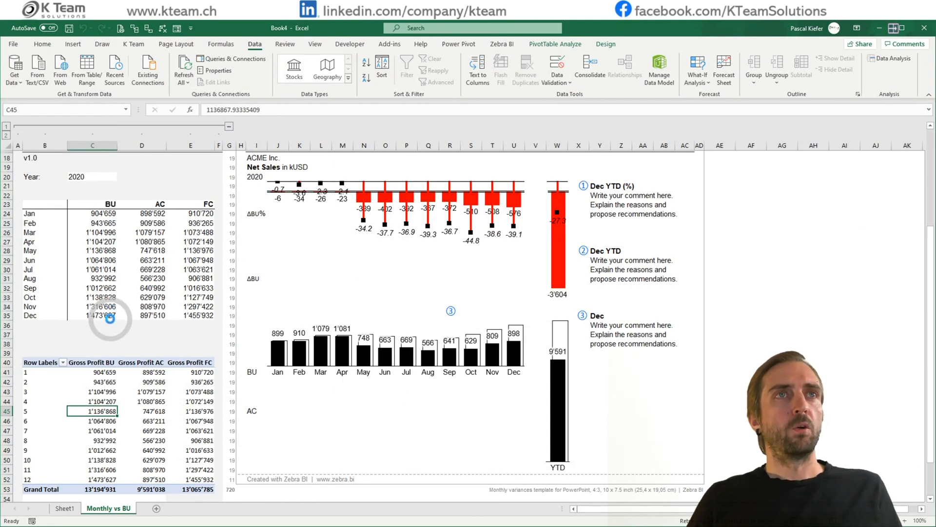
pyautogui.moveTo(73, 43)
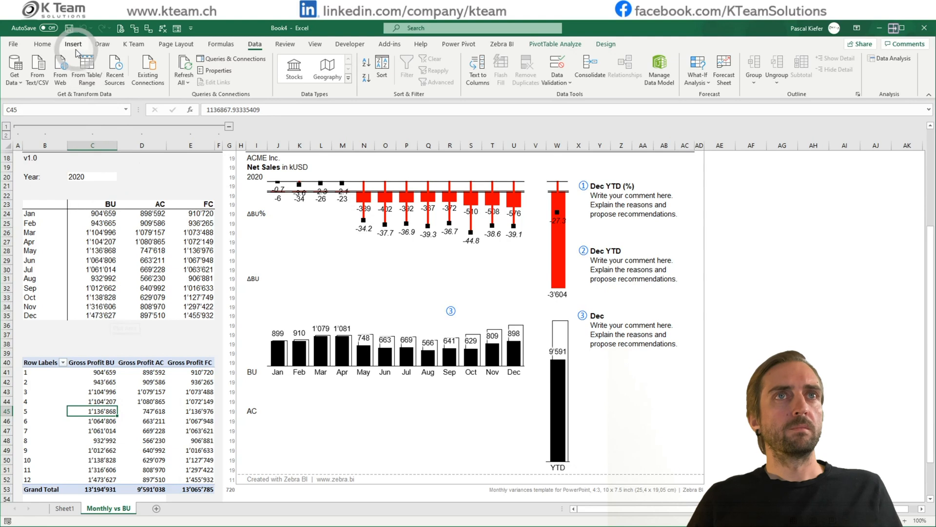
# - Insert a slicer on the data model's Year field
pyautogui.click(73, 44)
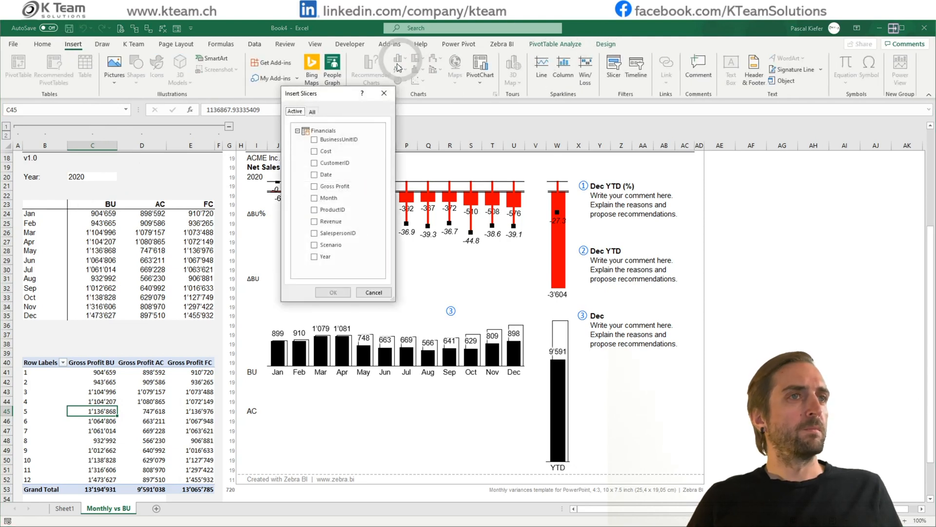
pyautogui.click(314, 258)
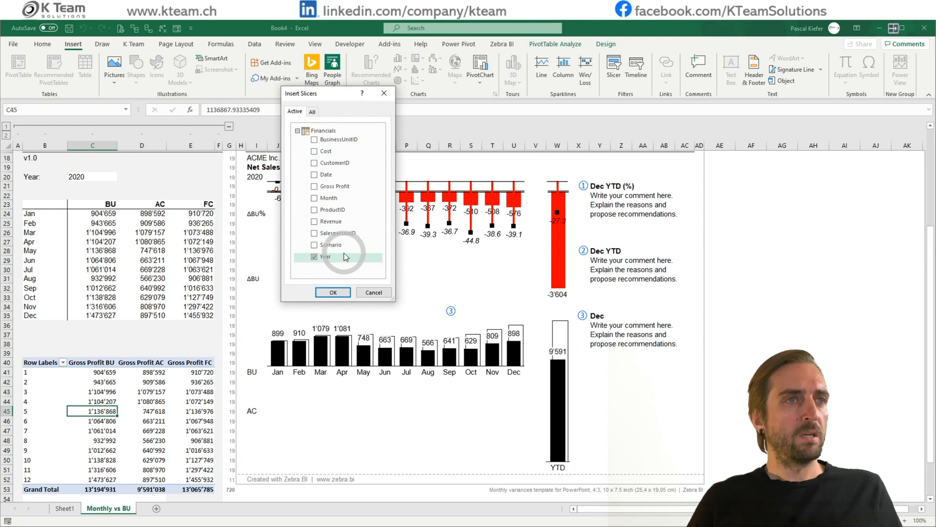
pyautogui.click(333, 292)
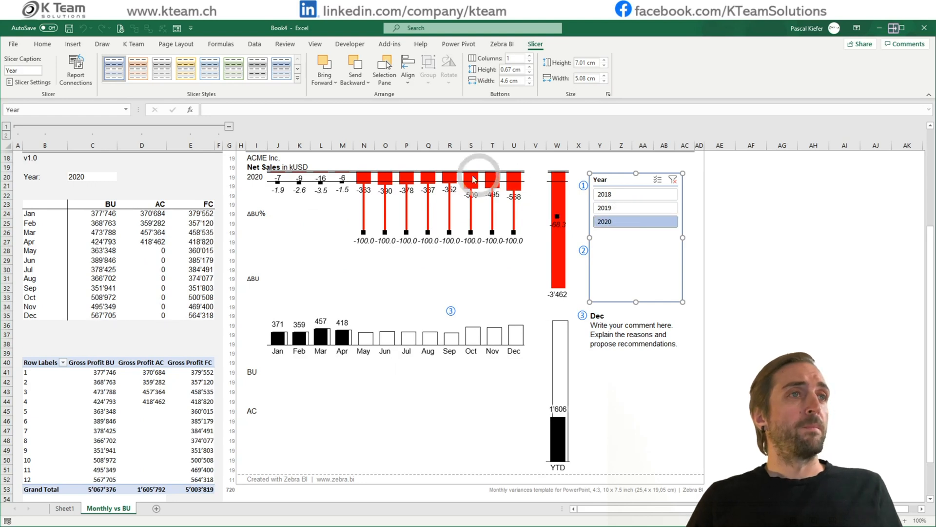
pyautogui.moveTo(562, 209)
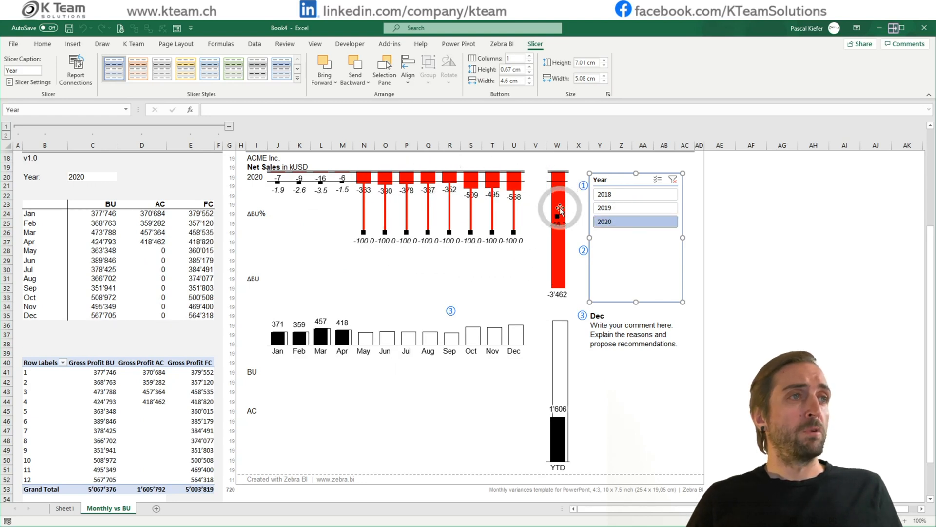
pyautogui.moveTo(403, 210)
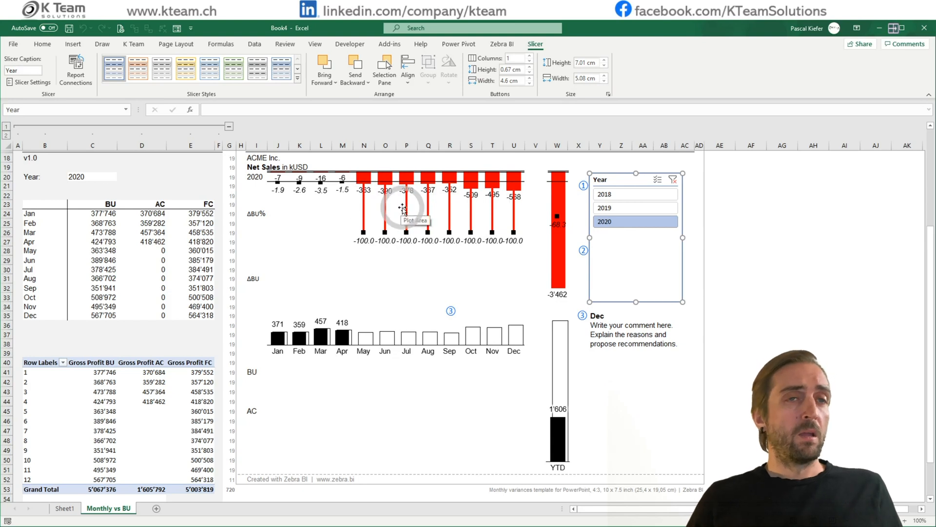
pyautogui.moveTo(200, 239)
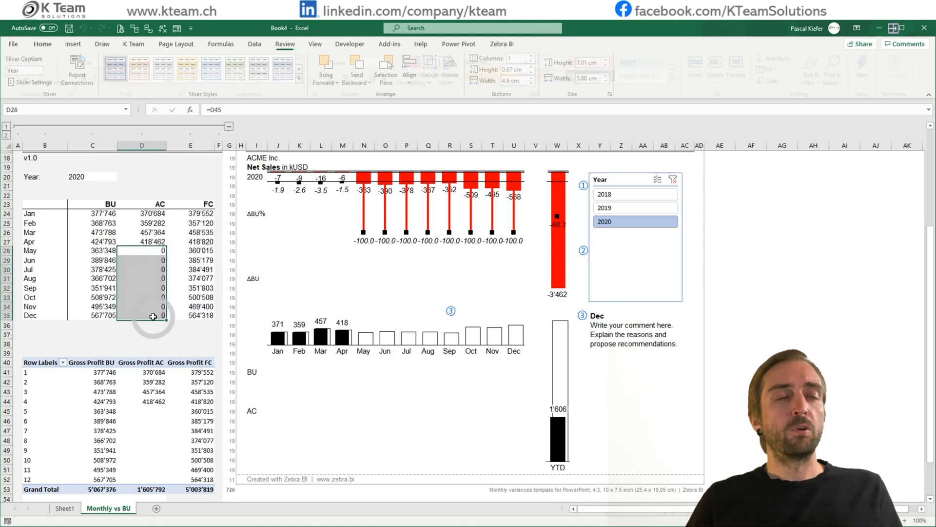
# - Blank the zero May–December actuals in D28:D35
pyautogui.click(43, 43)
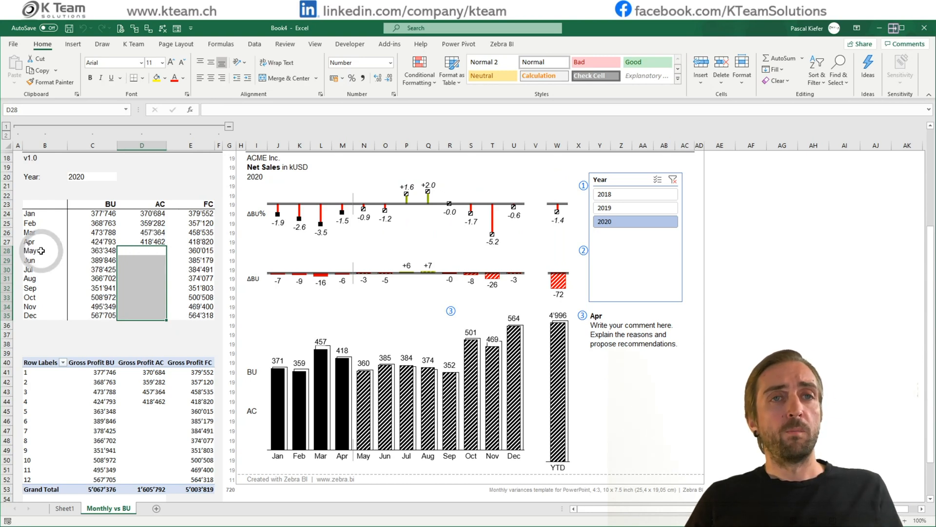
# - Try =SWITCH(TRUE();C41="";"";C41) in Jan BU cell C24, then revisit it after #NAME?
pyautogui.click(30, 251)
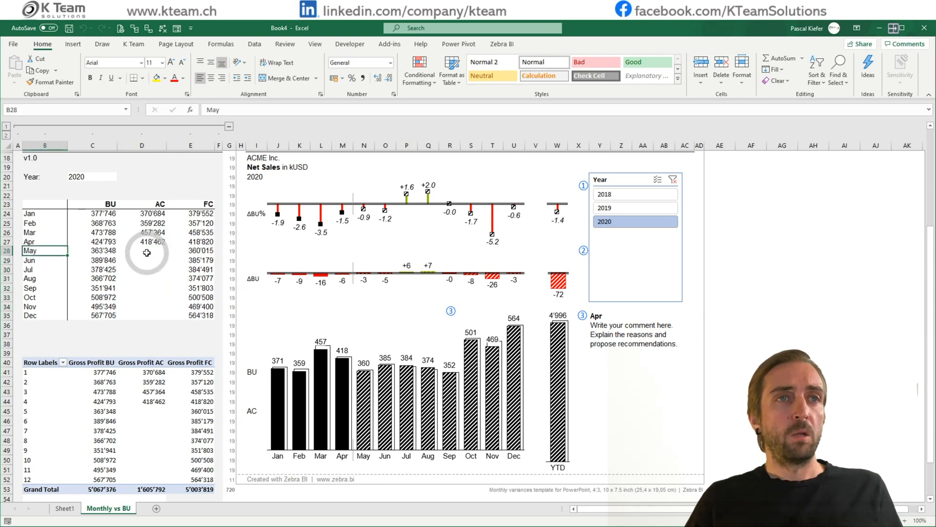
pyautogui.click(142, 250)
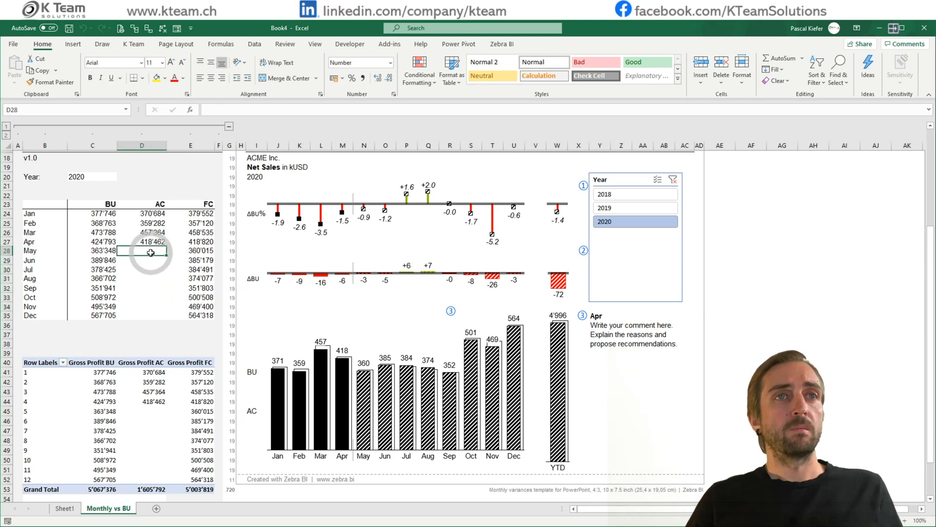
pyautogui.click(92, 213)
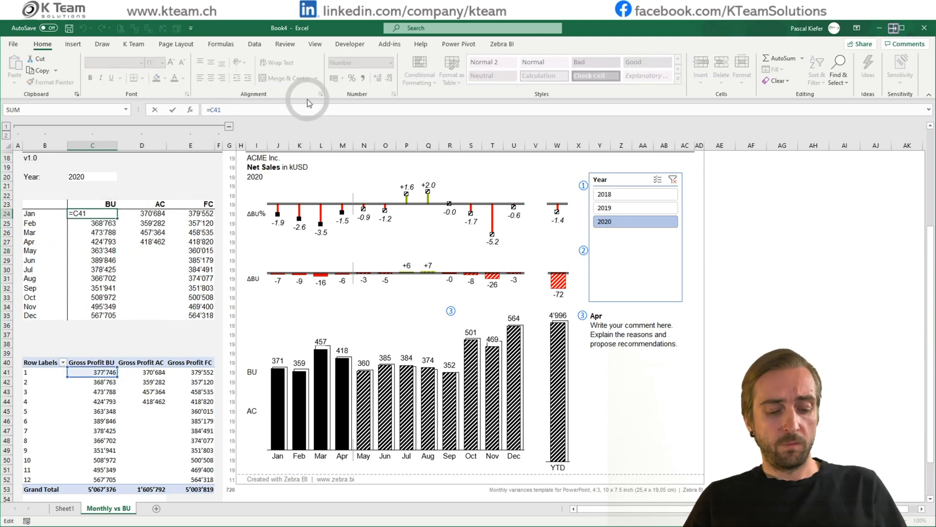
pyautogui.write('SWTICH(')
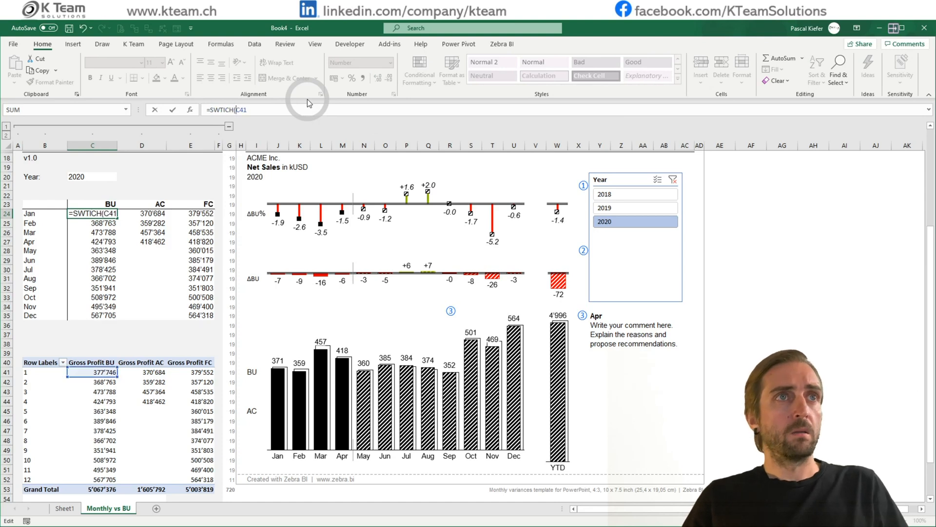
pyautogui.write('TRUE')
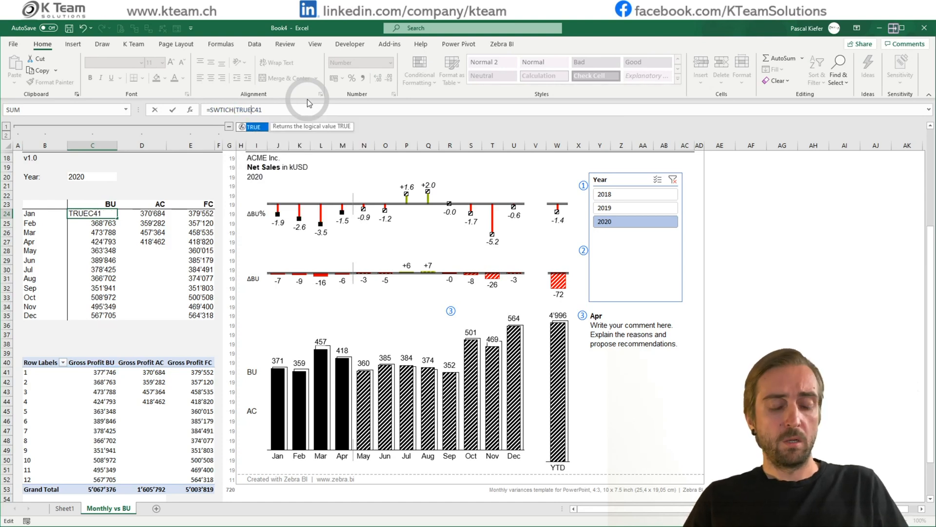
pyautogui.write('();')
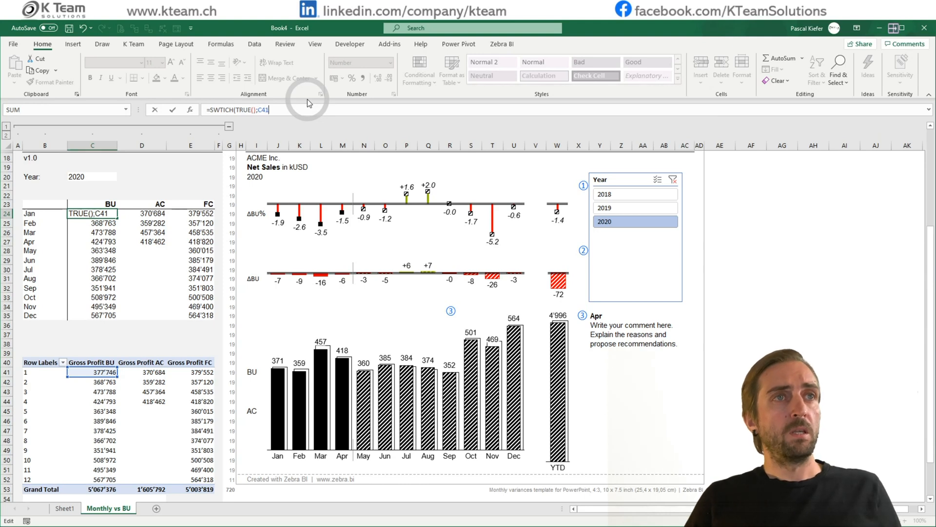
pyautogui.write('=""')
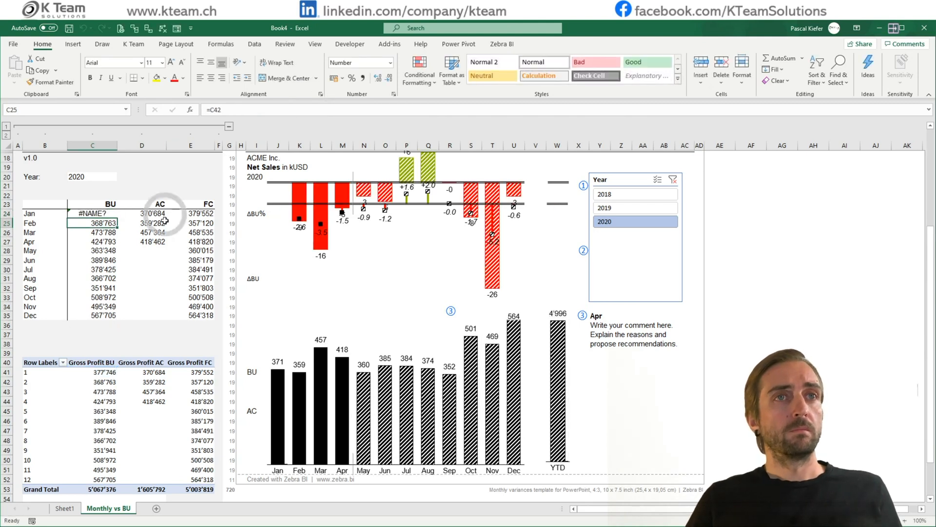
pyautogui.click(92, 214)
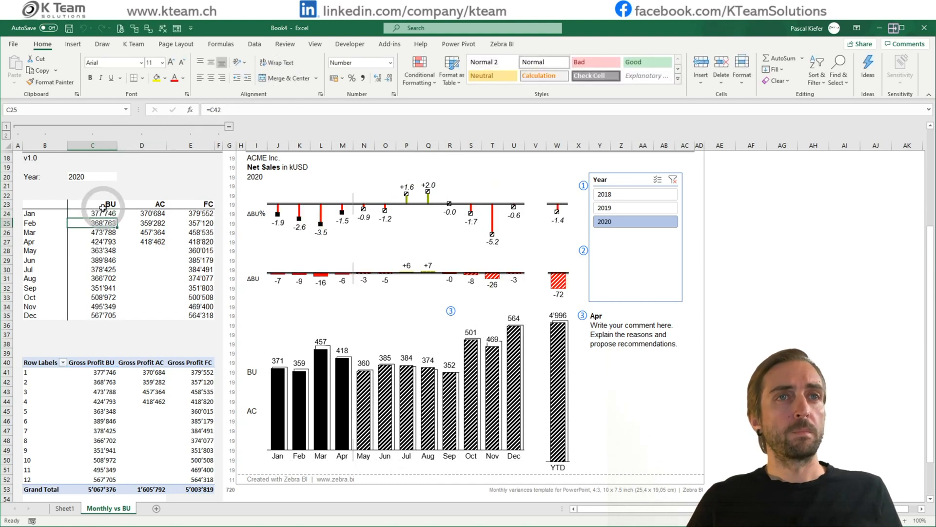
# - Paste the blank-if-empty formula across C24:E35 and grab the Year slicer to move it
pyautogui.moveTo(93, 213); pyautogui.dragTo(125, 245)
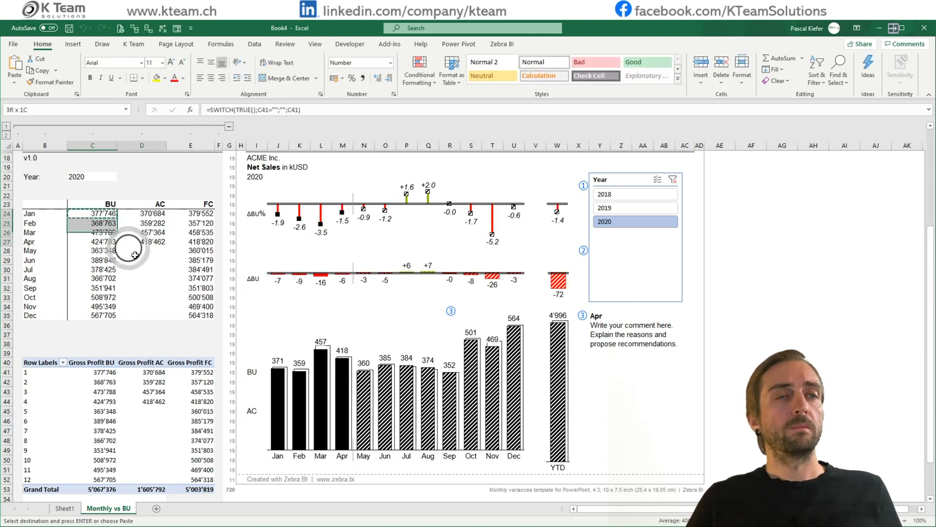
pyautogui.rightClick(135, 250)
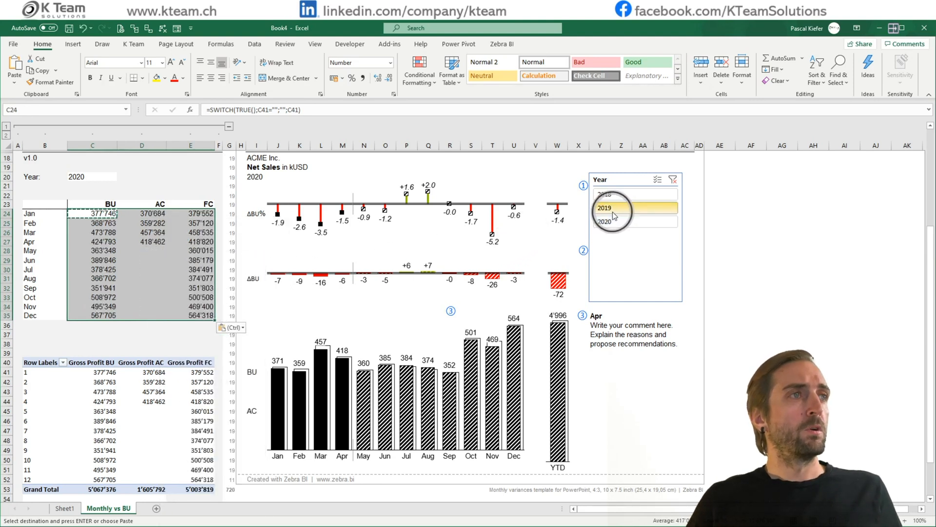
pyautogui.click(44, 362)
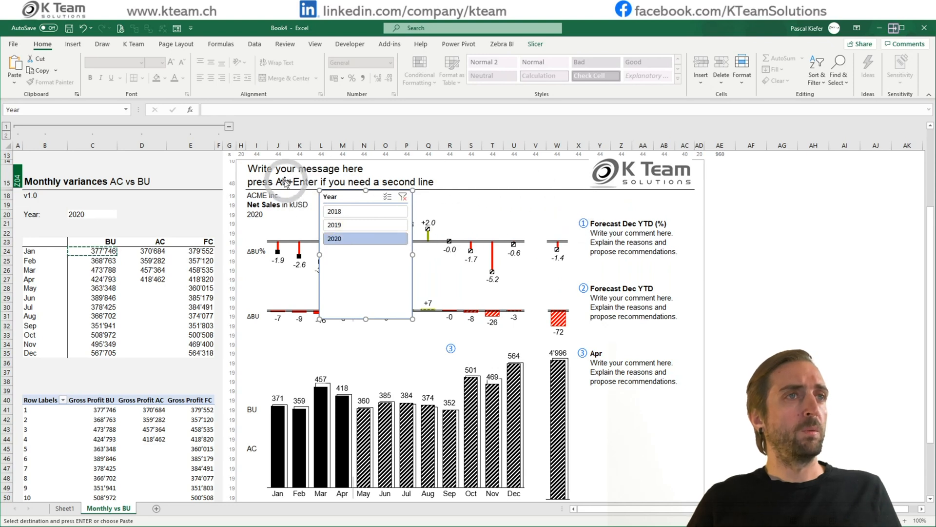
pyautogui.moveTo(359, 270)
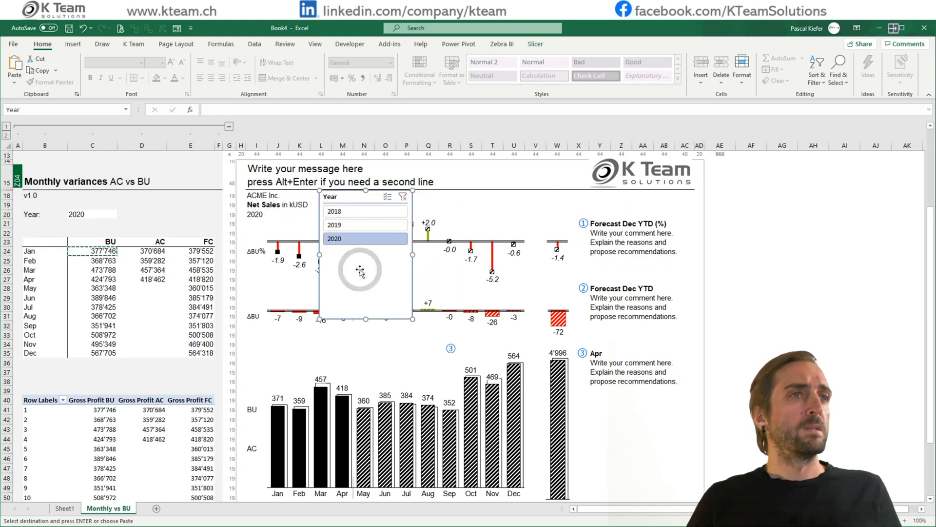
# - Set the Year slicer to lay out its years in 3 columns
pyautogui.click(534, 43)
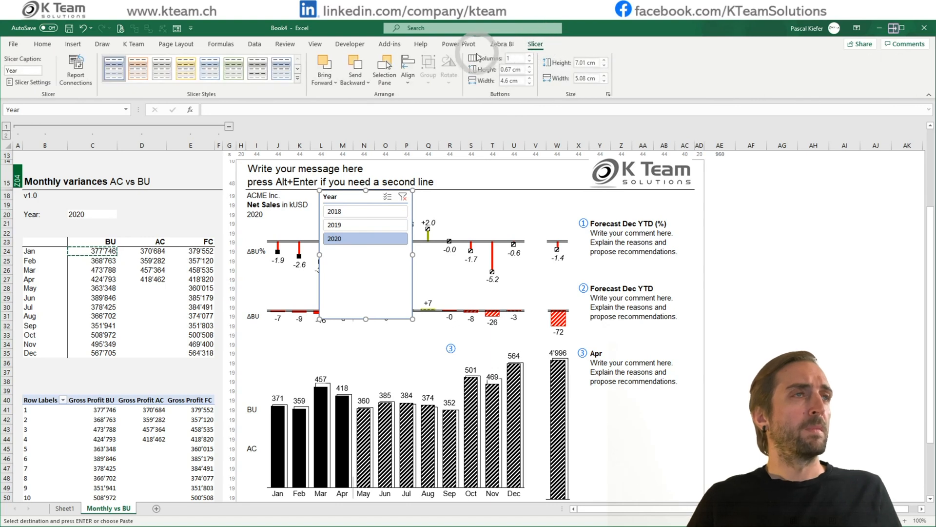
pyautogui.click(530, 59)
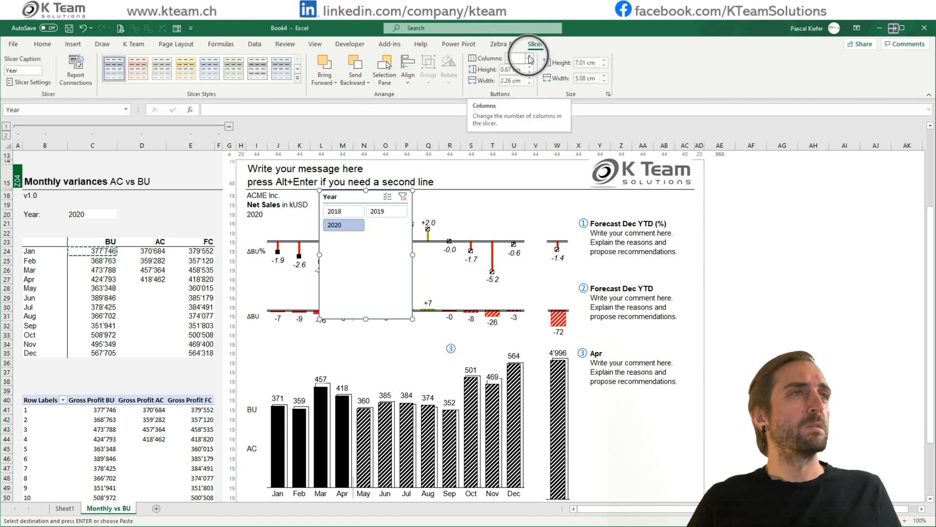
pyautogui.click(529, 58)
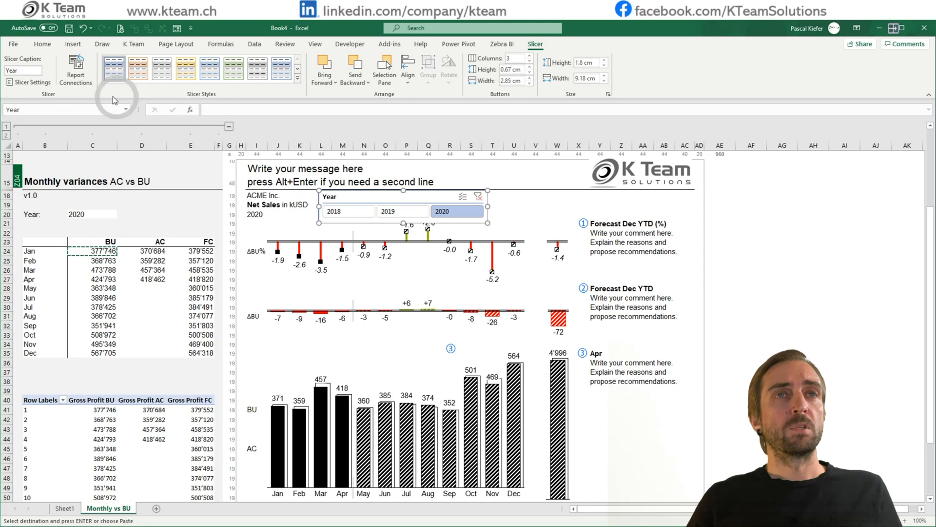
# - Turn off Display header in the Year slicer's settings
pyautogui.click(29, 82)
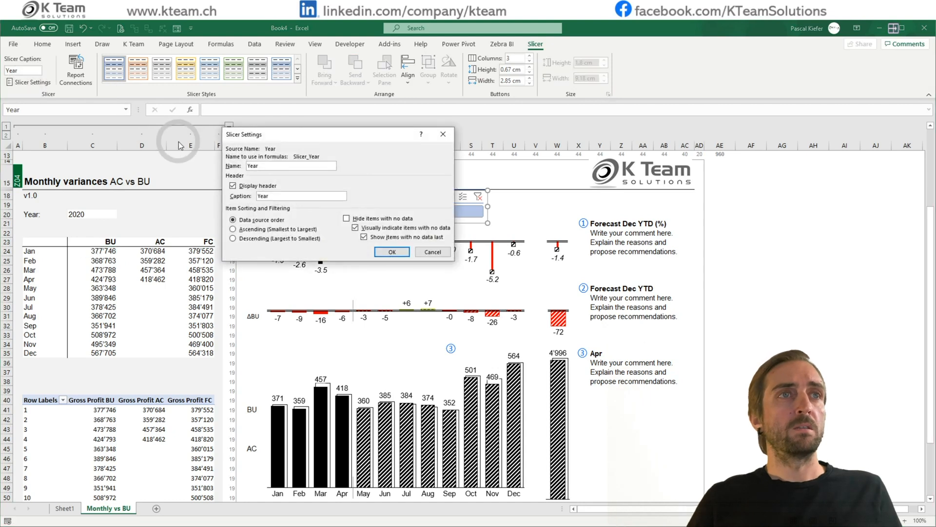
pyautogui.click(232, 186)
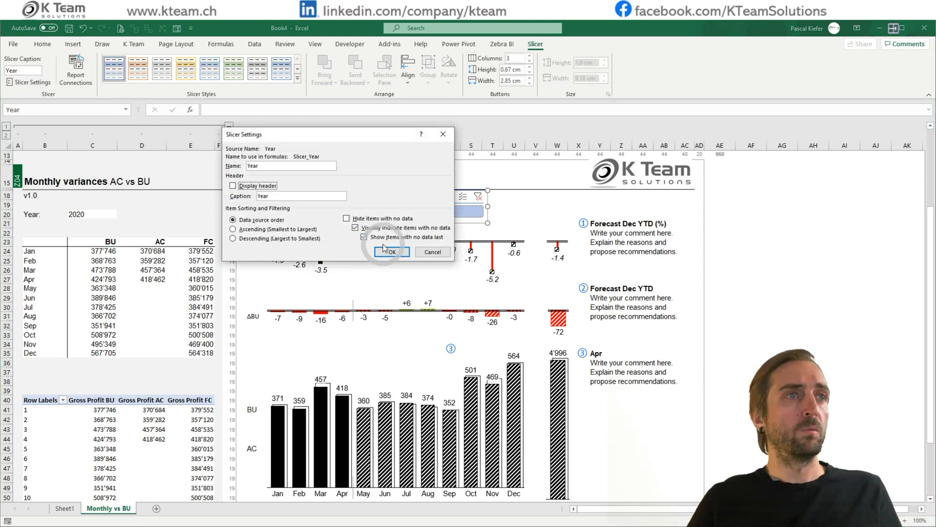
pyautogui.click(388, 251)
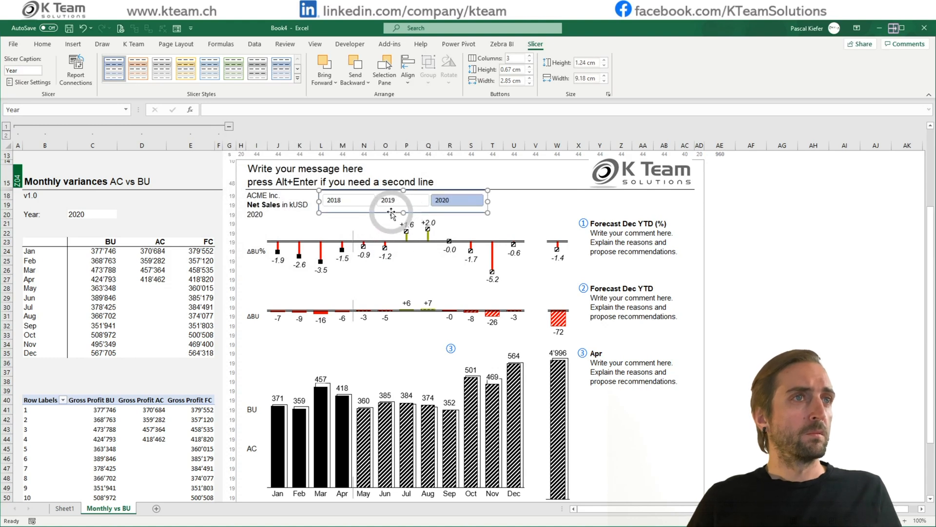
# - Delete the year label in I20 and apply a grey slicer style to the Year slicer
pyautogui.click(256, 214)
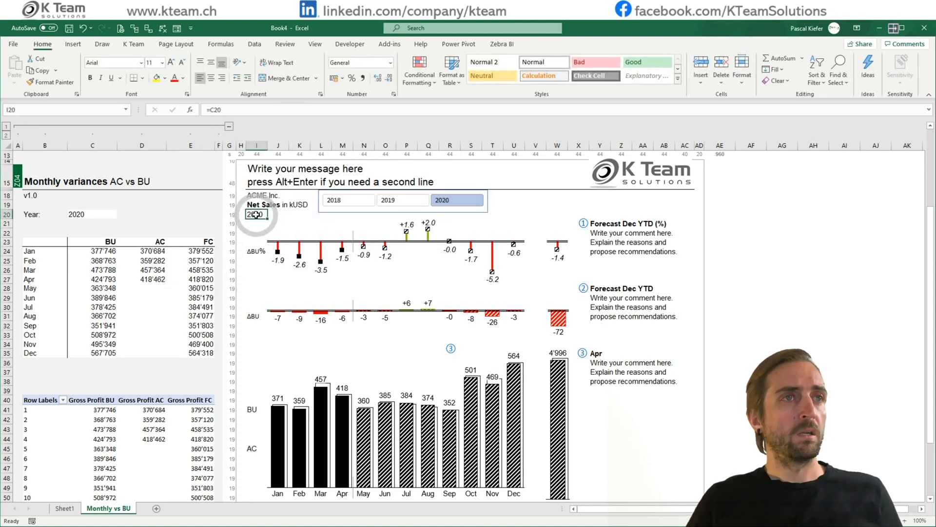
pyautogui.click(191, 214)
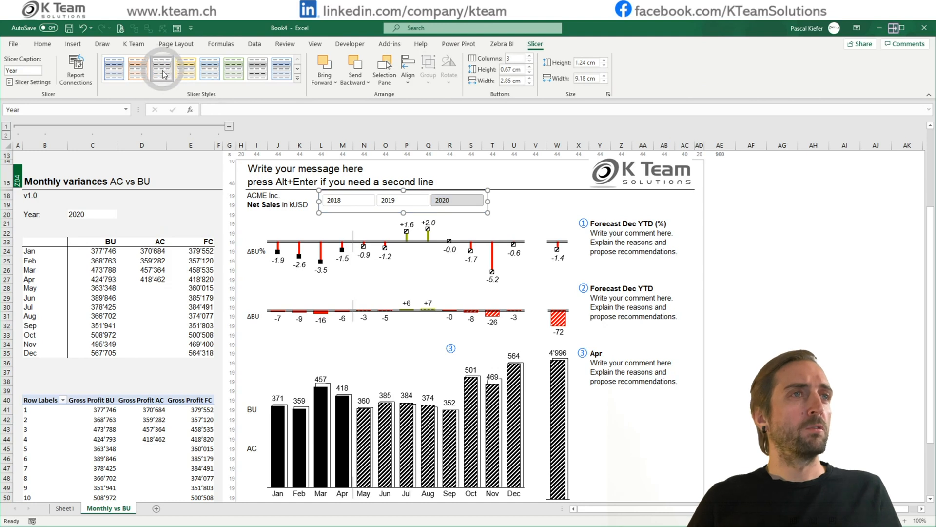
pyautogui.click(190, 206)
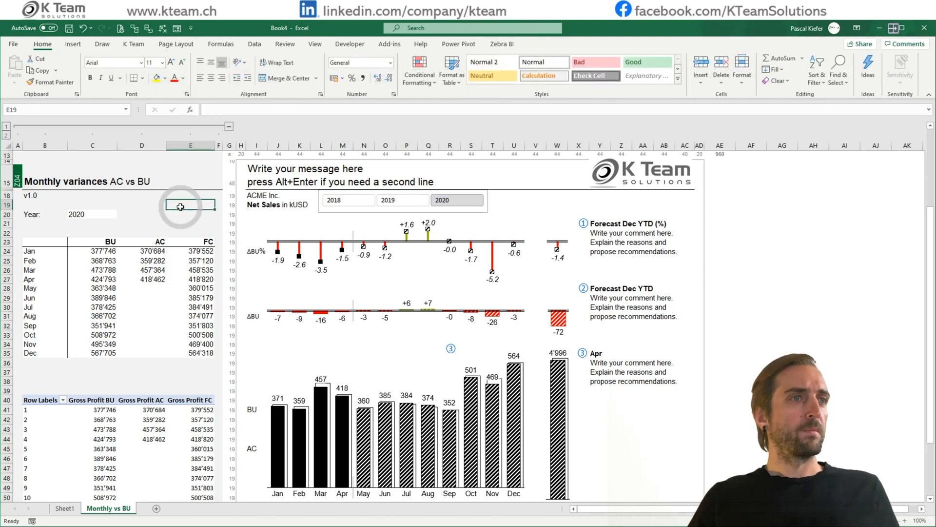
pyautogui.click(348, 199)
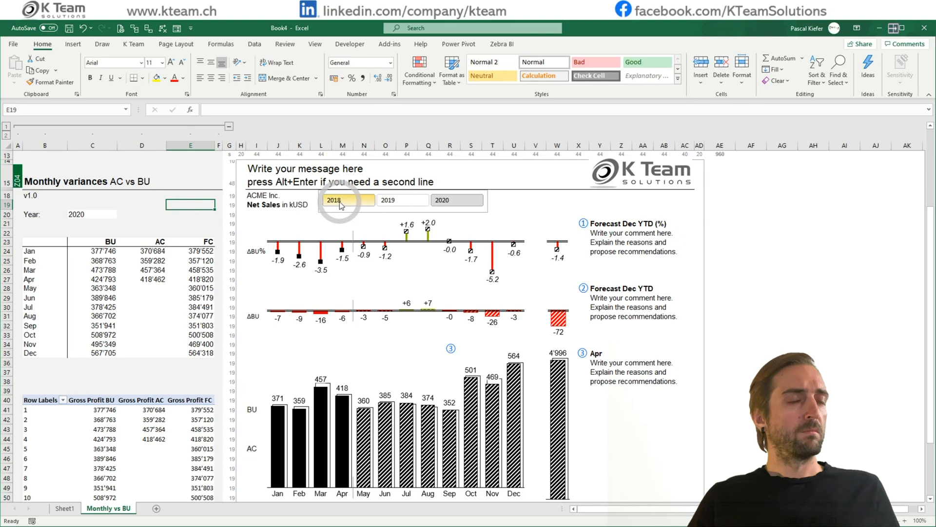
# - Cycle the slicer through 2018 and 2020, settle on 2019, and right-click the pivot table
pyautogui.click(401, 199)
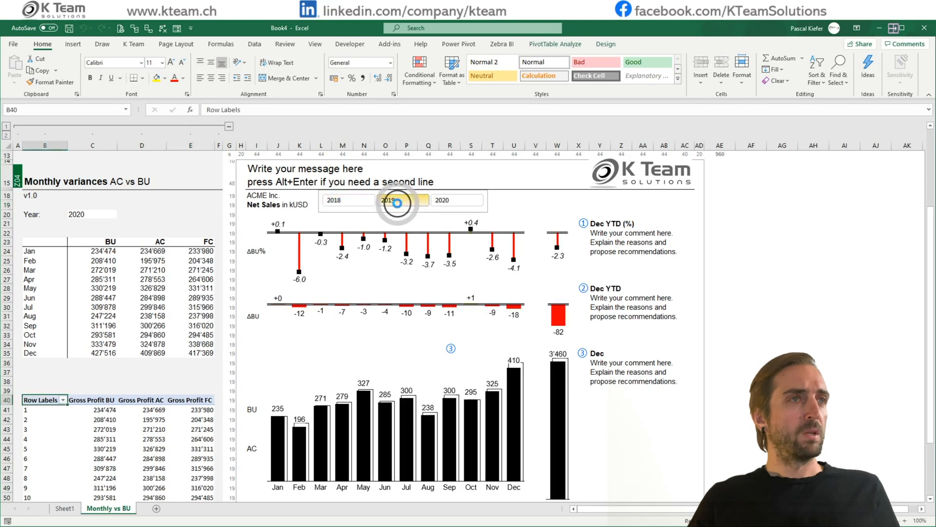
pyautogui.click(457, 200)
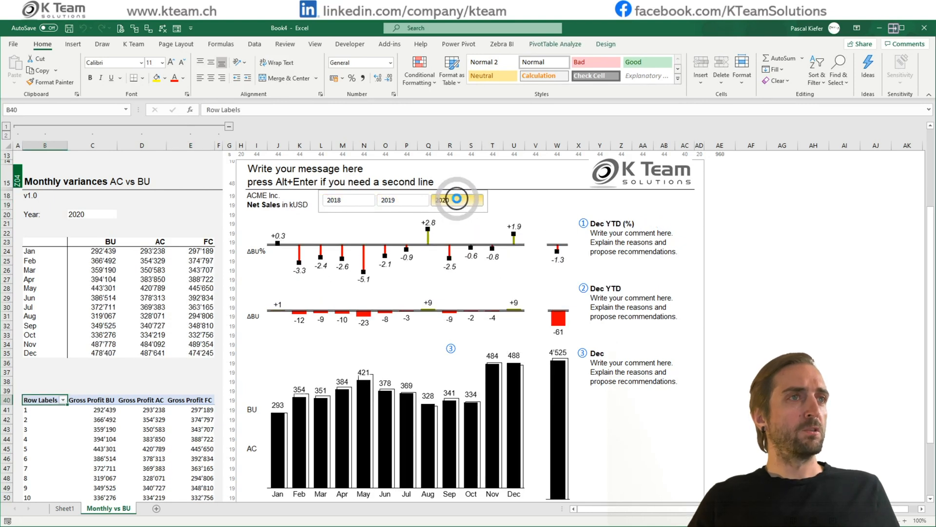
pyautogui.click(458, 200)
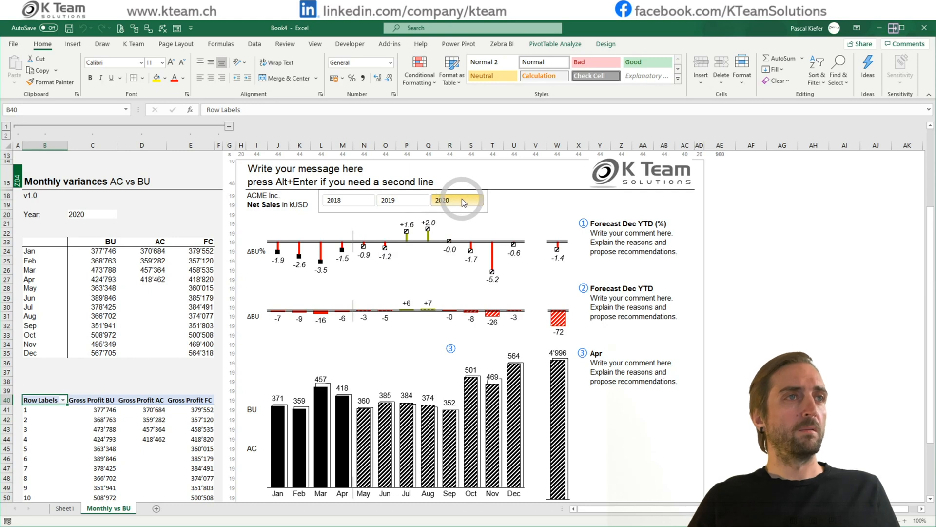
pyautogui.click(387, 200)
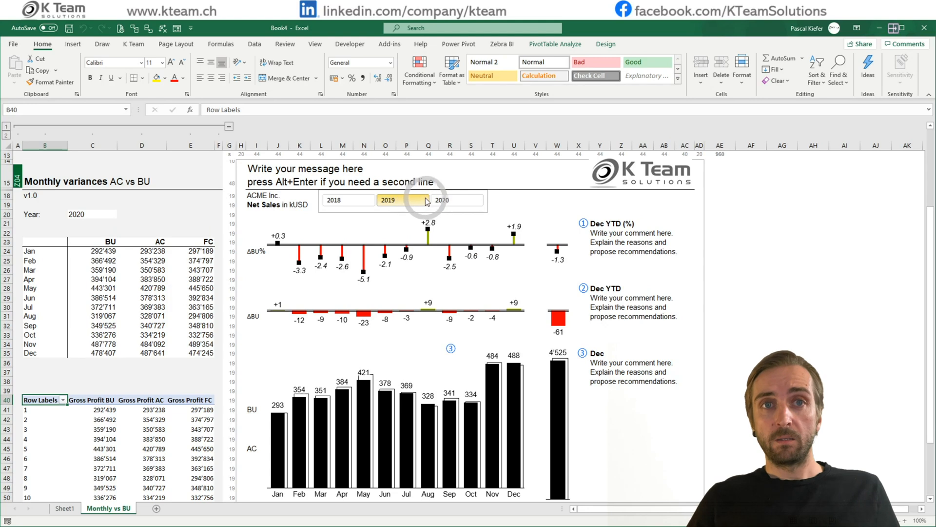
pyautogui.moveTo(105, 433)
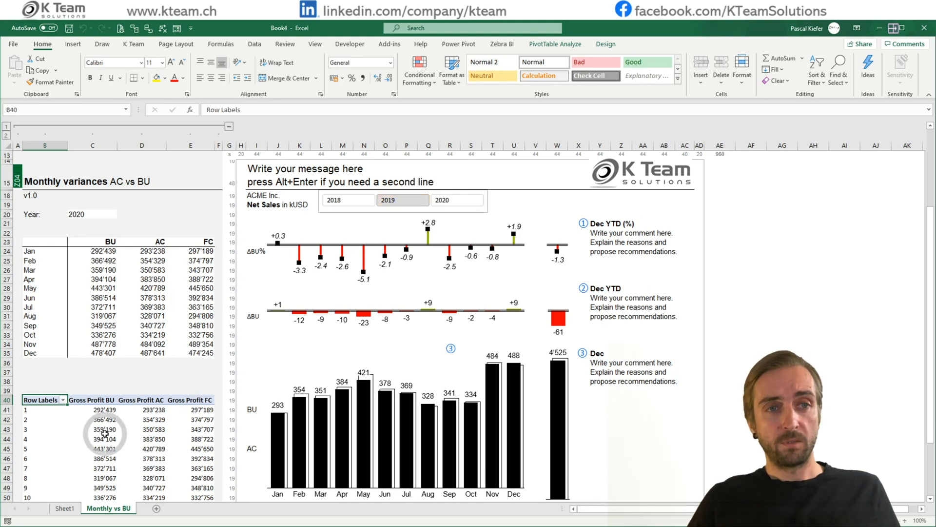
pyautogui.rightClick(106, 429)
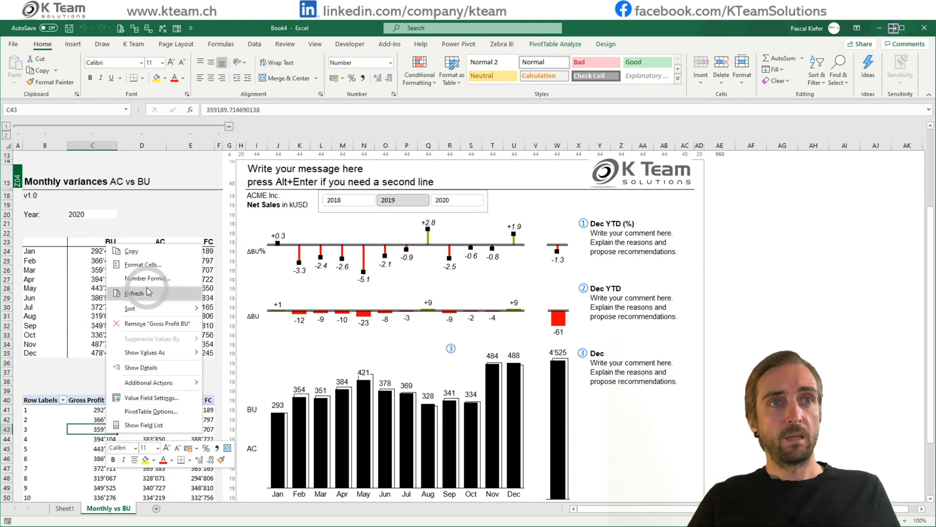
pyautogui.click(135, 293)
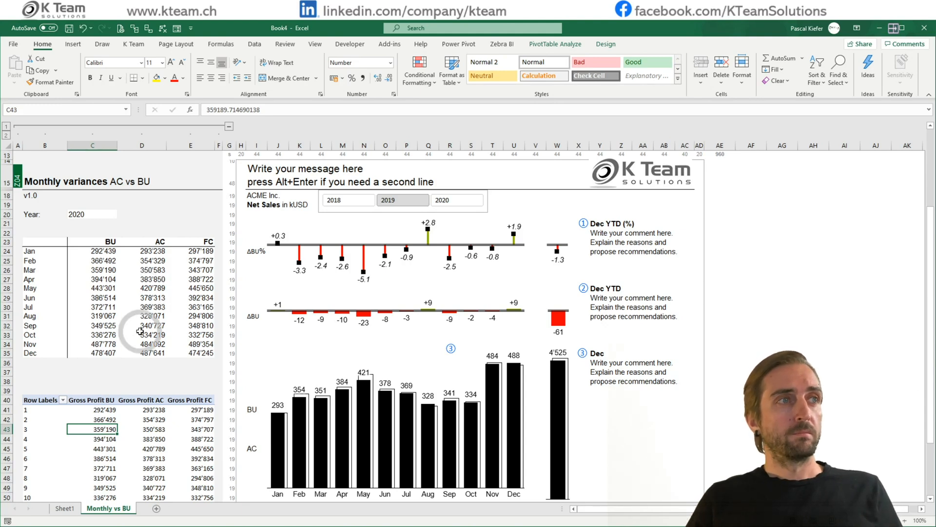
pyautogui.click(333, 199)
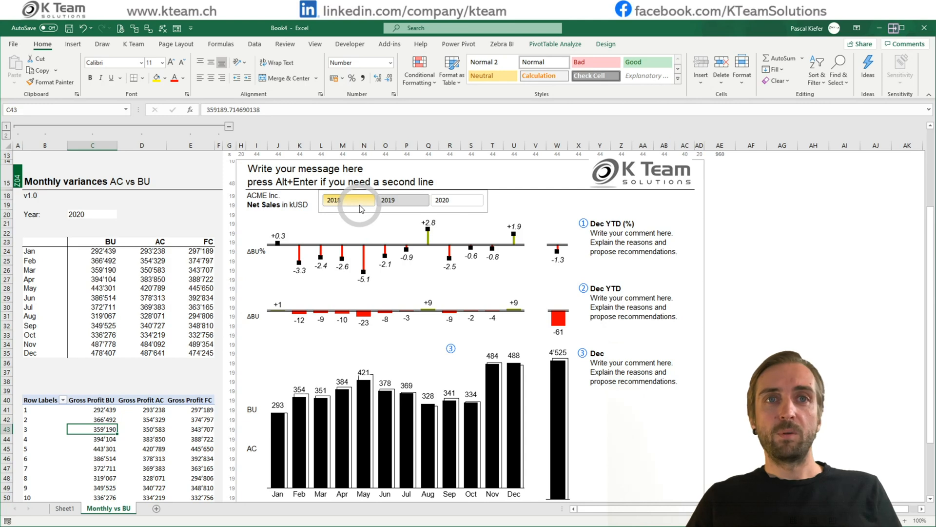